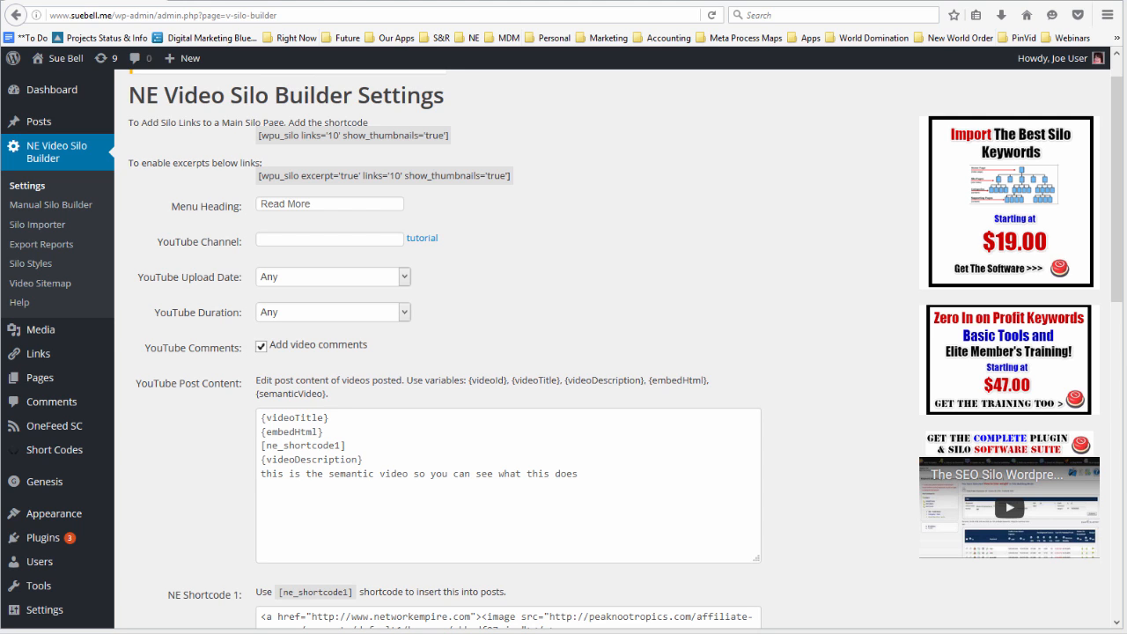
mouse_move(995, 109)
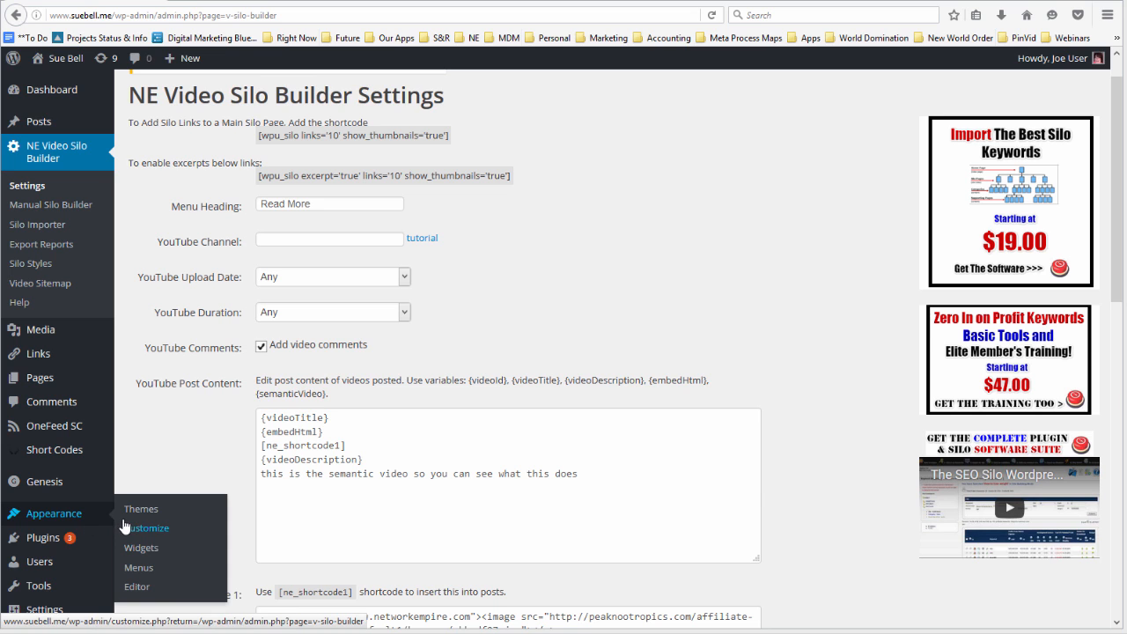
mouse_move(140, 546)
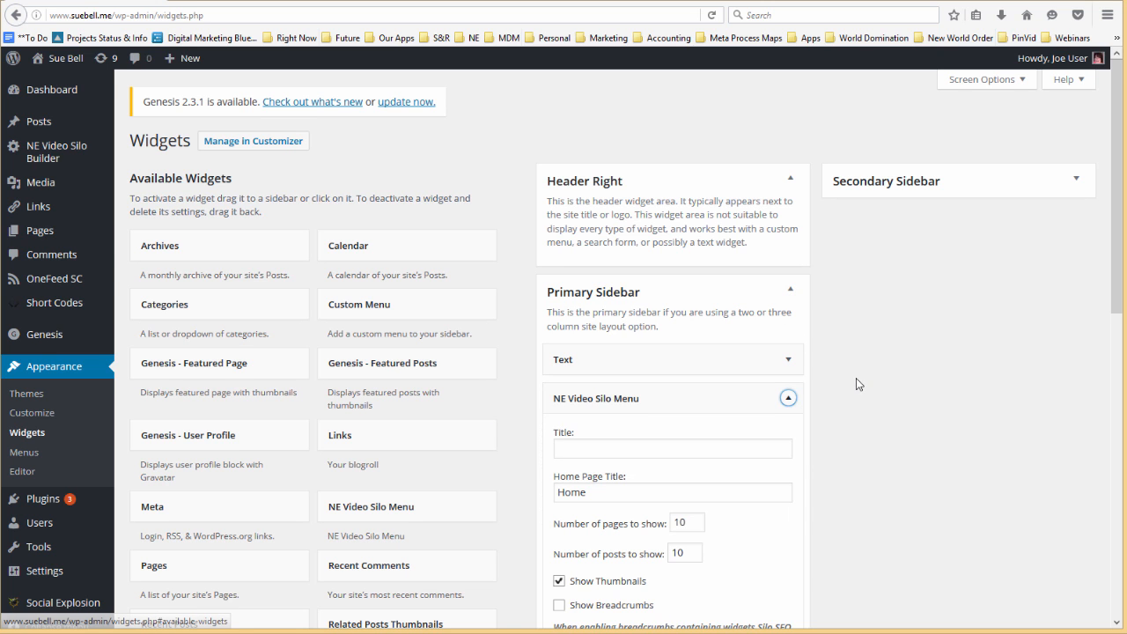
- Scroll through the widget settings, then open the site's front-end home page to see the silo menu
scroll("down", 3)
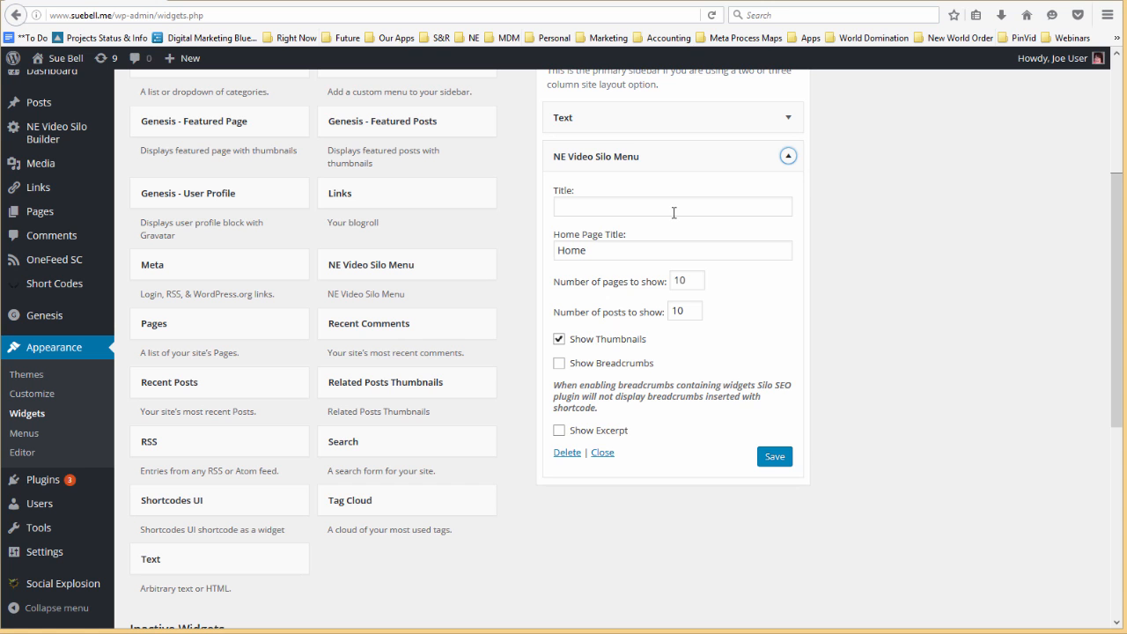
left_click(672, 206)
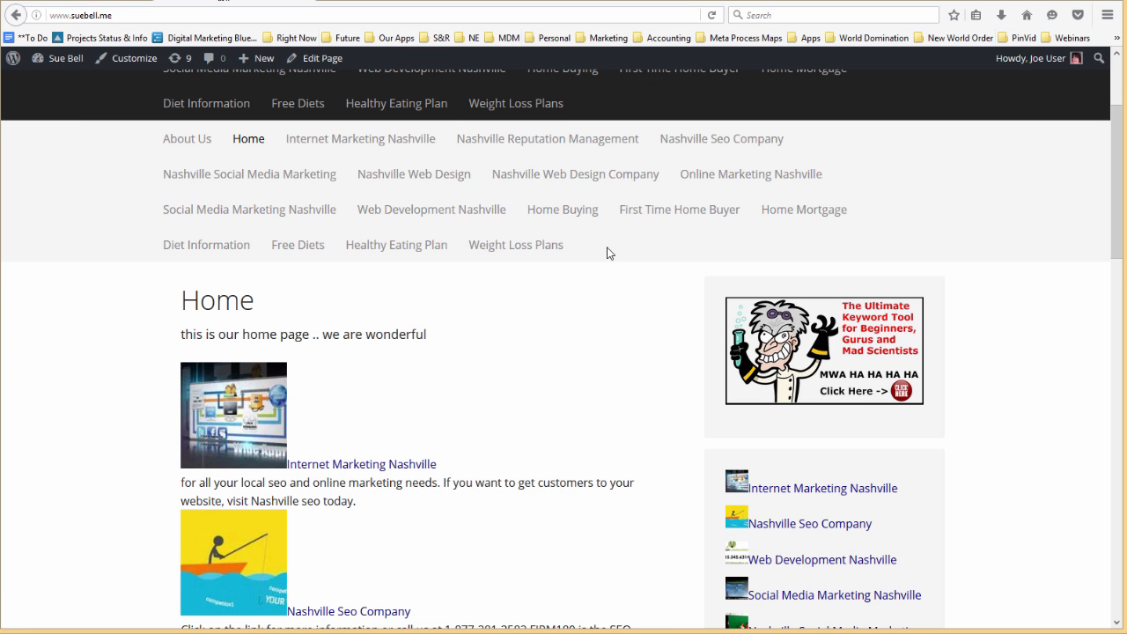
mouse_move(593, 196)
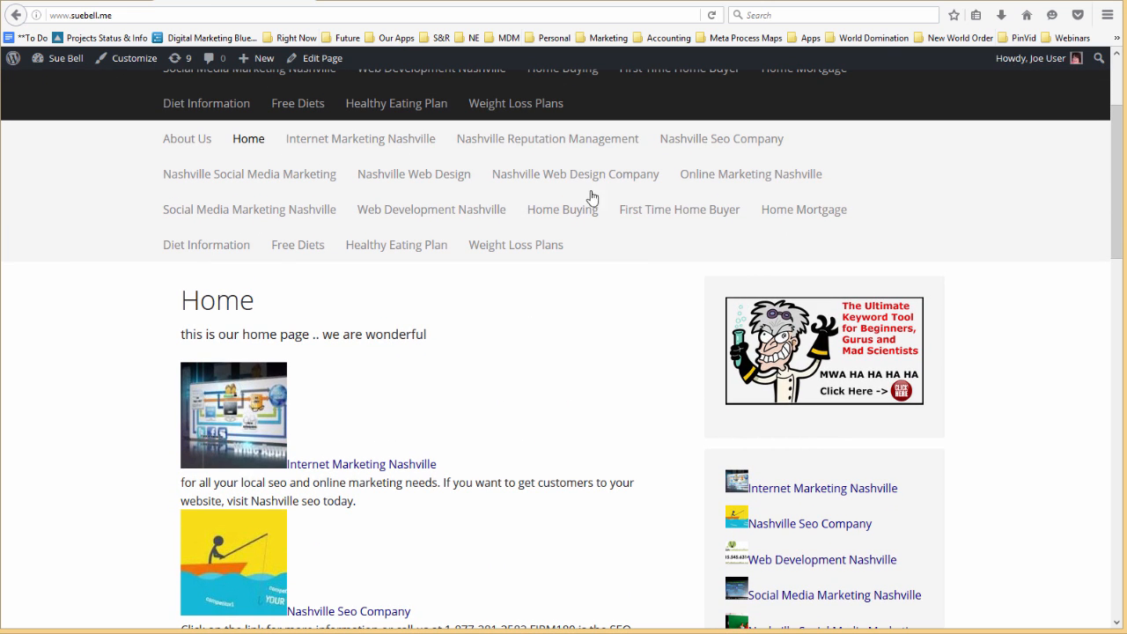
mouse_move(592, 200)
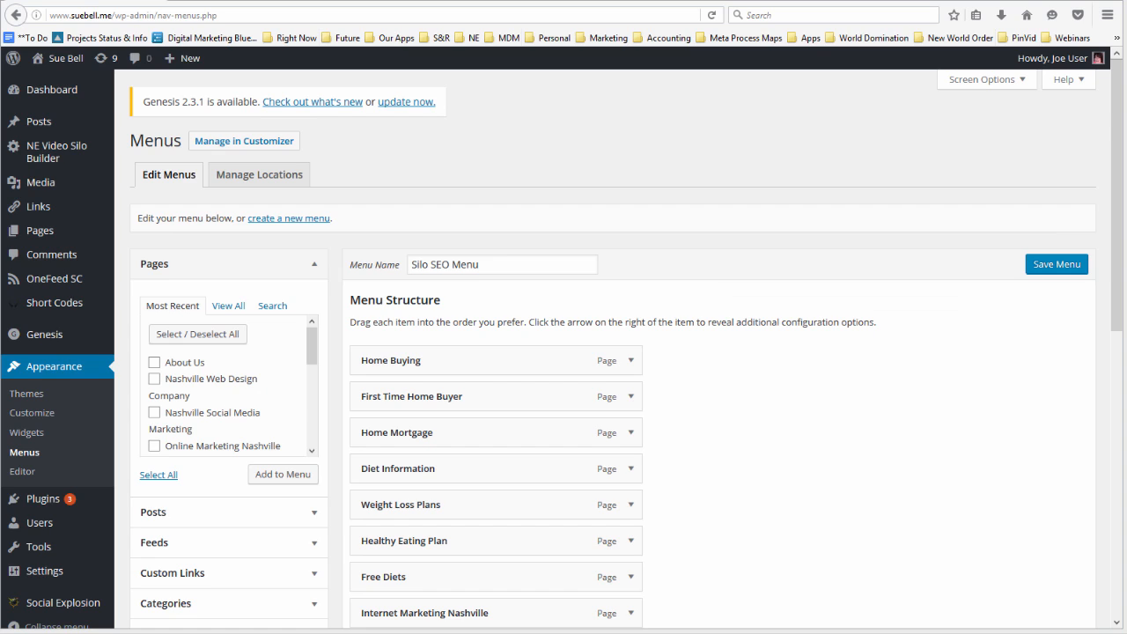
mouse_move(399, 191)
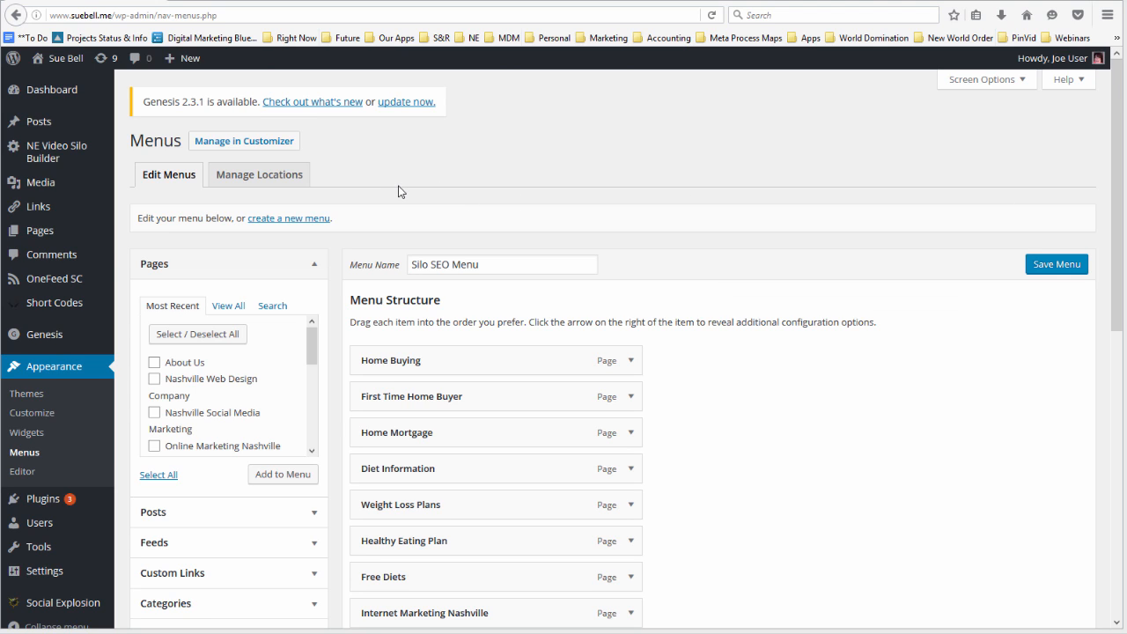
mouse_move(282, 326)
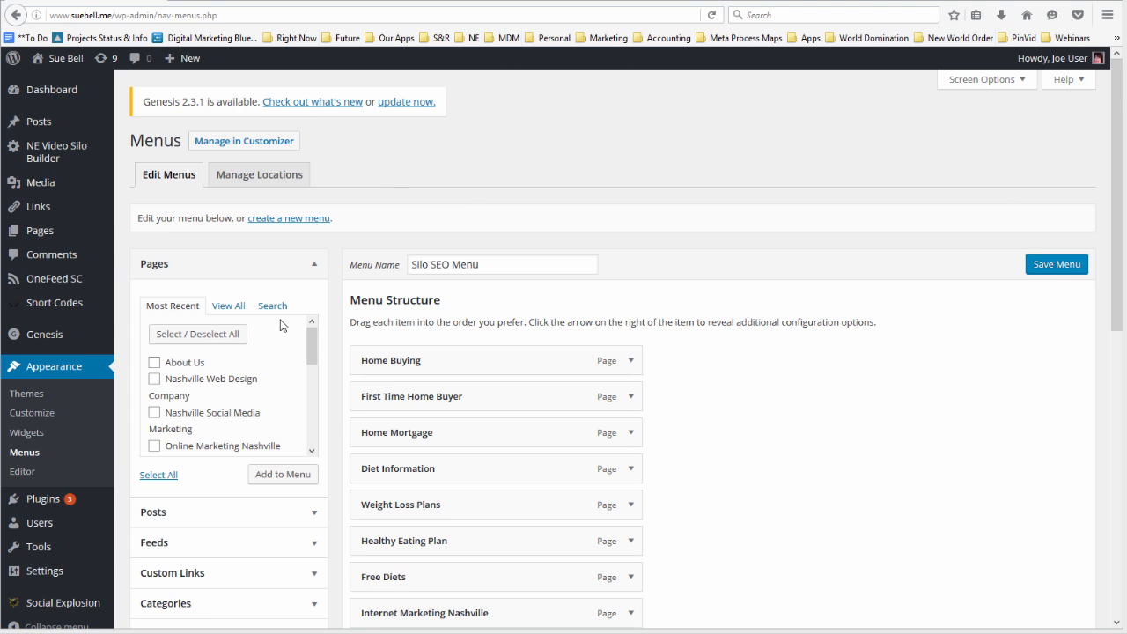
mouse_move(369, 308)
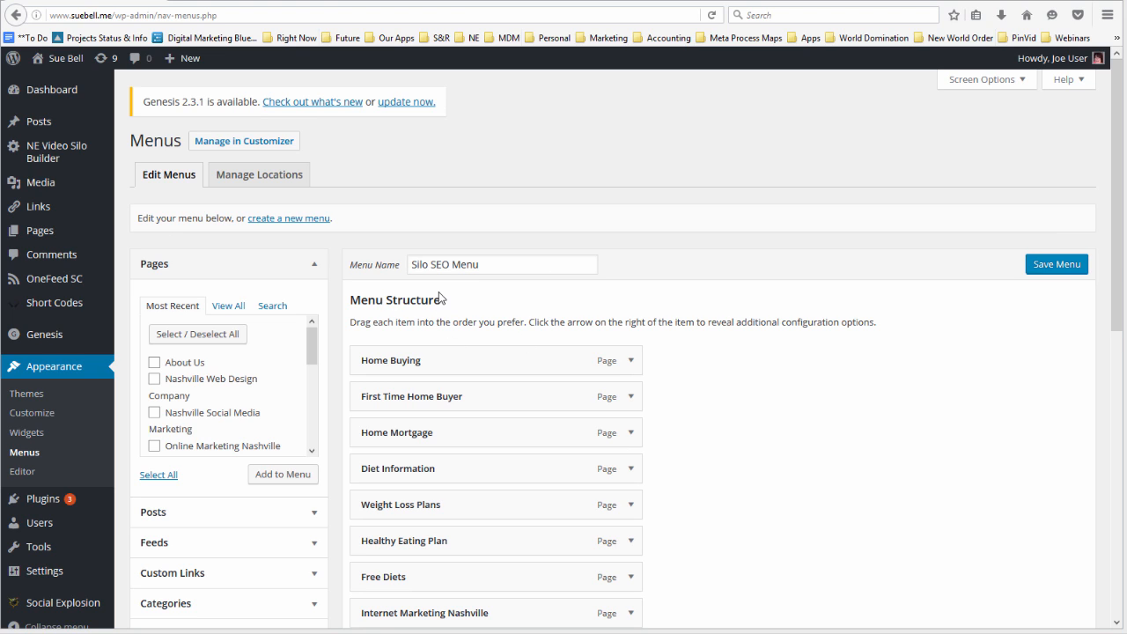
mouse_move(471, 295)
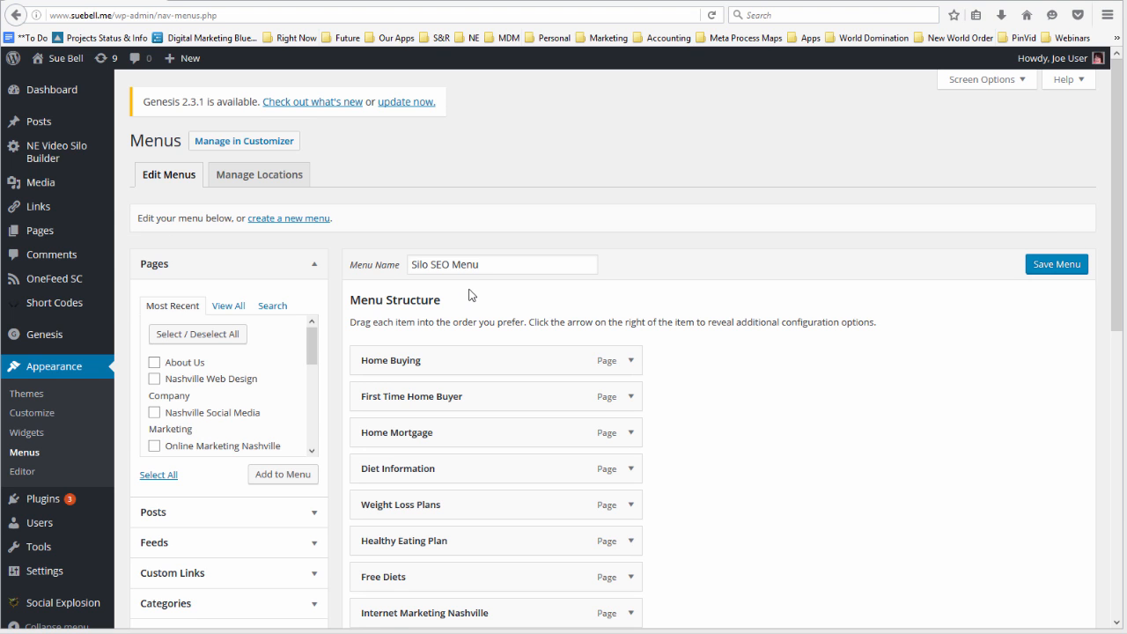
mouse_move(968, 423)
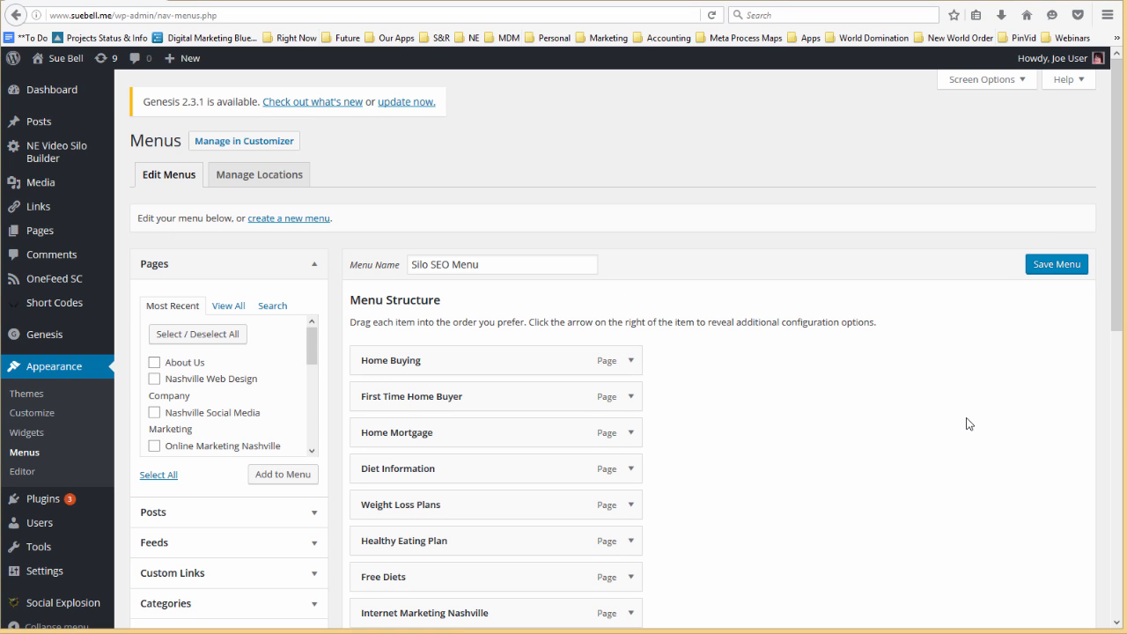
scroll("down", 3)
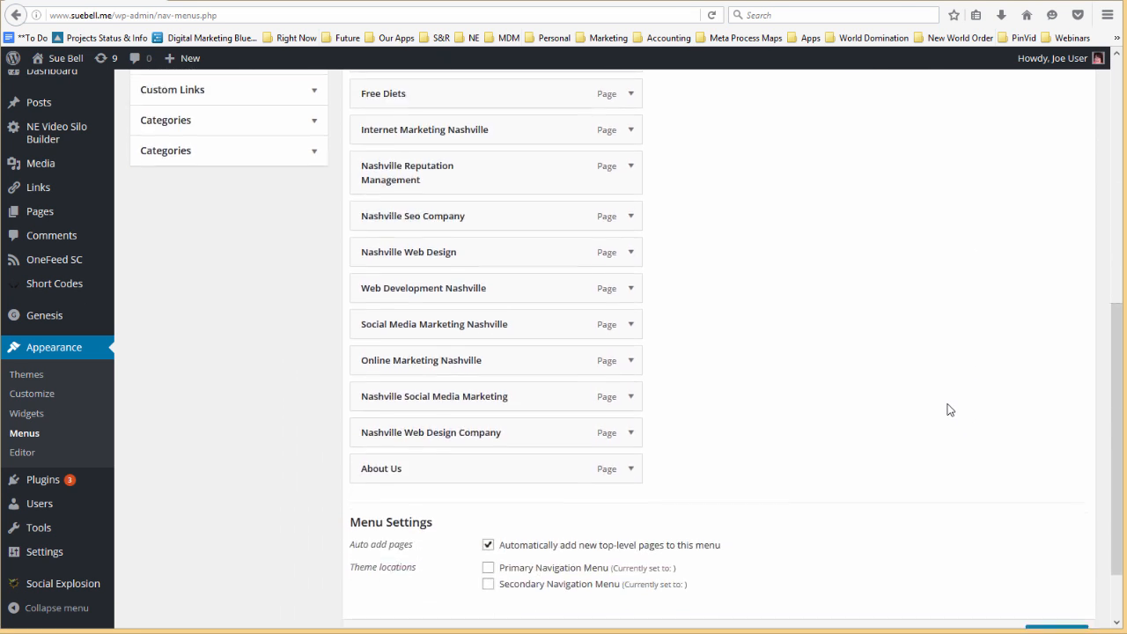
scroll("up", 3)
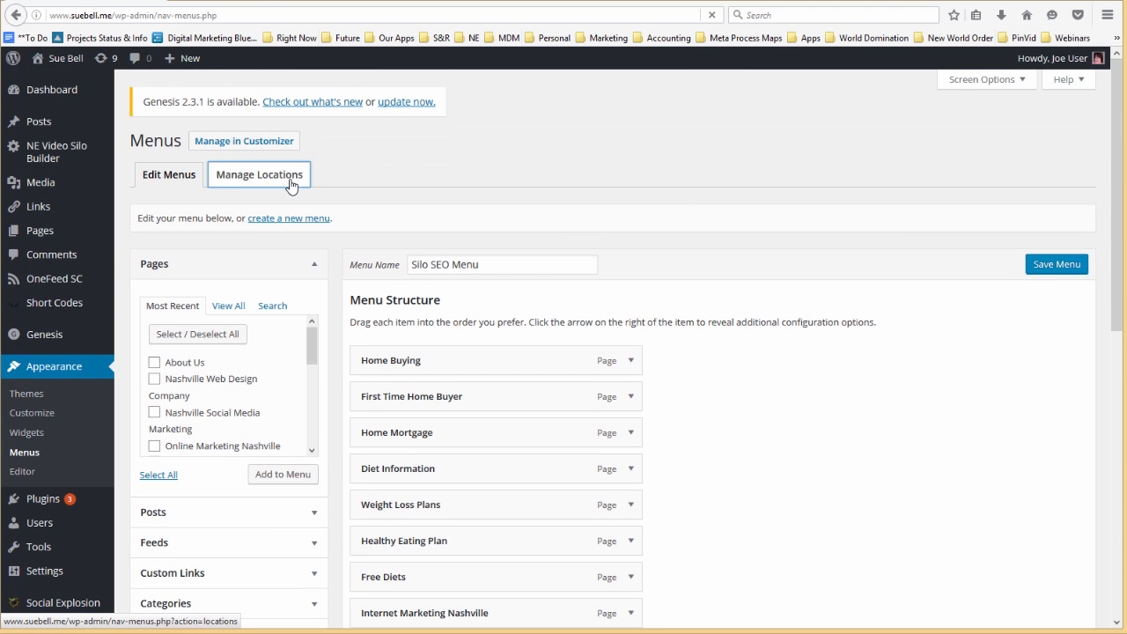
left_click(259, 174)
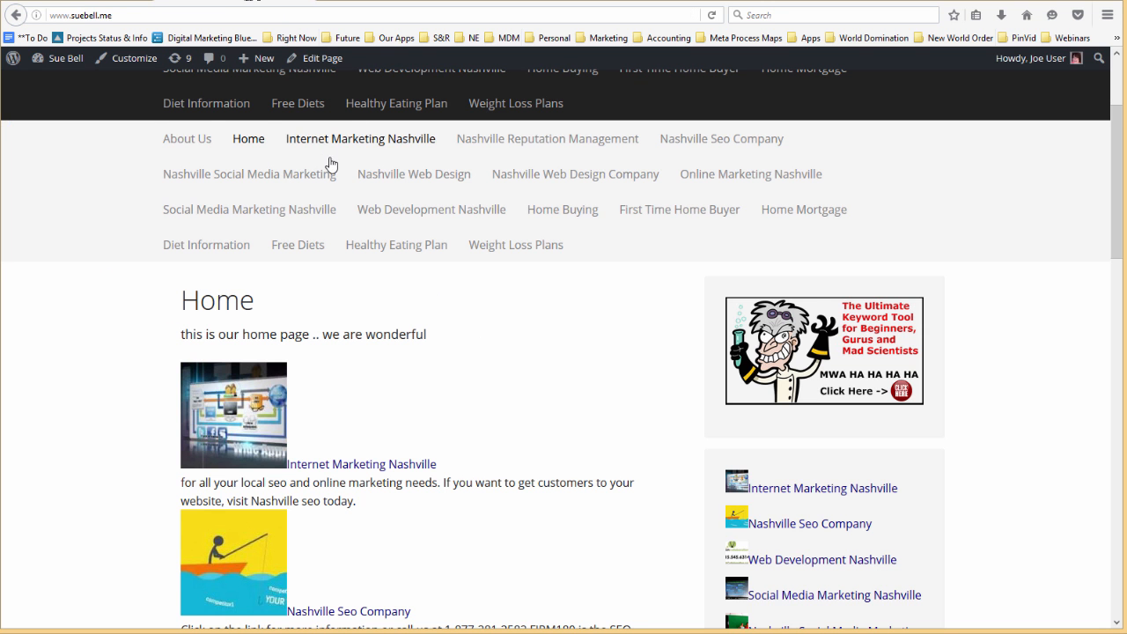
scroll("up", 3)
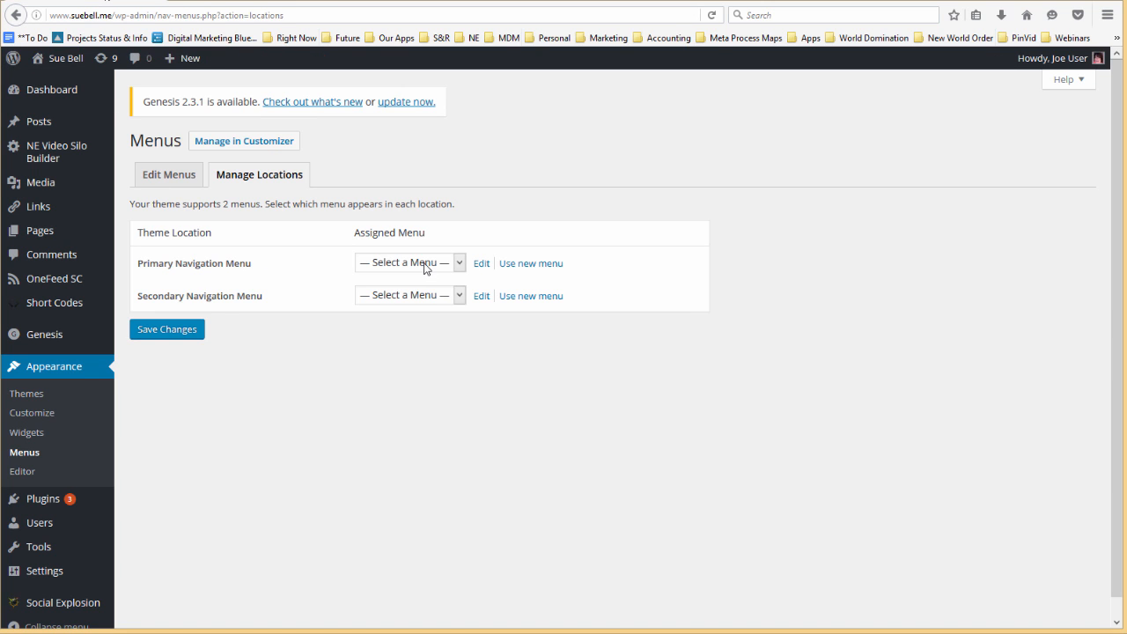
left_click(409, 295)
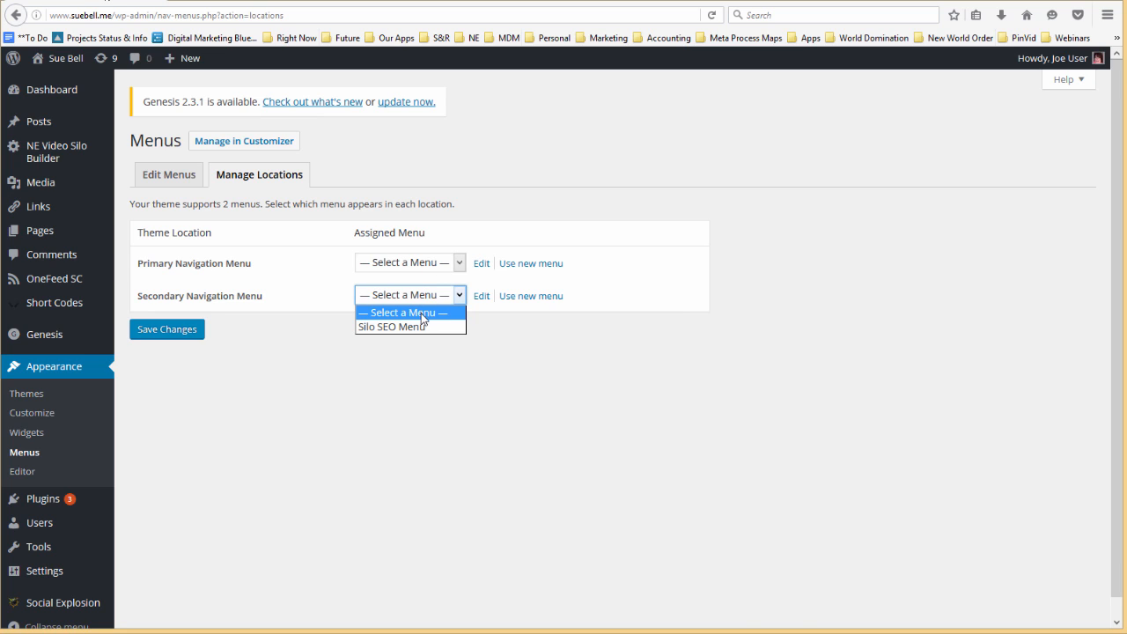
mouse_move(419, 264)
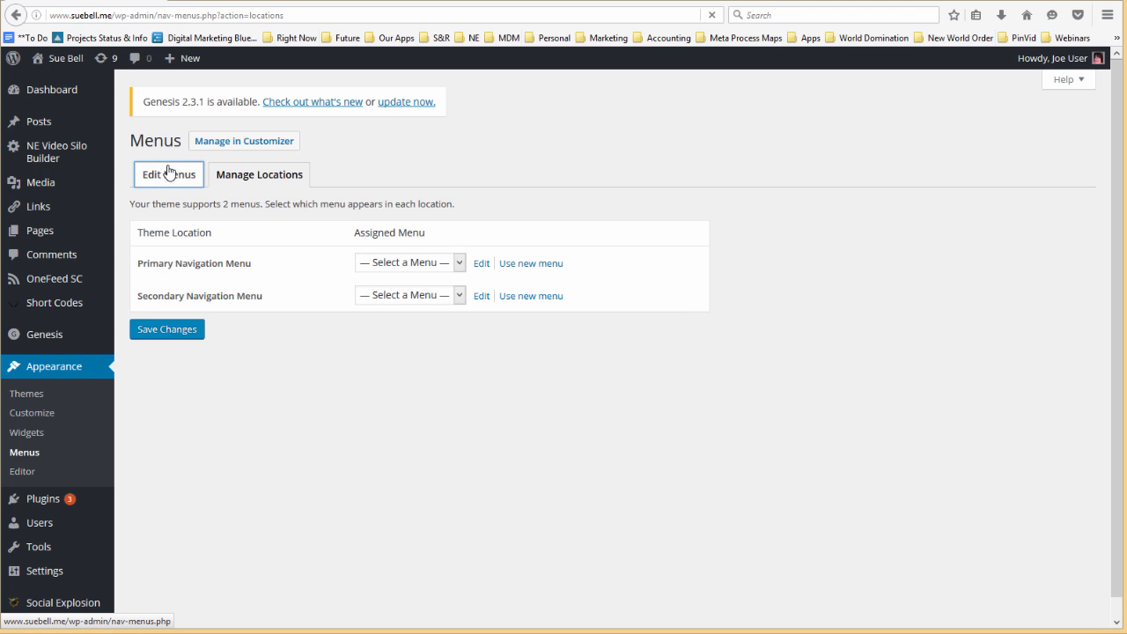
left_click(169, 174)
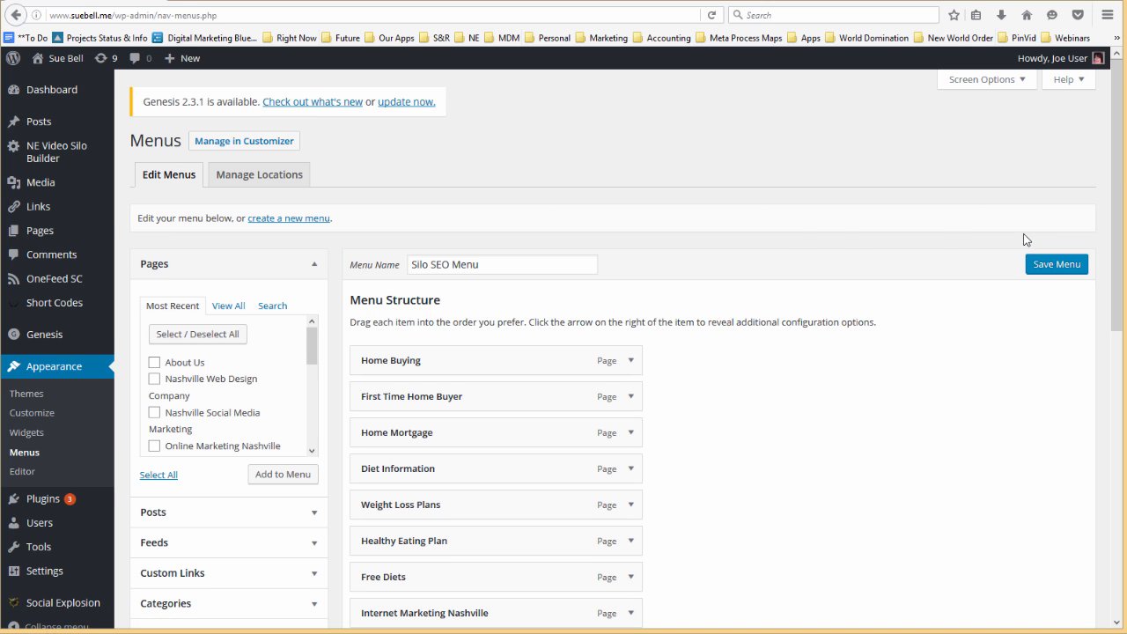
scroll("down", 3)
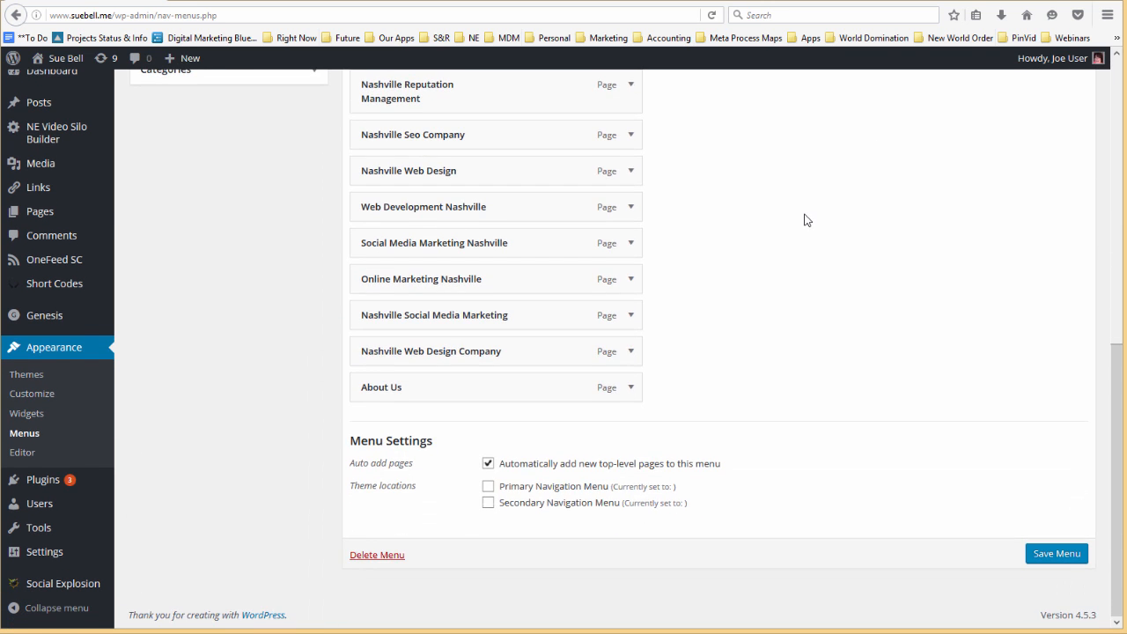
scroll("up", 3)
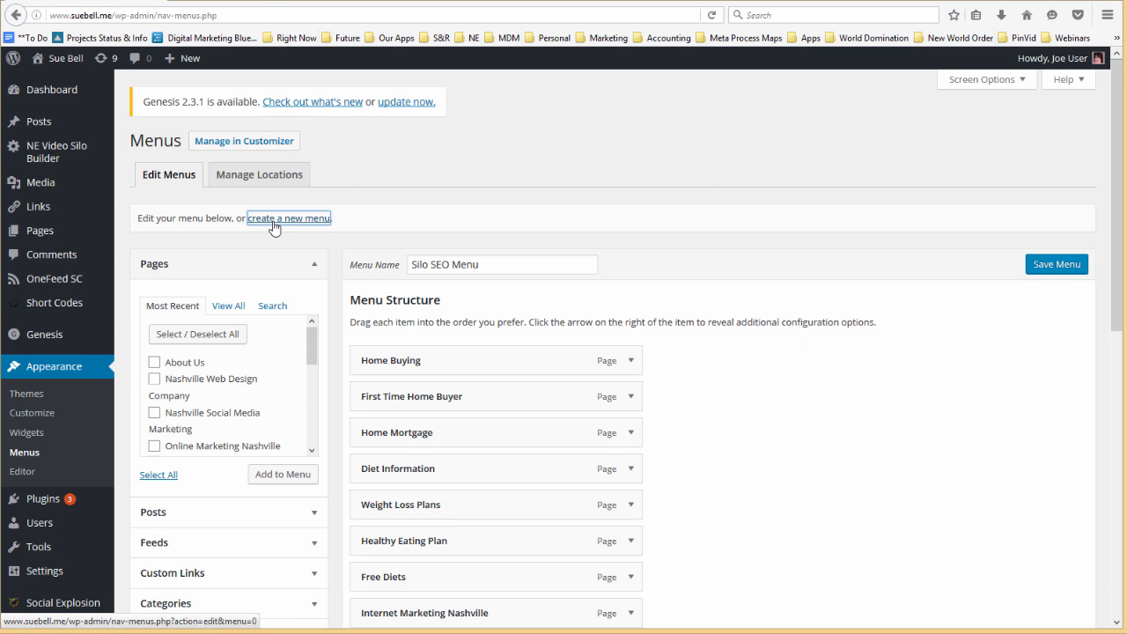
- Start a new menu, name it 'blank', and create it with no items
left_click(288, 218)
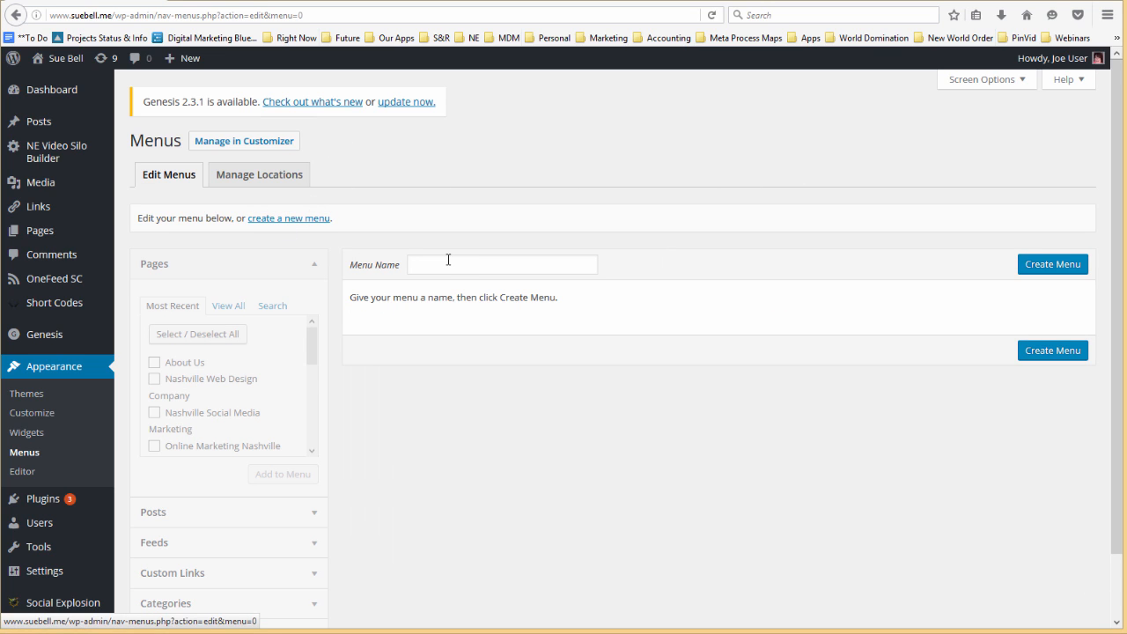
type("blan")
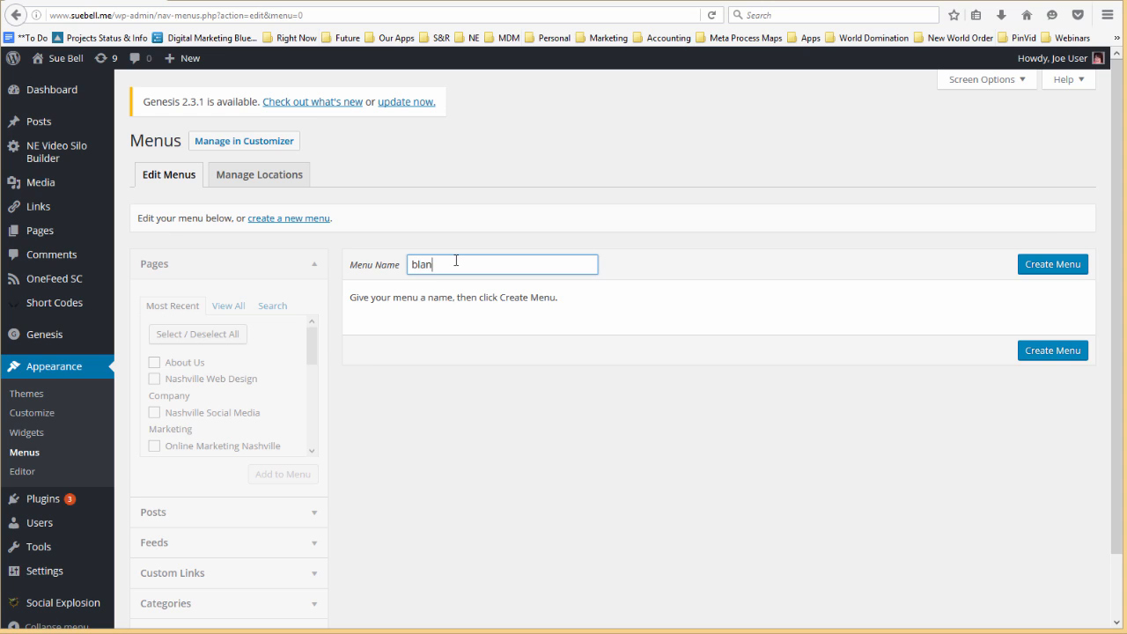
type("k")
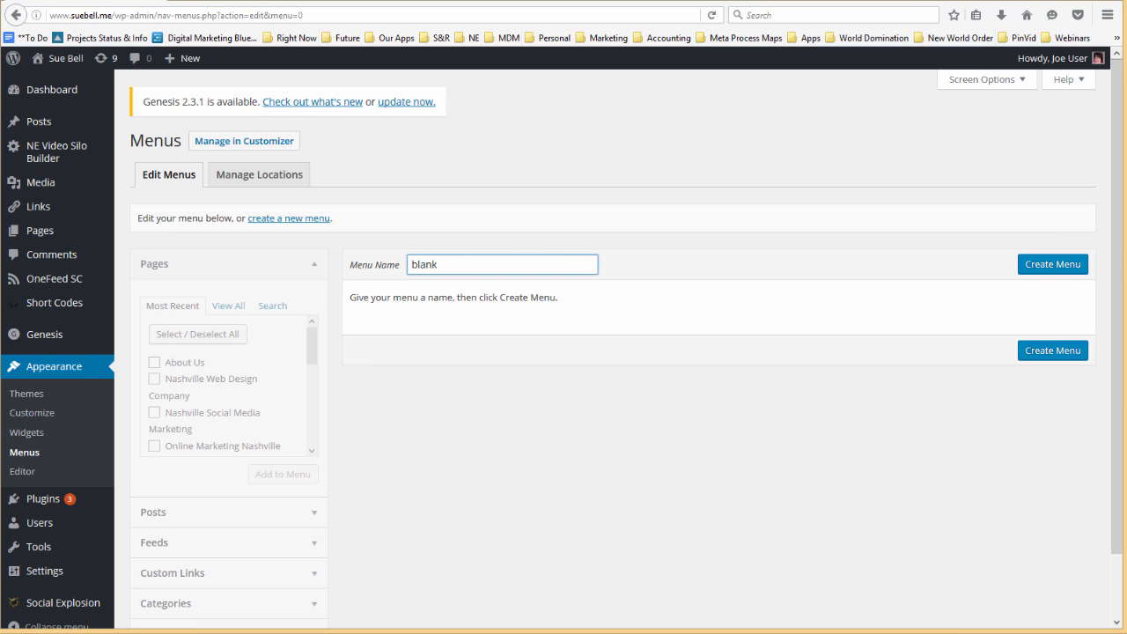
left_click(1052, 264)
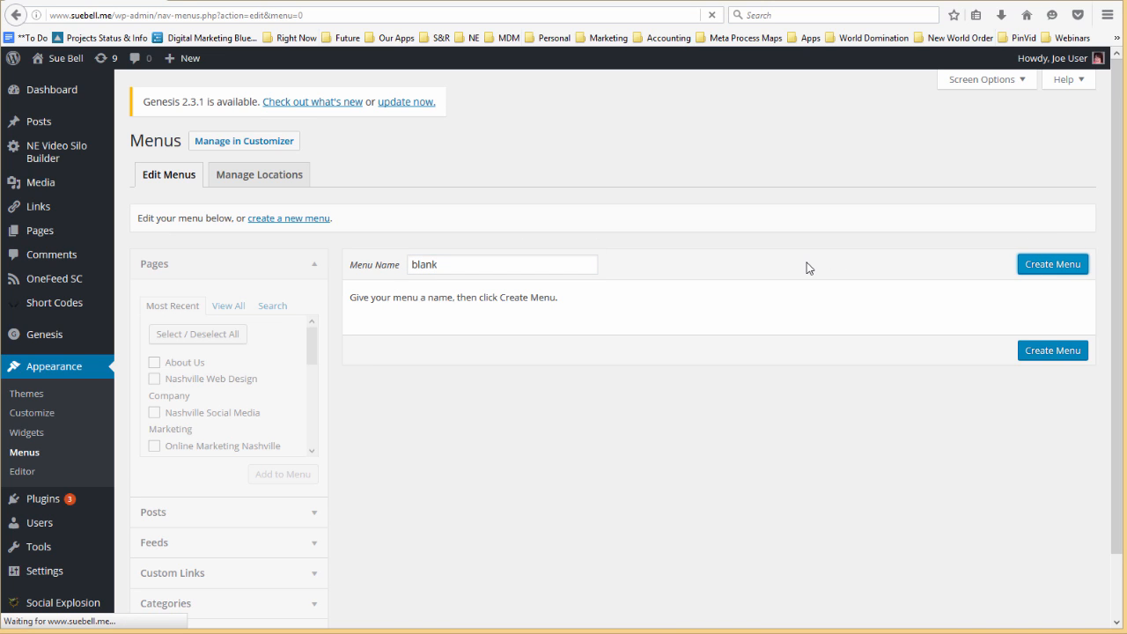
left_click(1052, 263)
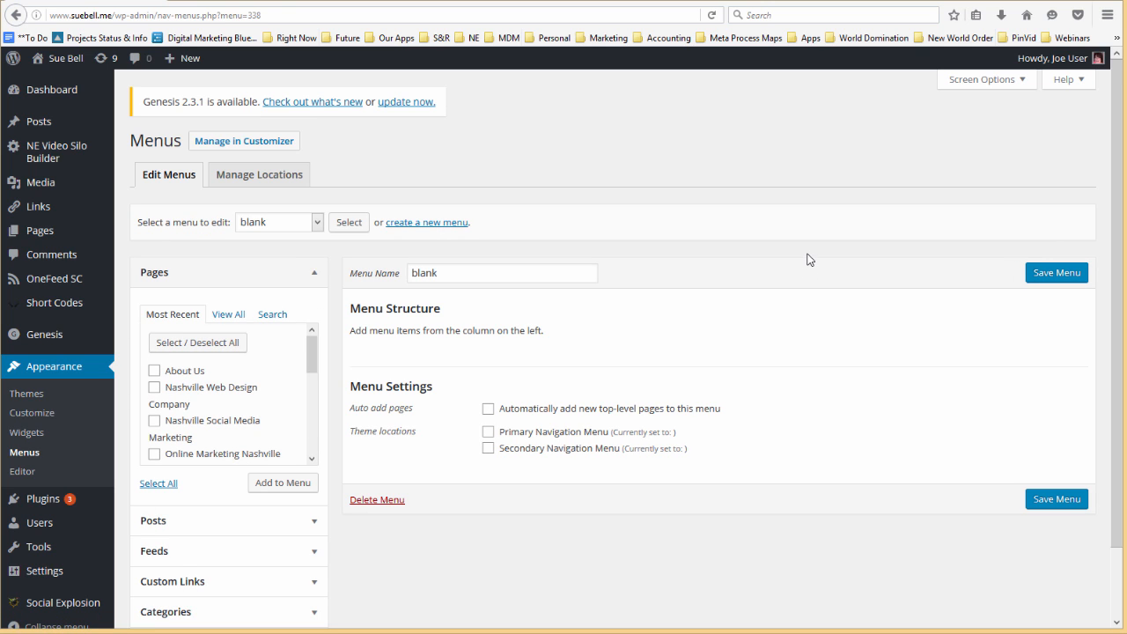
mouse_move(273, 185)
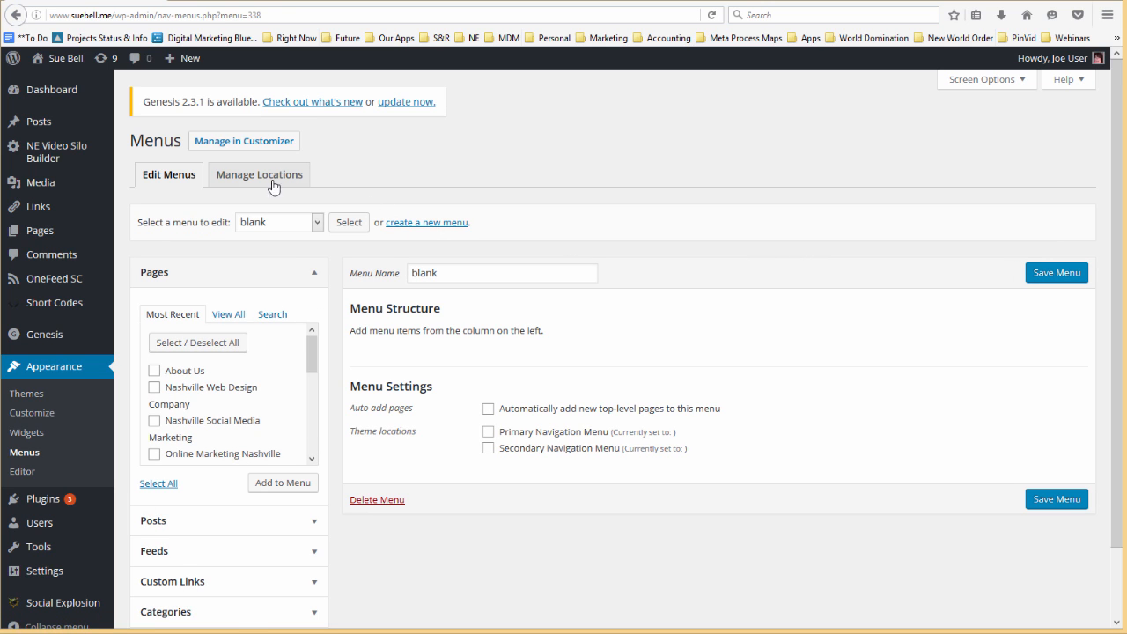
- Assign the empty 'blank' menu to the secondary navigation location and save
left_click(259, 173)
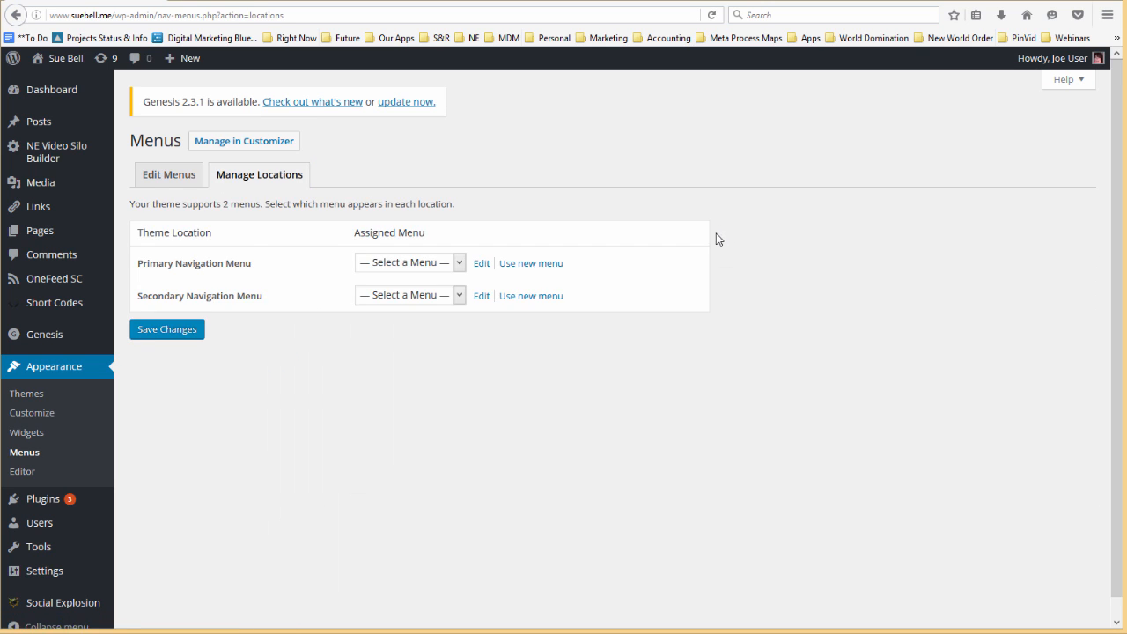
left_click(410, 294)
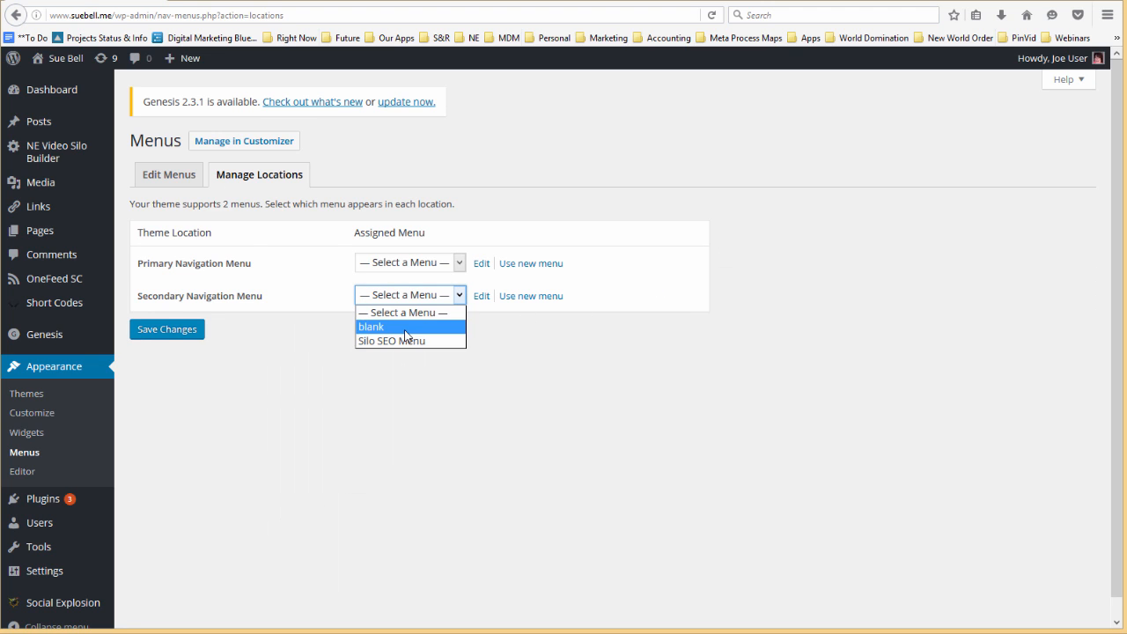
left_click(371, 326)
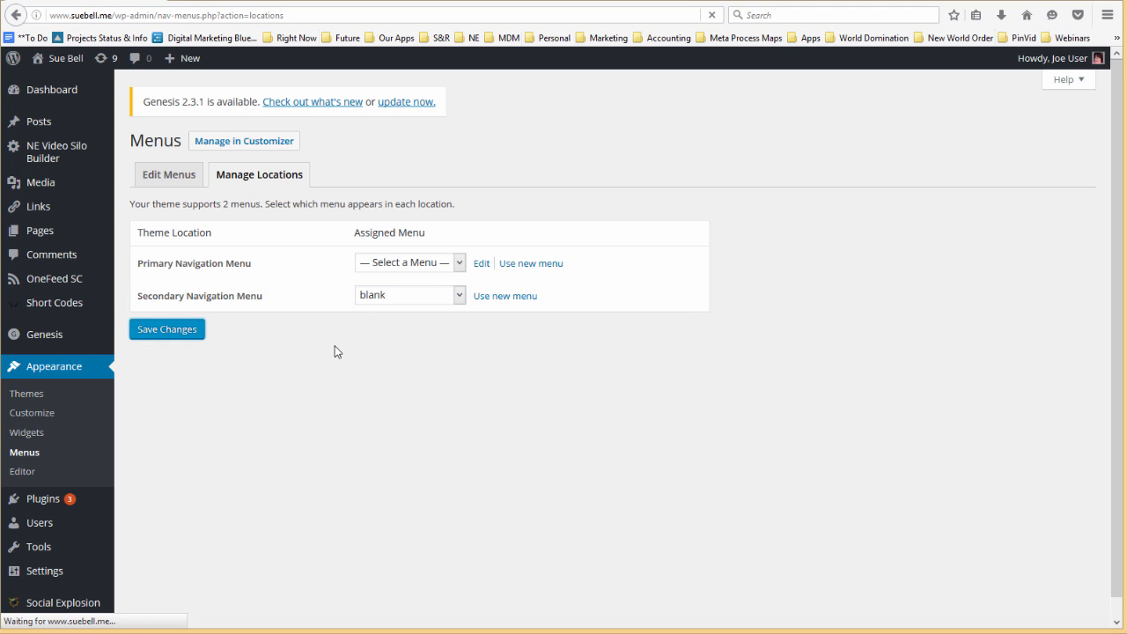
left_click(166, 328)
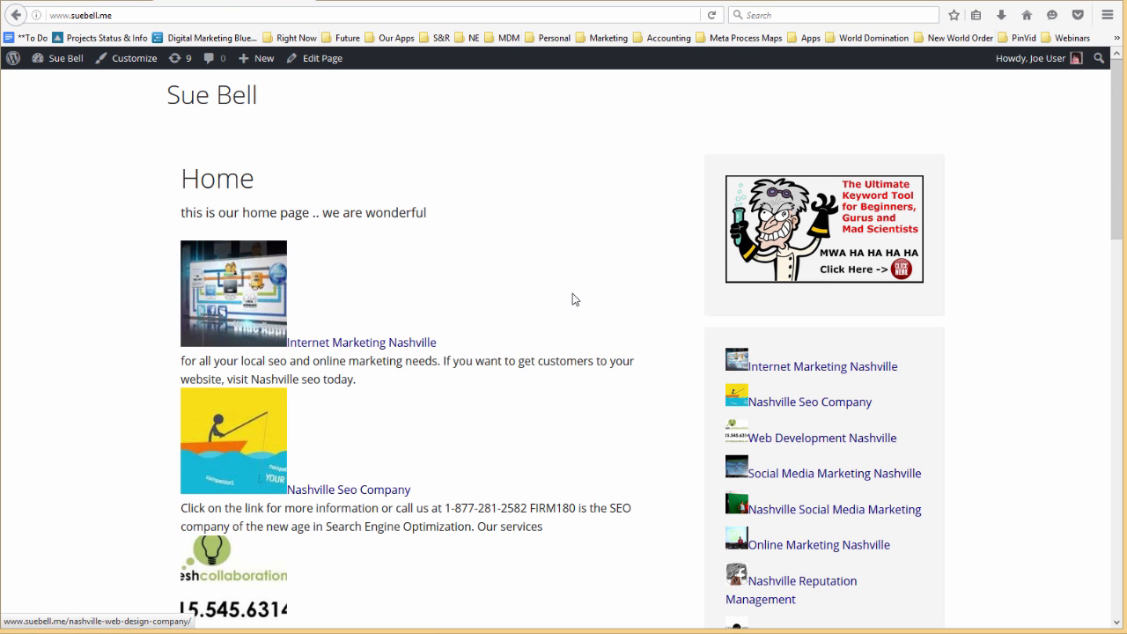
mouse_move(569, 266)
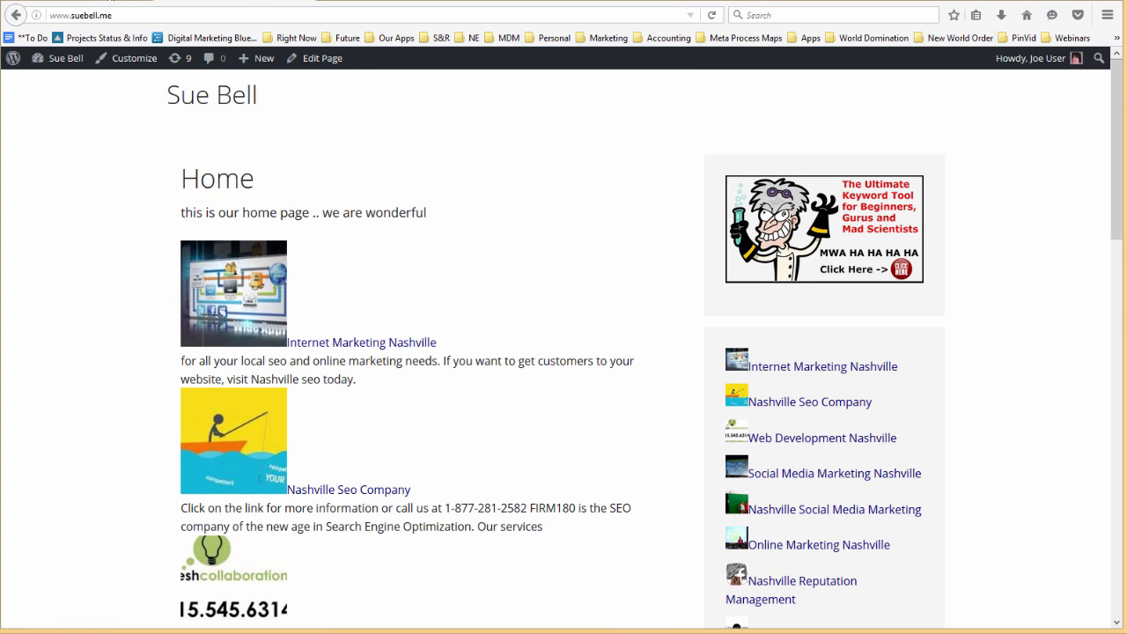
- Choose Silo SEO Menu for the Primary Navigation Menu location
left_click(409, 303)
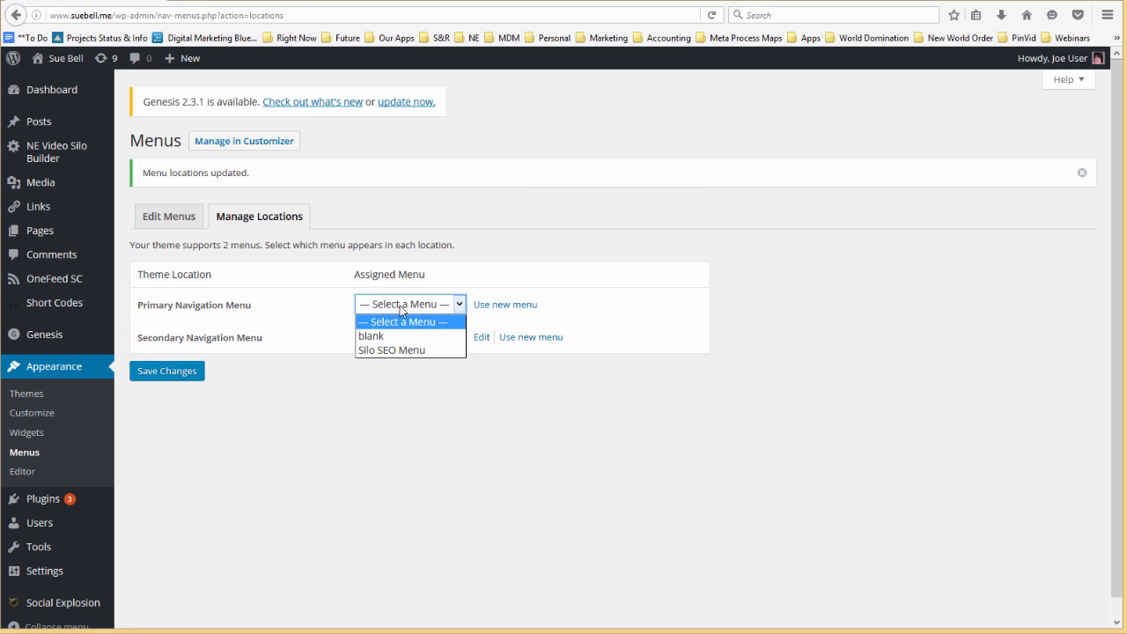
left_click(391, 350)
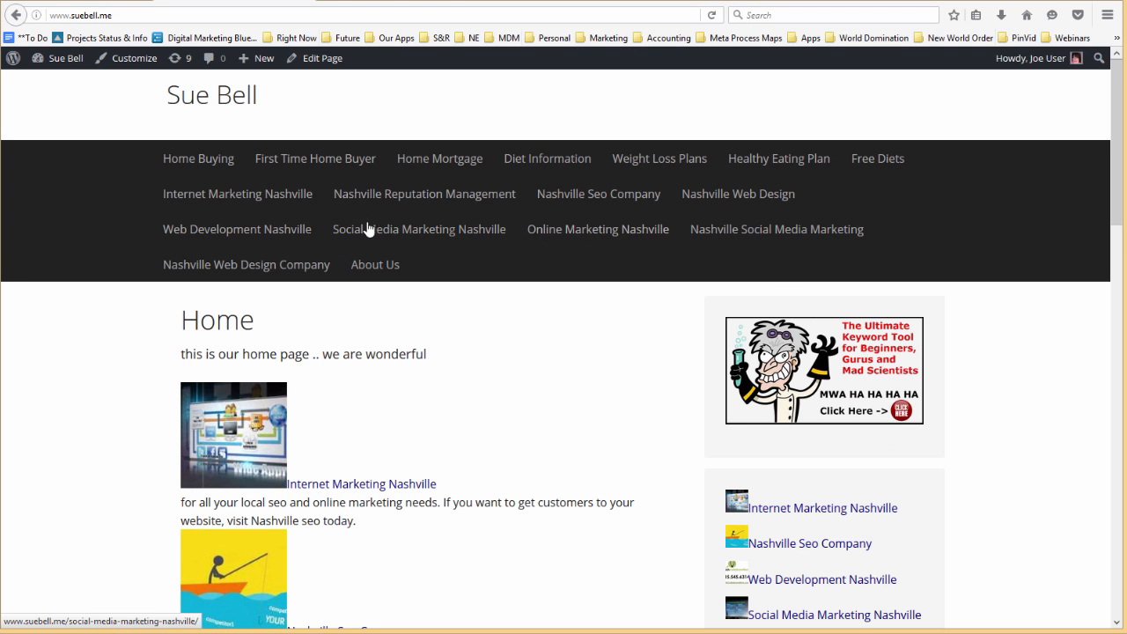
mouse_move(418, 229)
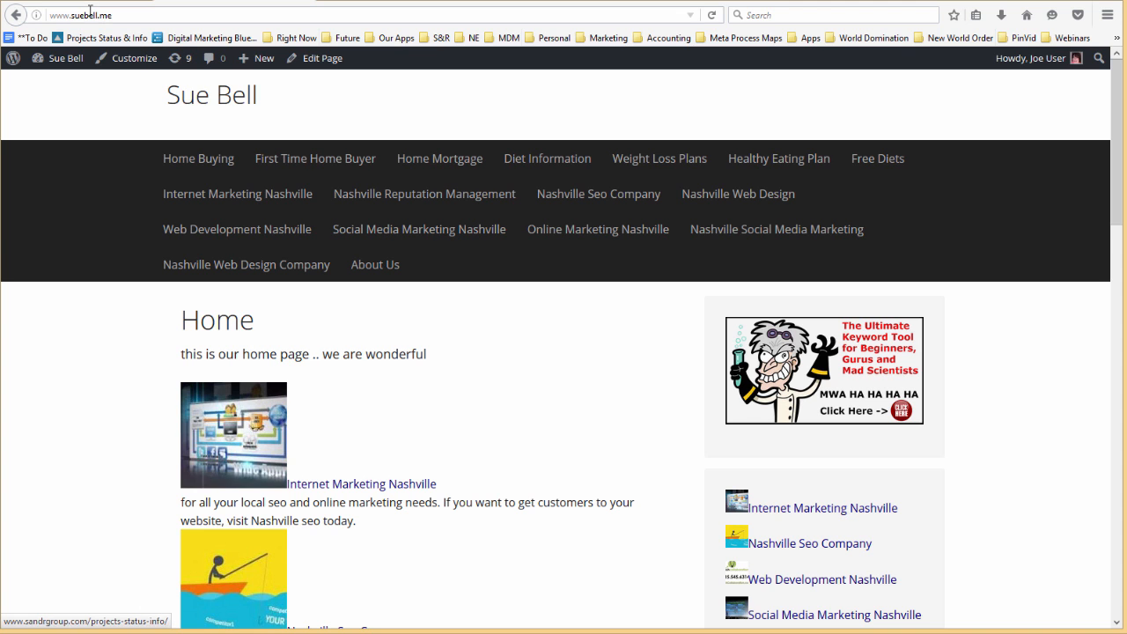
- Scroll down the home page to check the new navigation bar and sidebar links
scroll("down", 3)
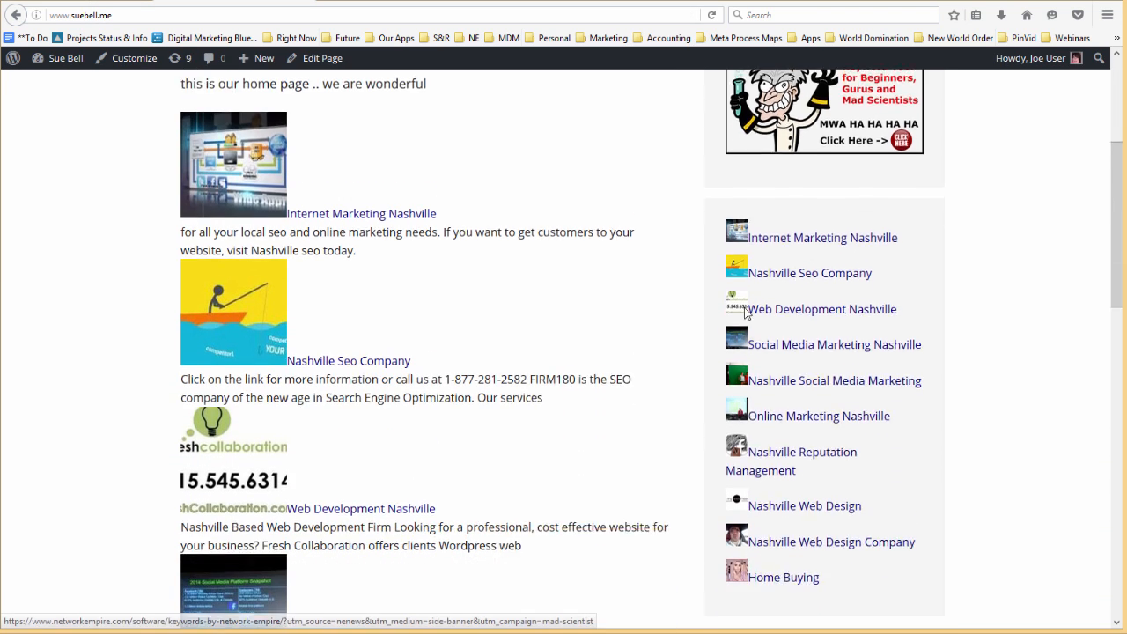
scroll("down", 3)
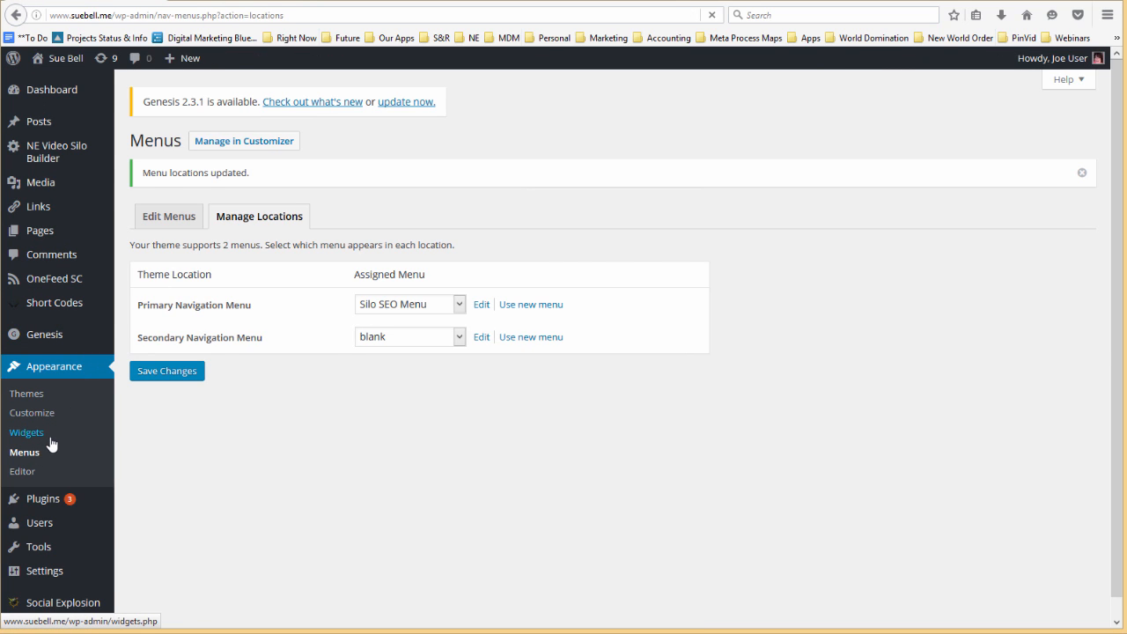
- Title the NE Video Silo Menu widget 'Widget Menu' and save it
left_click(26, 431)
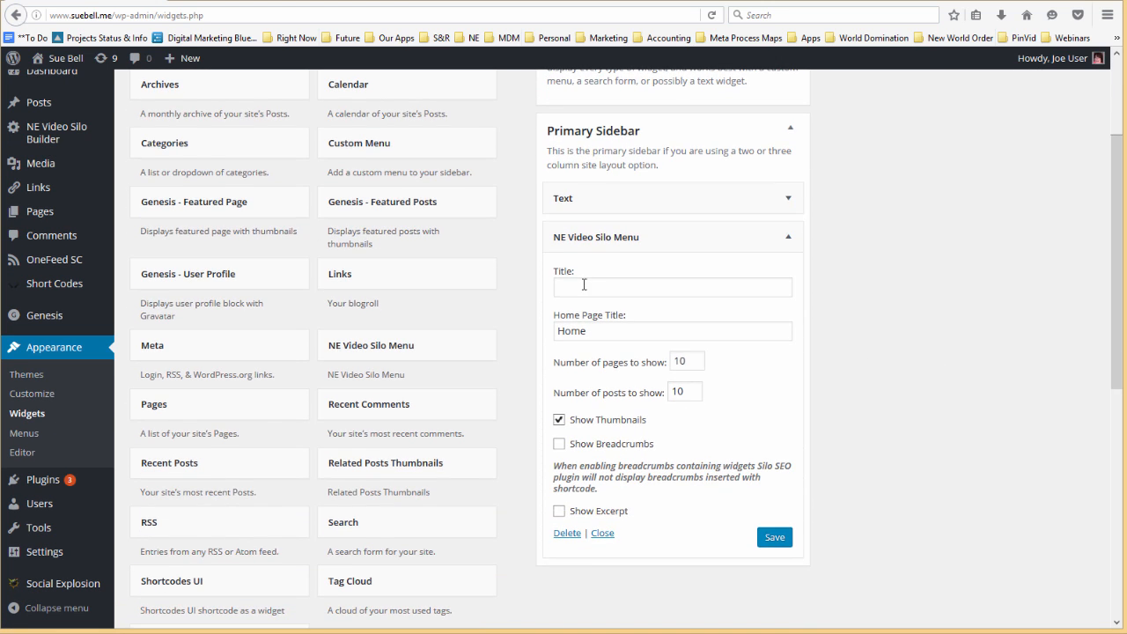
left_click(671, 287)
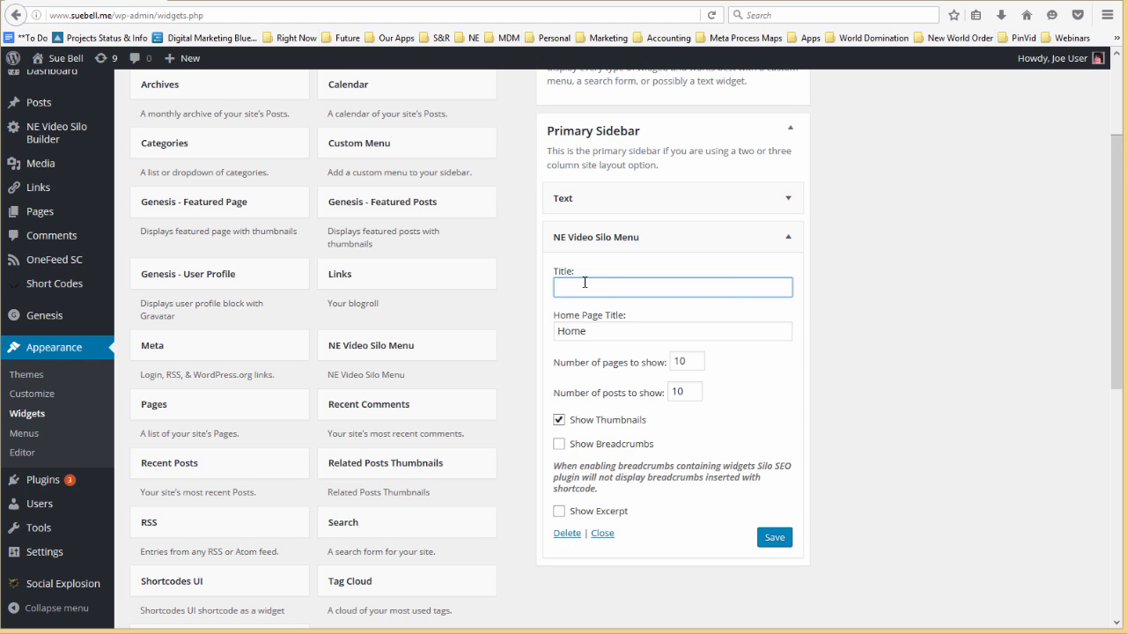
type("Widget")
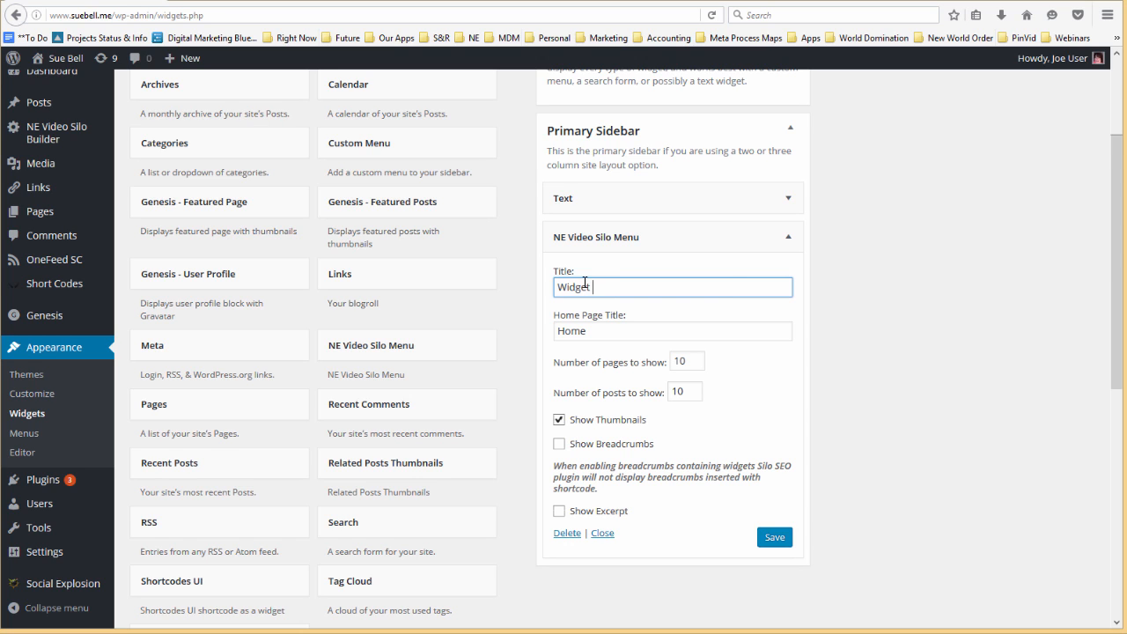
type("Menu")
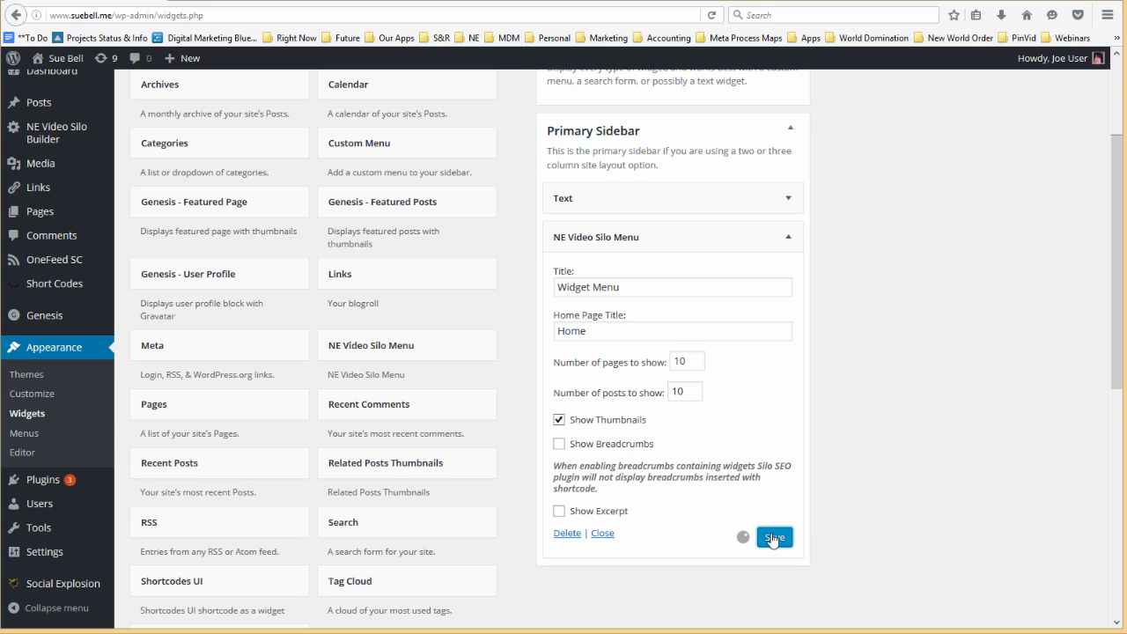
left_click(774, 536)
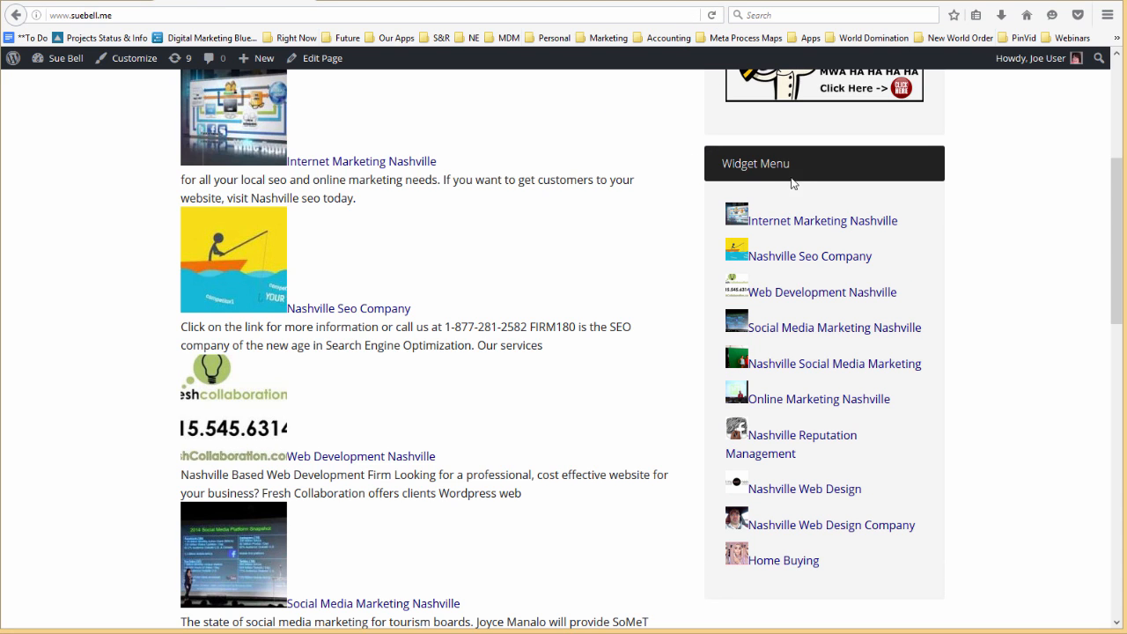
mouse_move(828, 143)
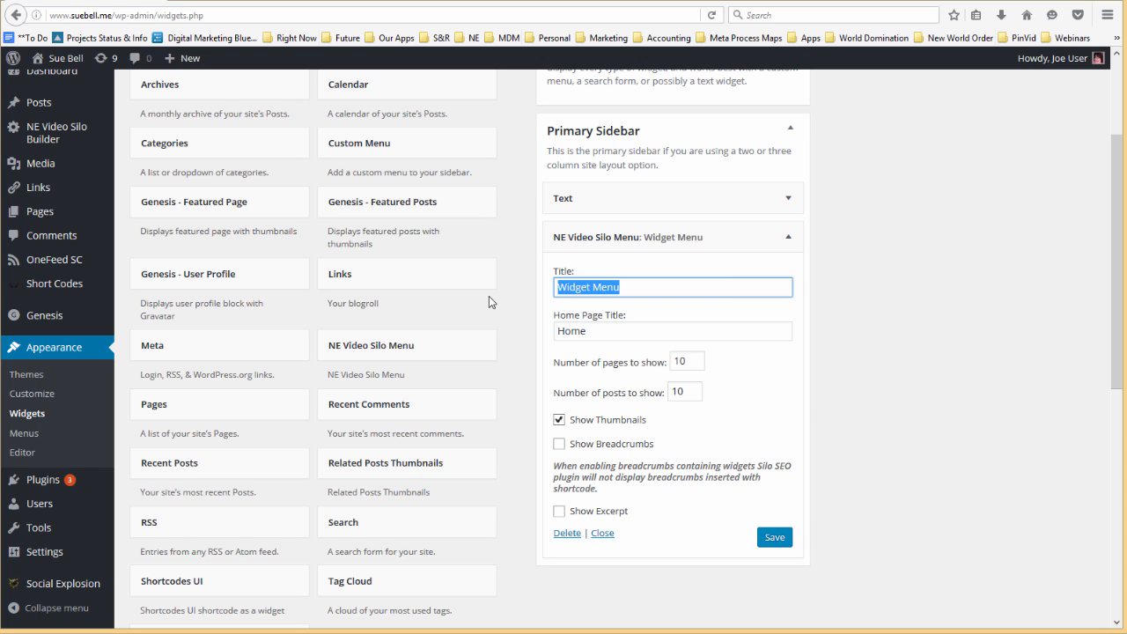
- Retitle the silo menu widget, trying 'More Information' before settling on 'Related Articles'
type("More Inf")
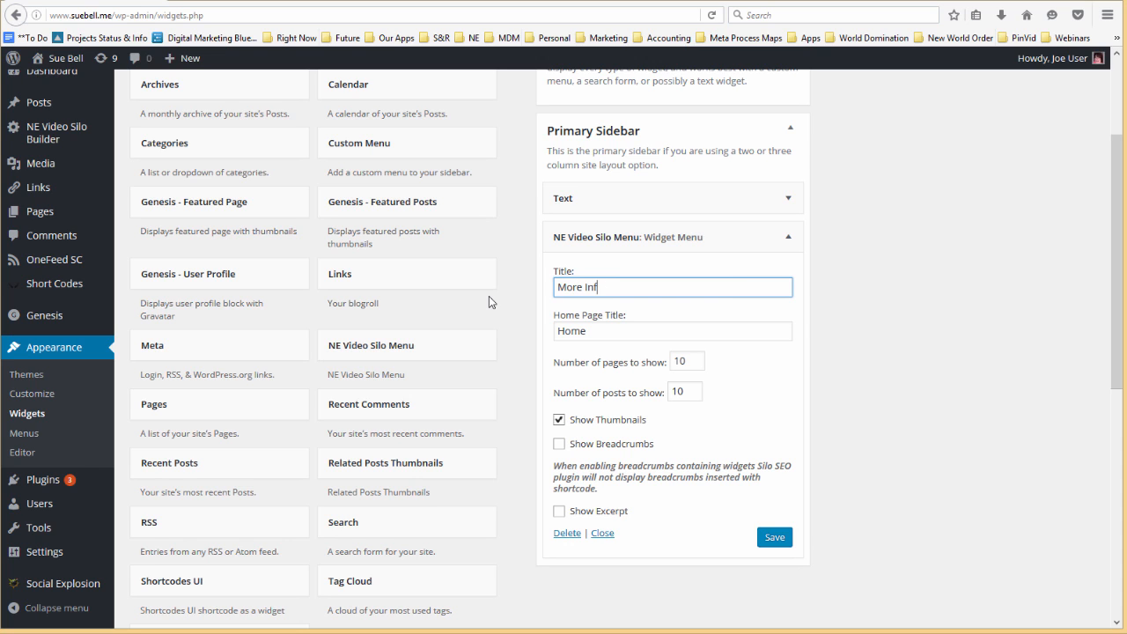
type("ormation")
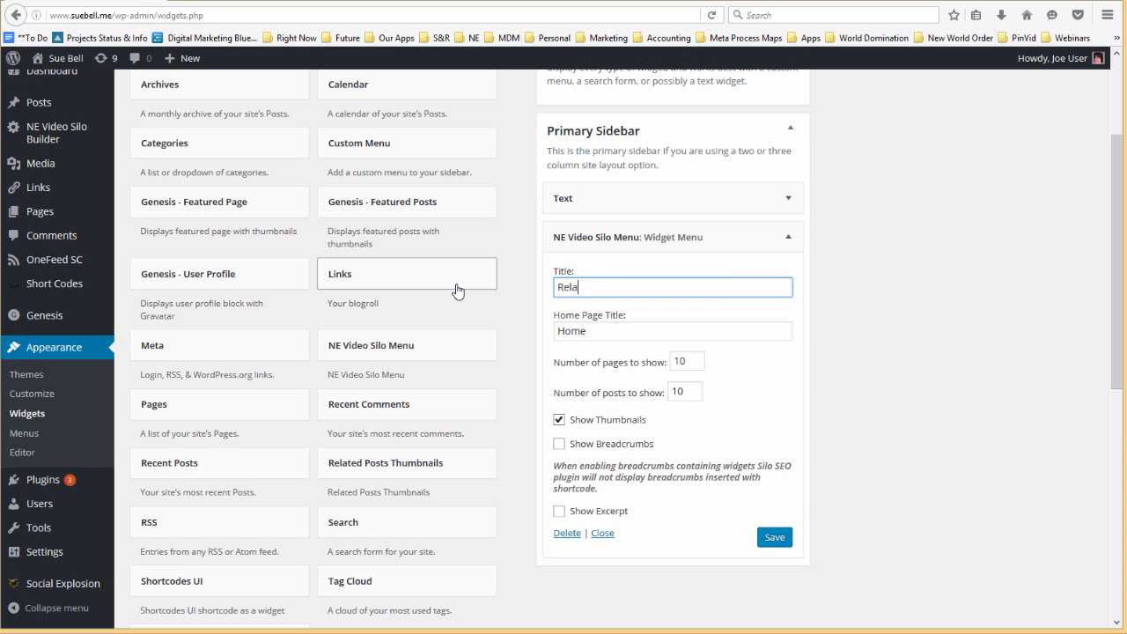
type("ted Articl")
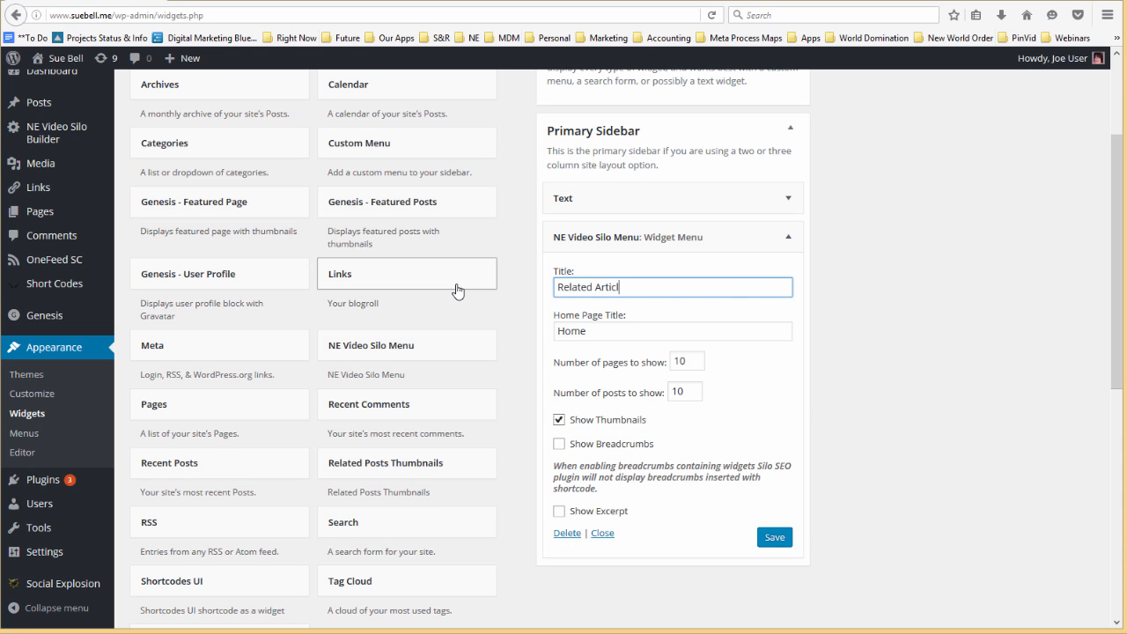
type("es")
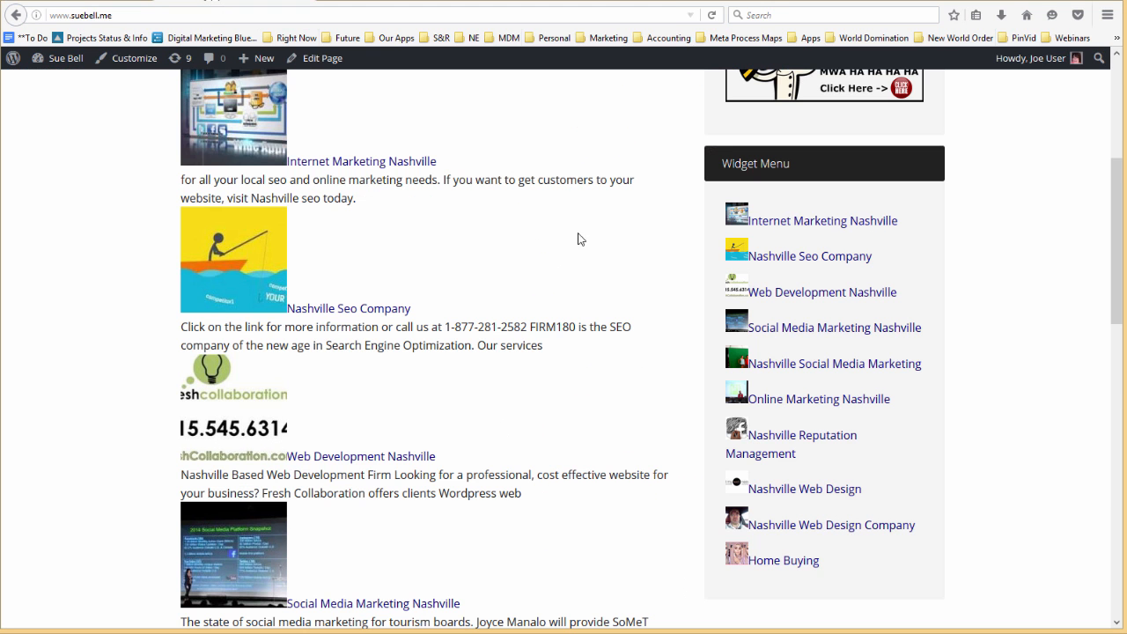
- Open the Home Buying page from the top menu, then return to the widget settings
scroll("up", 3)
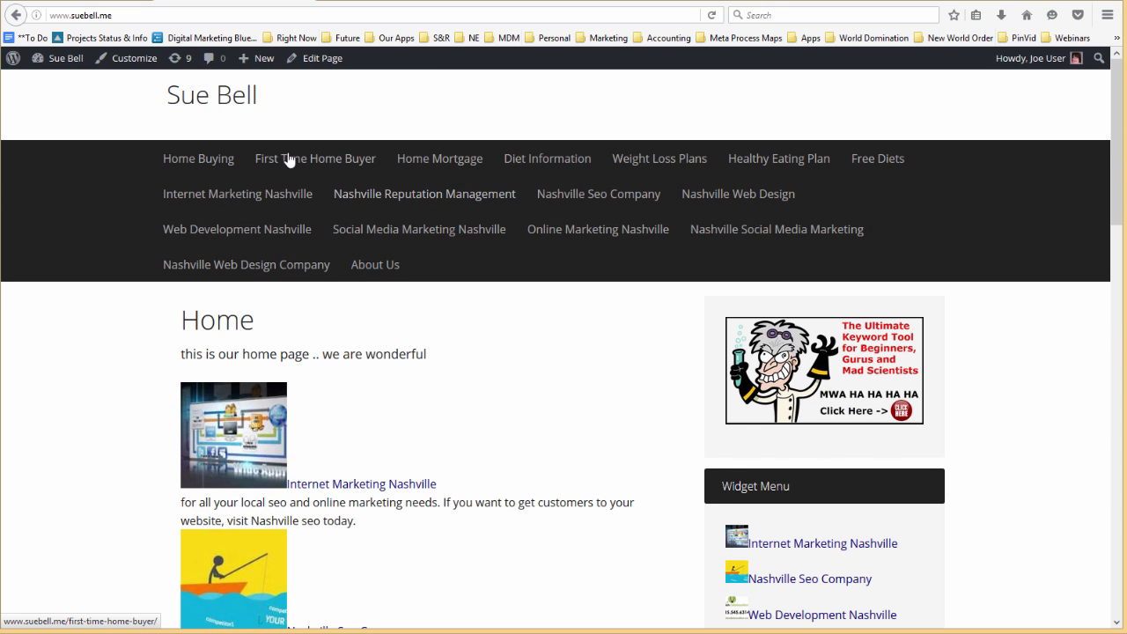
mouse_move(198, 158)
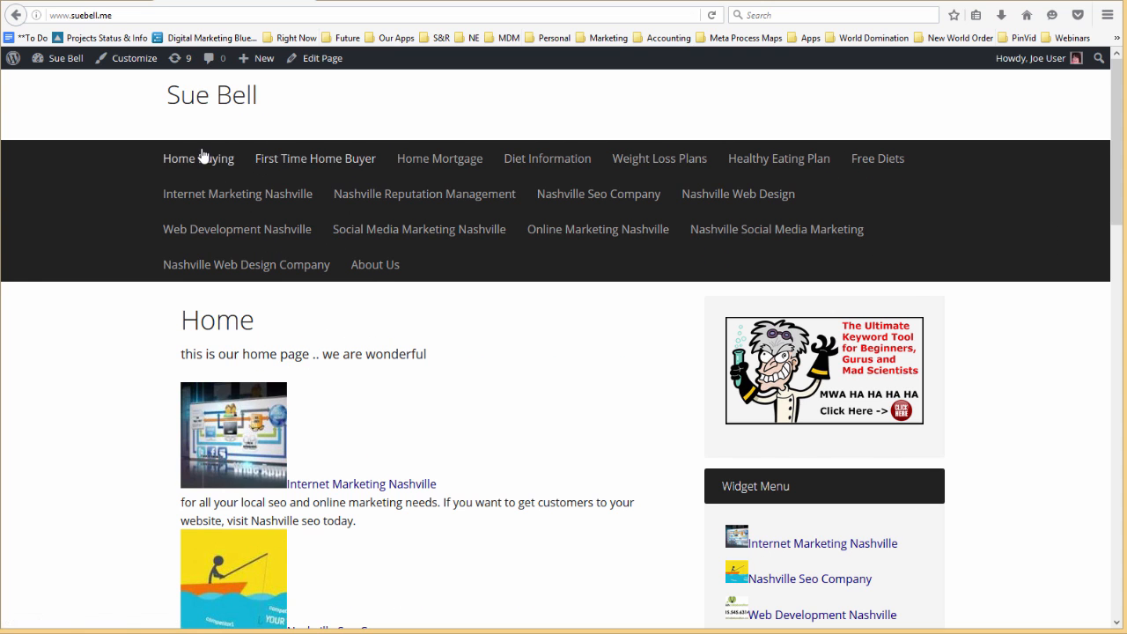
left_click(198, 158)
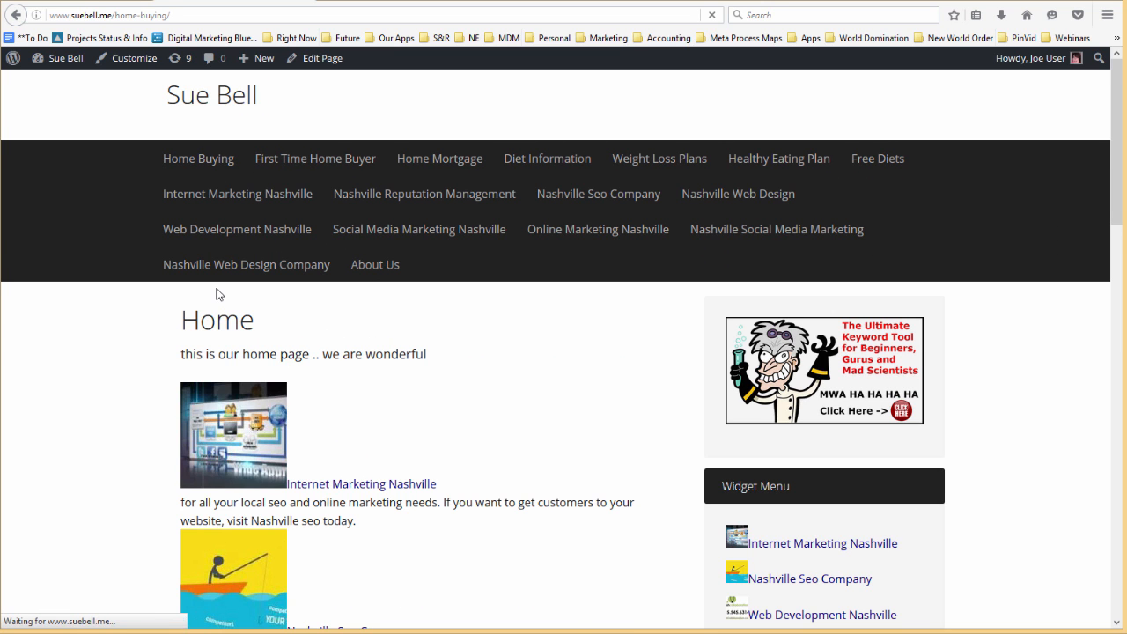
left_click(198, 159)
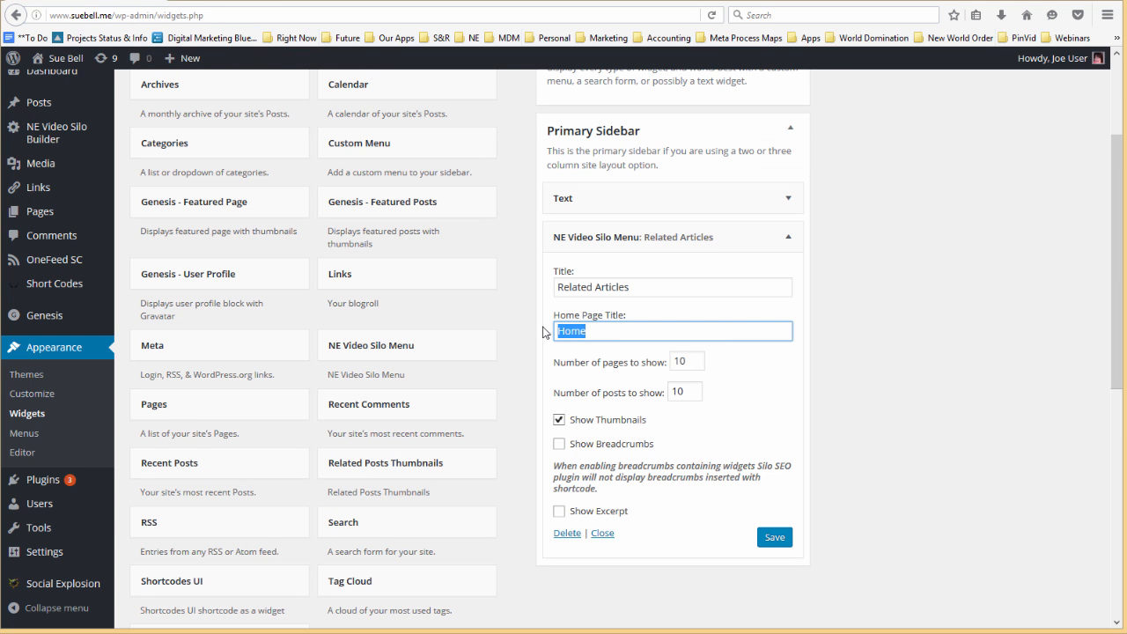
- Enter 'Master Page' as the widget's home page title, enable breadcrumbs, and save
type("M")
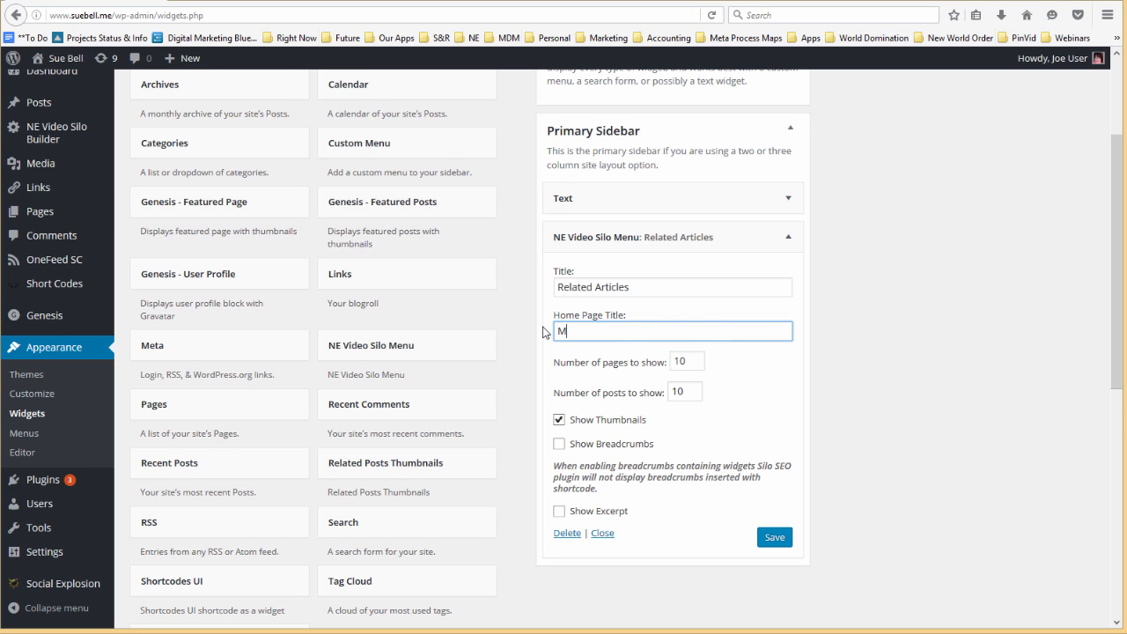
type("aster Page")
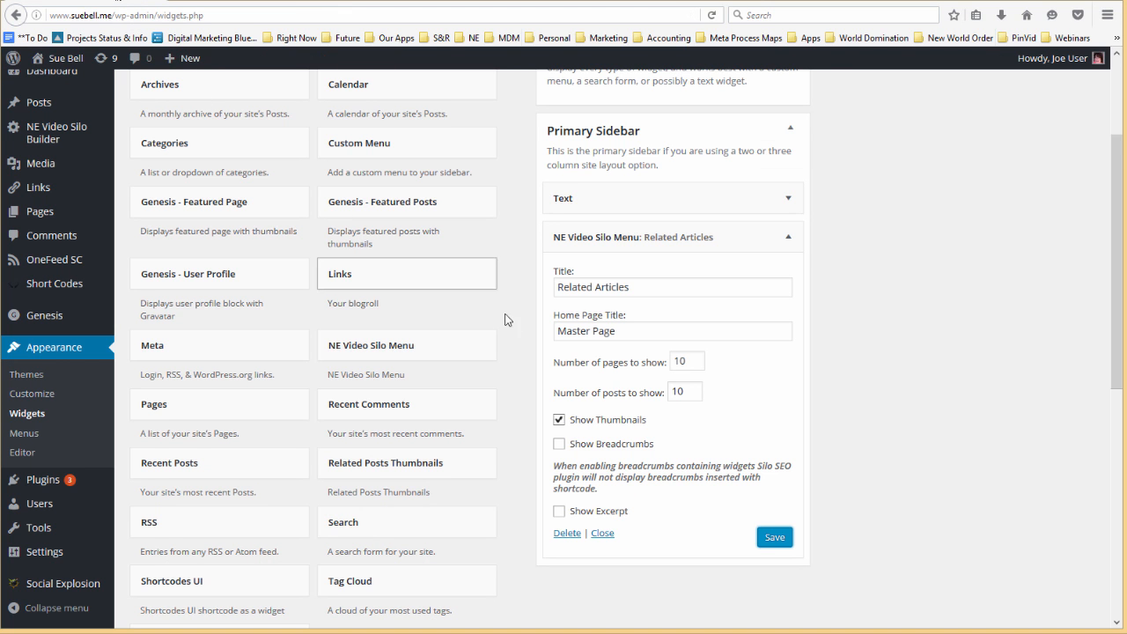
mouse_move(559, 443)
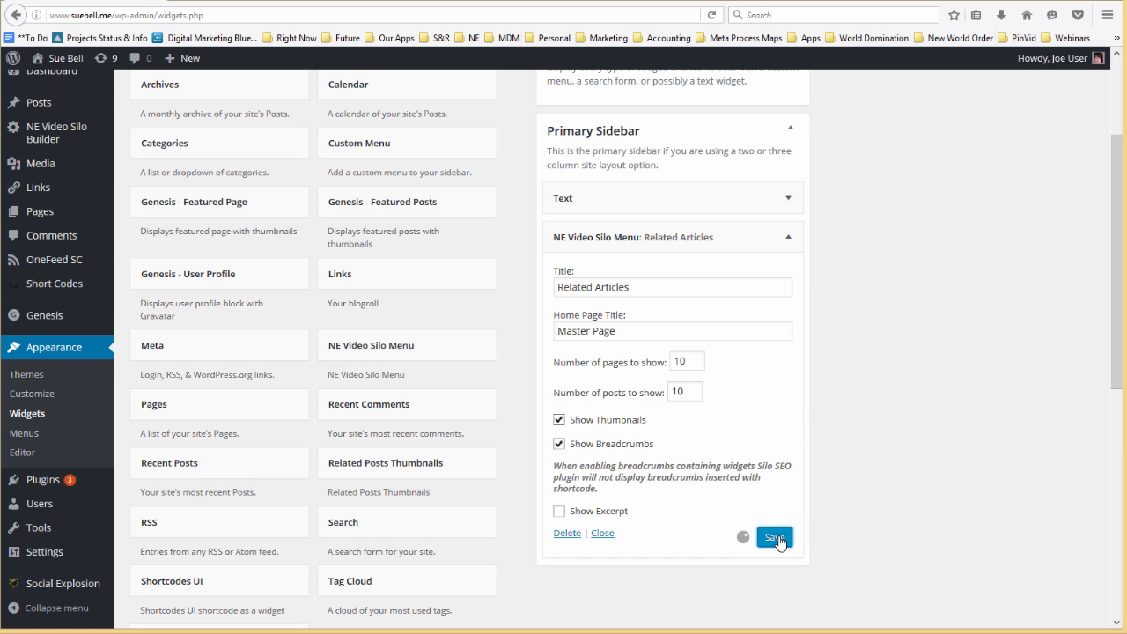
left_click(773, 536)
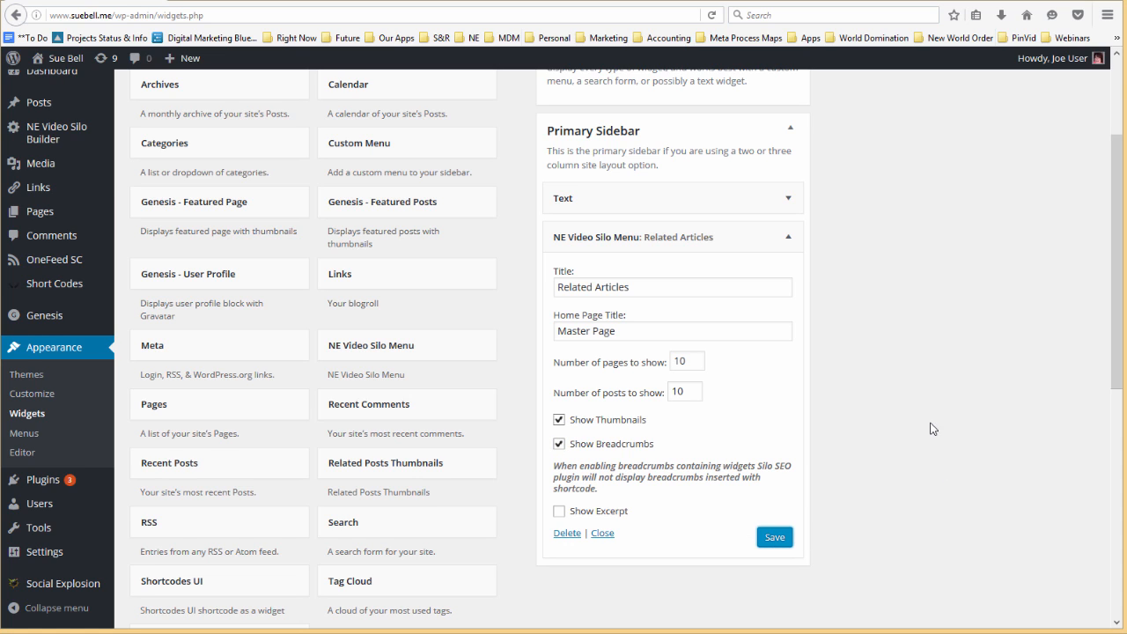
mouse_move(823, 273)
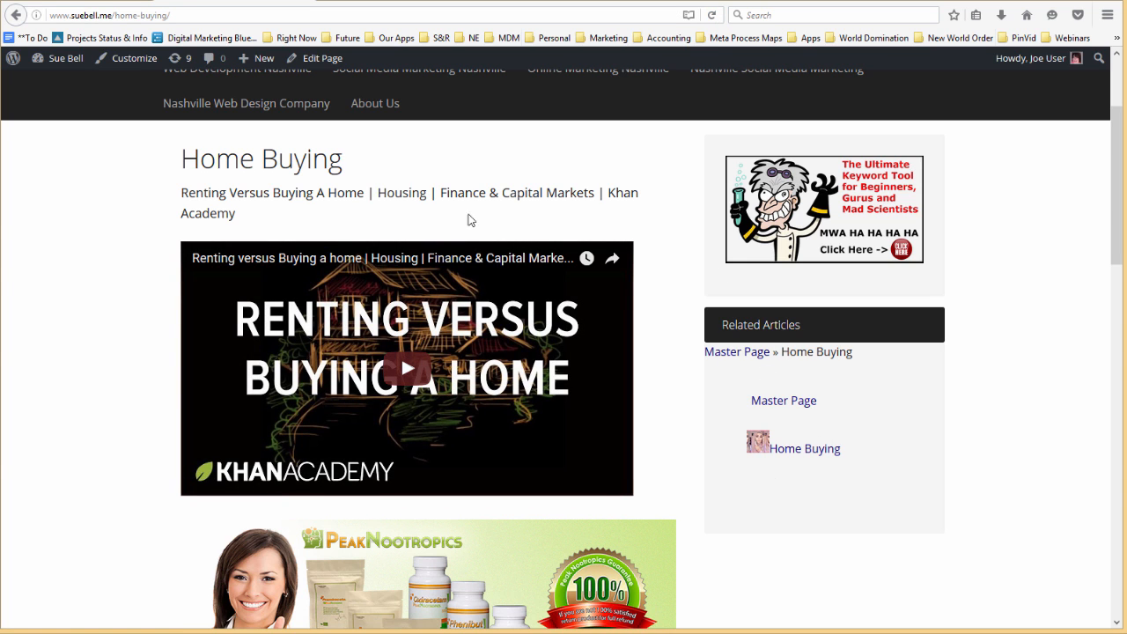
- Go to the First Time Home Buyer page, then the Fha Loan article via Related Articles
scroll("up", 3)
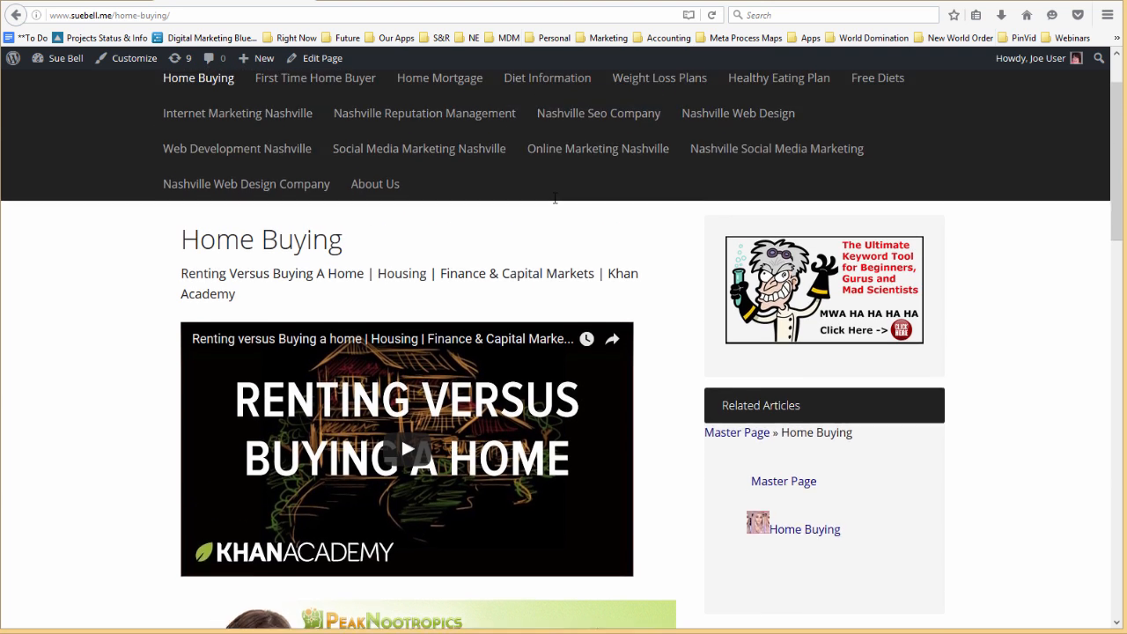
scroll("up", 3)
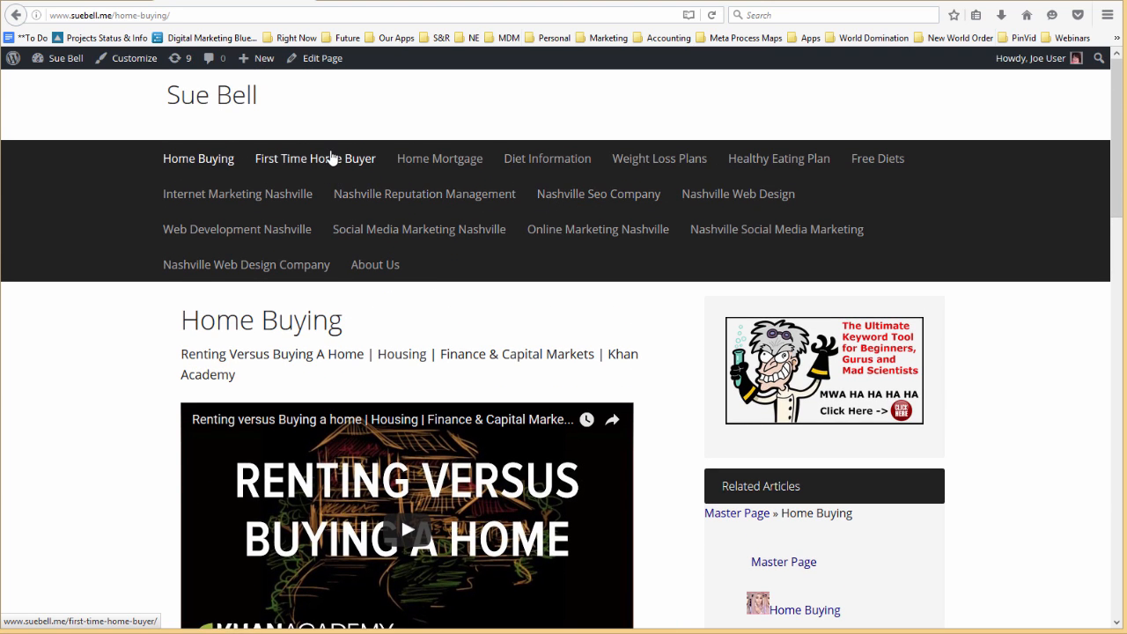
left_click(315, 159)
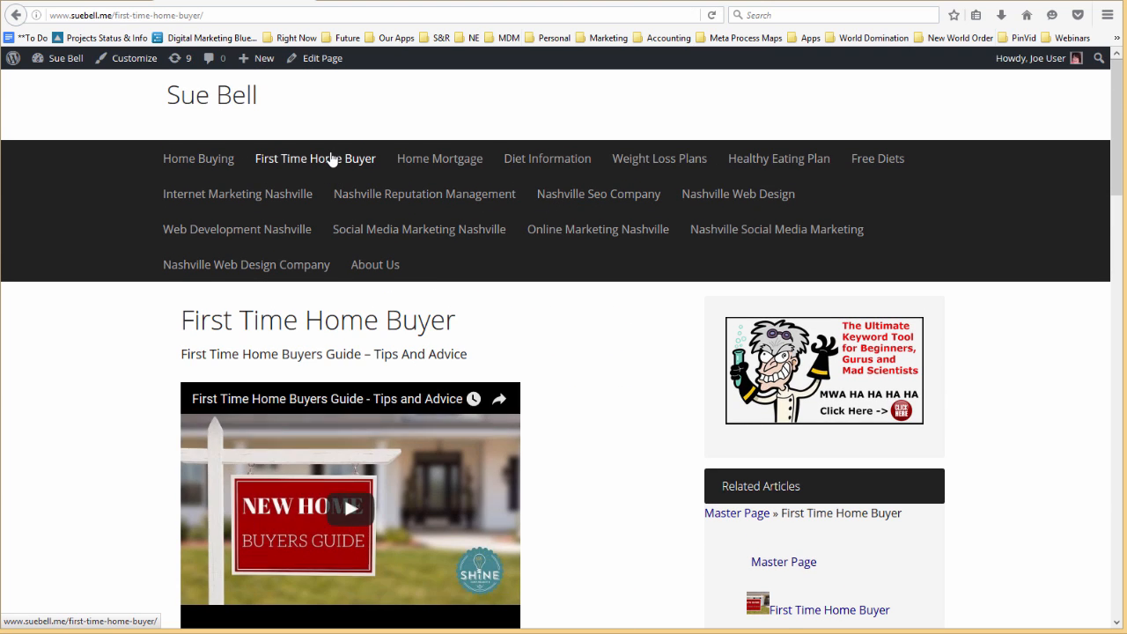
scroll("down", 3)
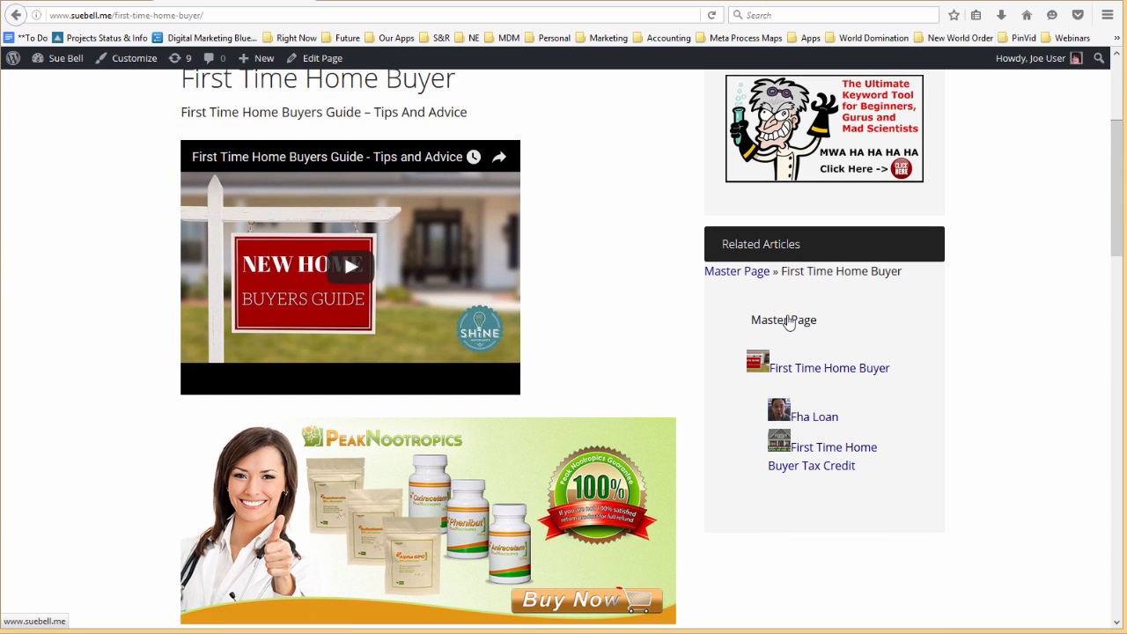
mouse_move(804, 377)
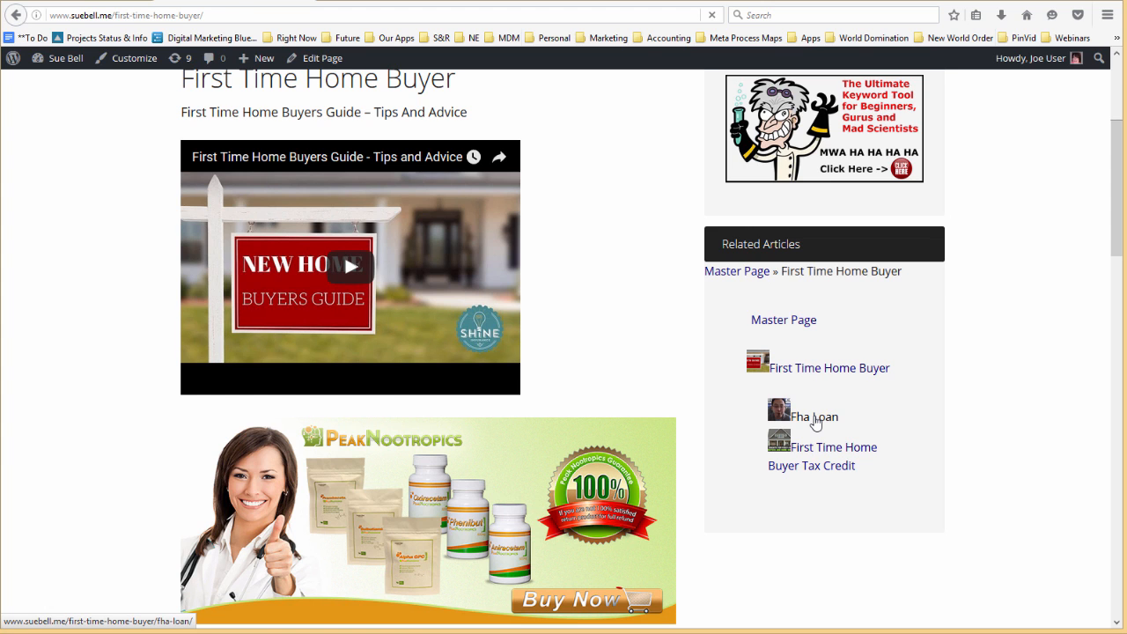
left_click(813, 416)
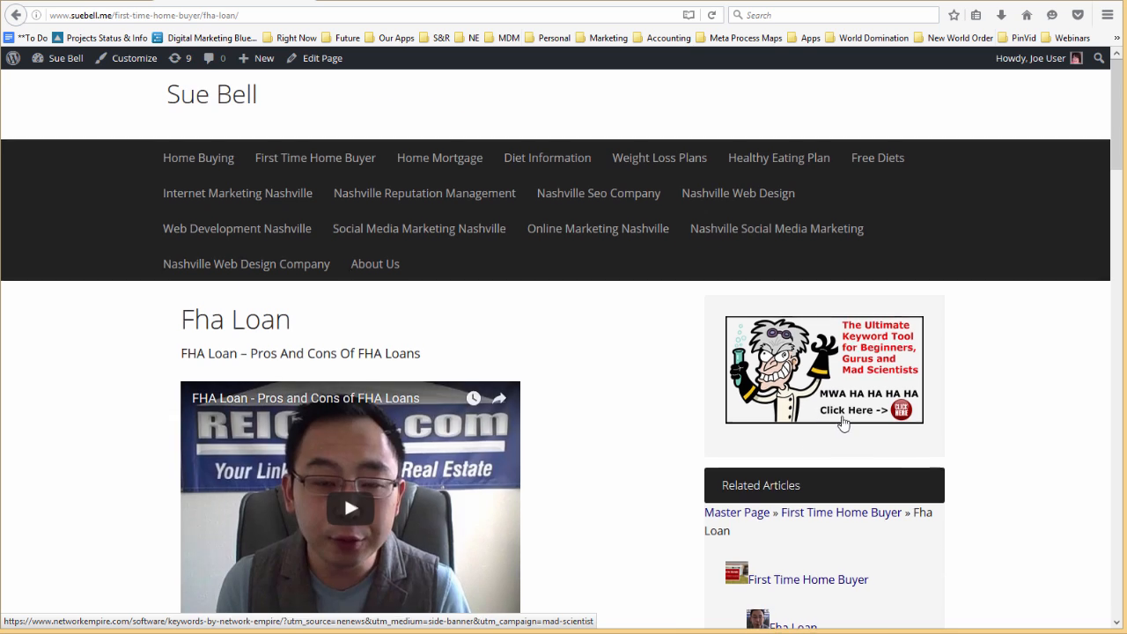
scroll("down", 3)
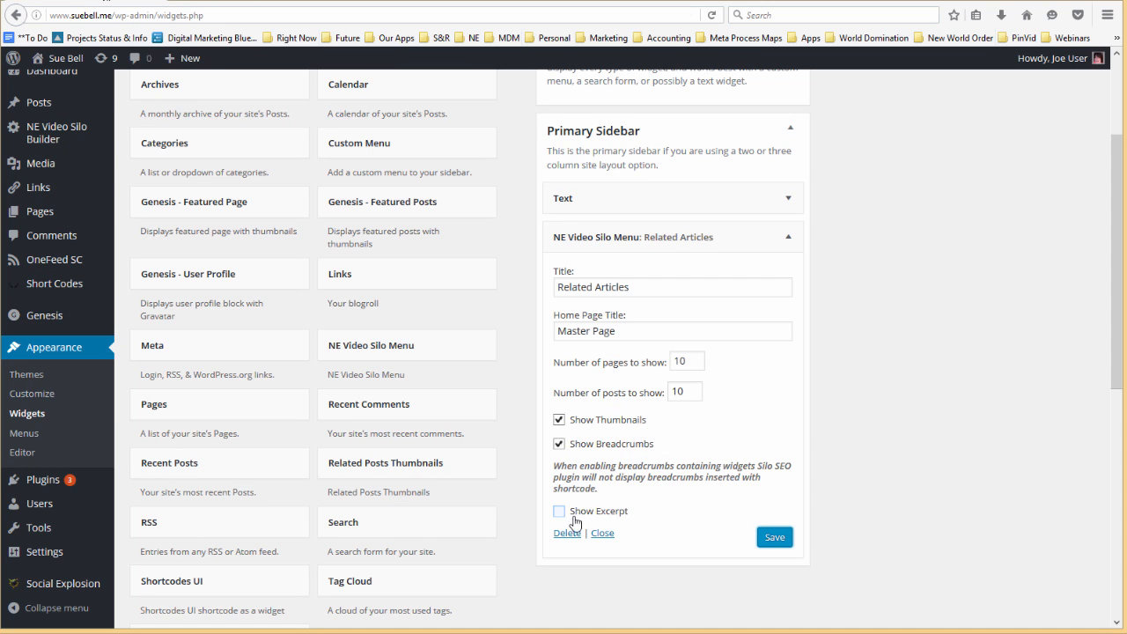
- Enable Show Excerpt and save to preview excerpts, then turn excerpts back off
left_click(559, 510)
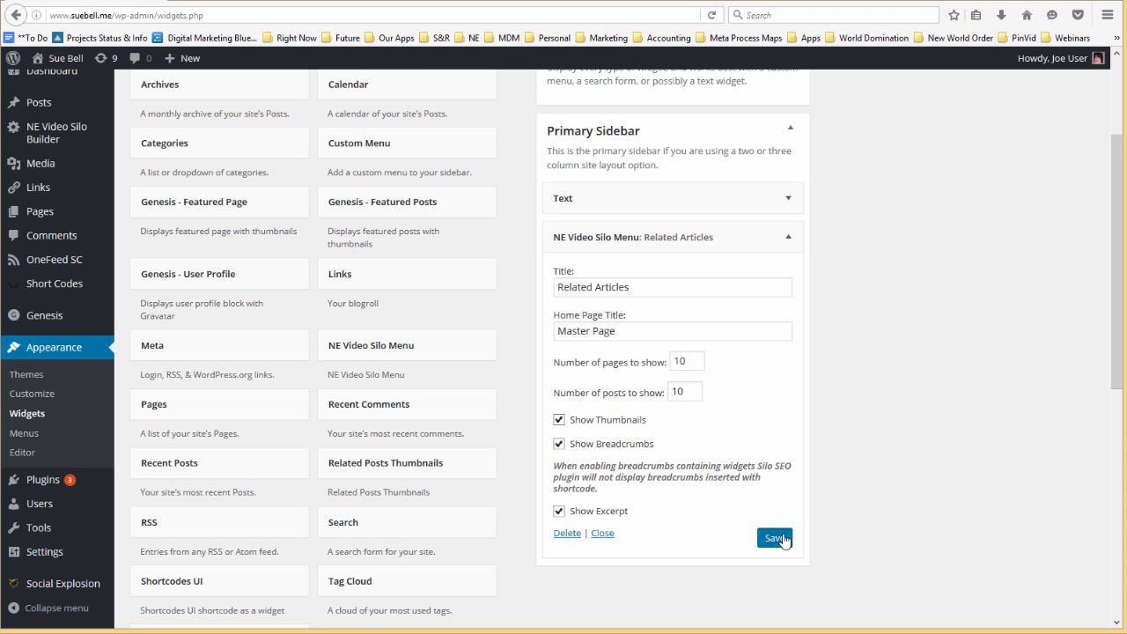
left_click(773, 538)
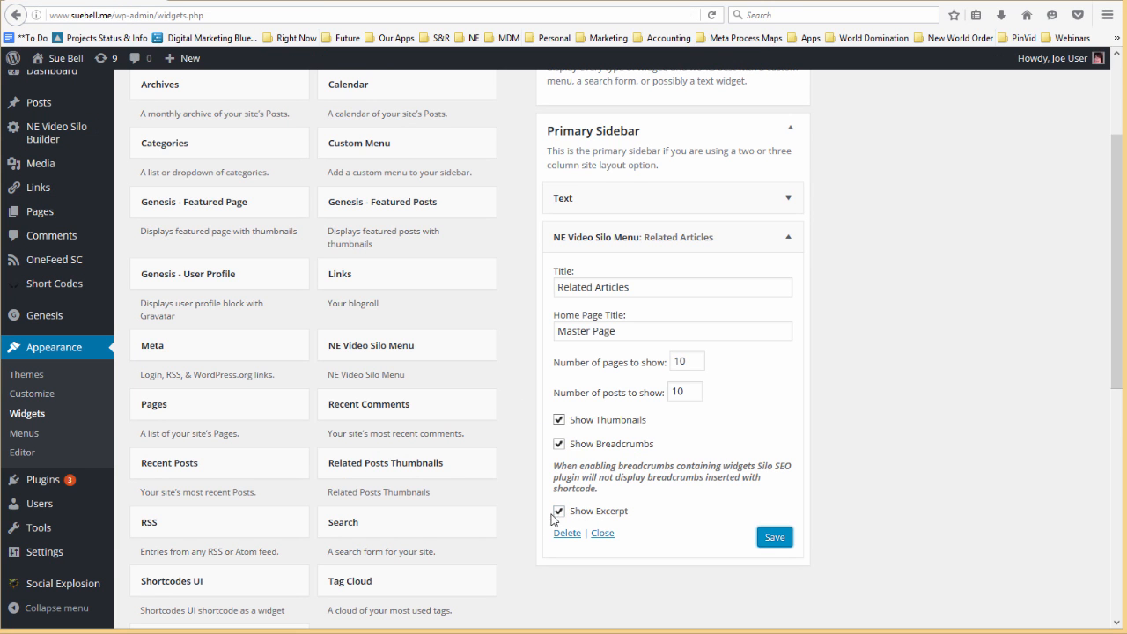
left_click(559, 511)
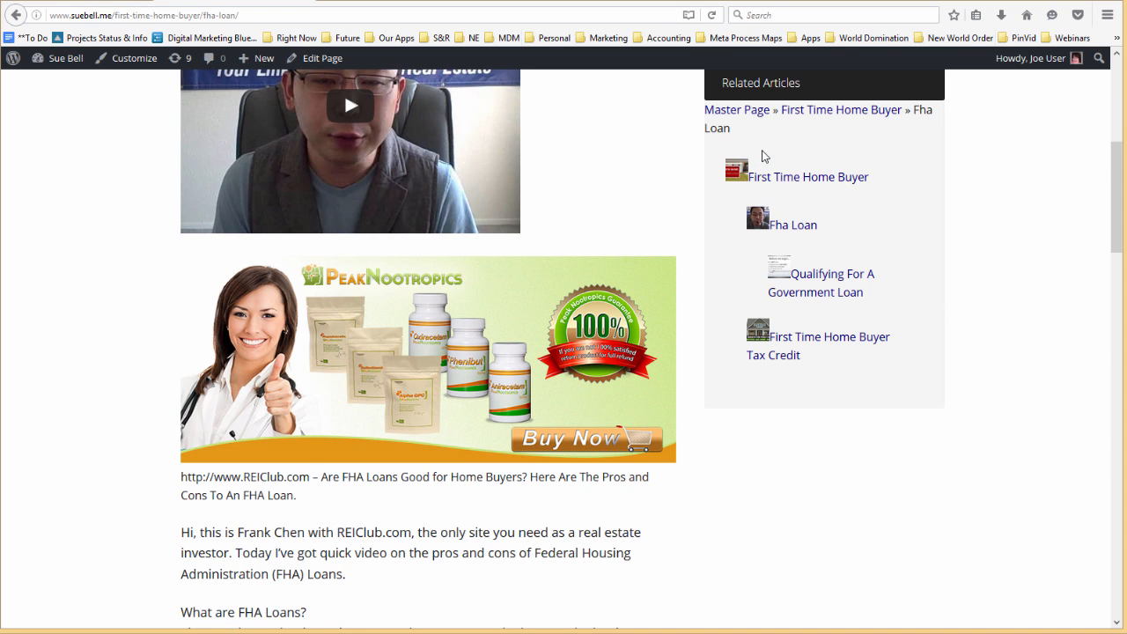
mouse_move(827, 170)
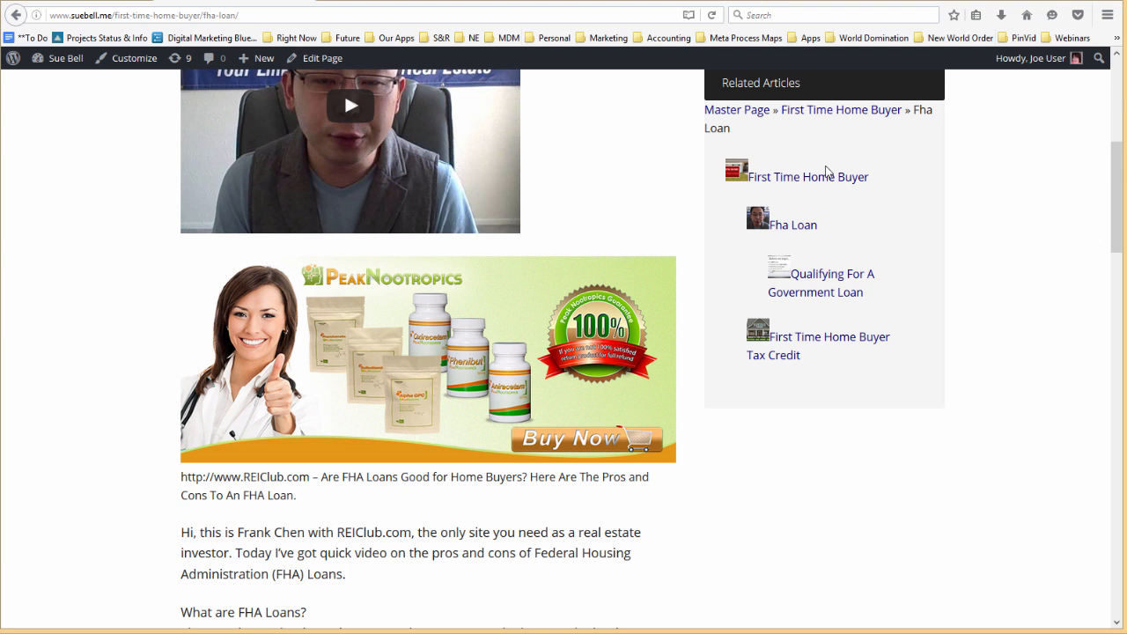
mouse_move(855, 228)
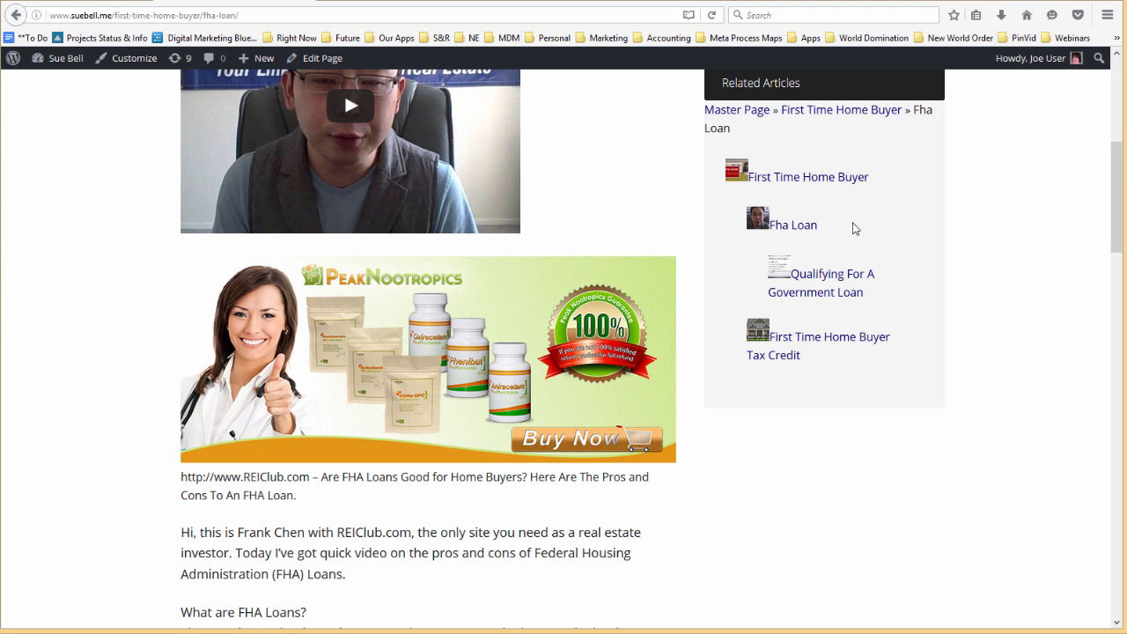
scroll("up", 3)
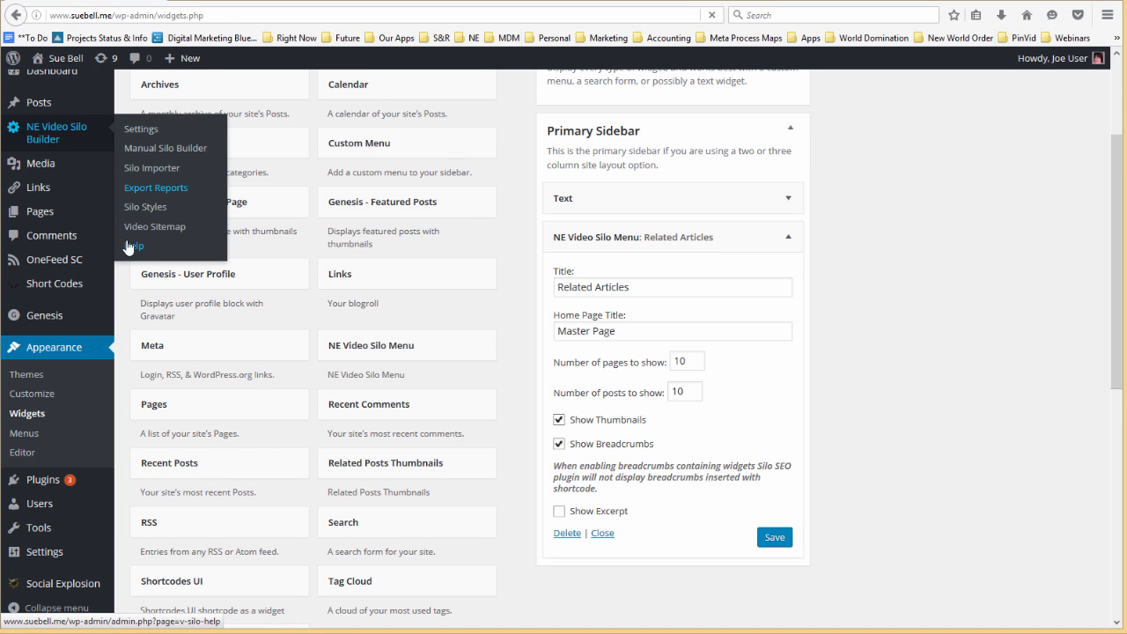
- Open Export Reports and review the Nashville, home buying and diet silo map
left_click(156, 187)
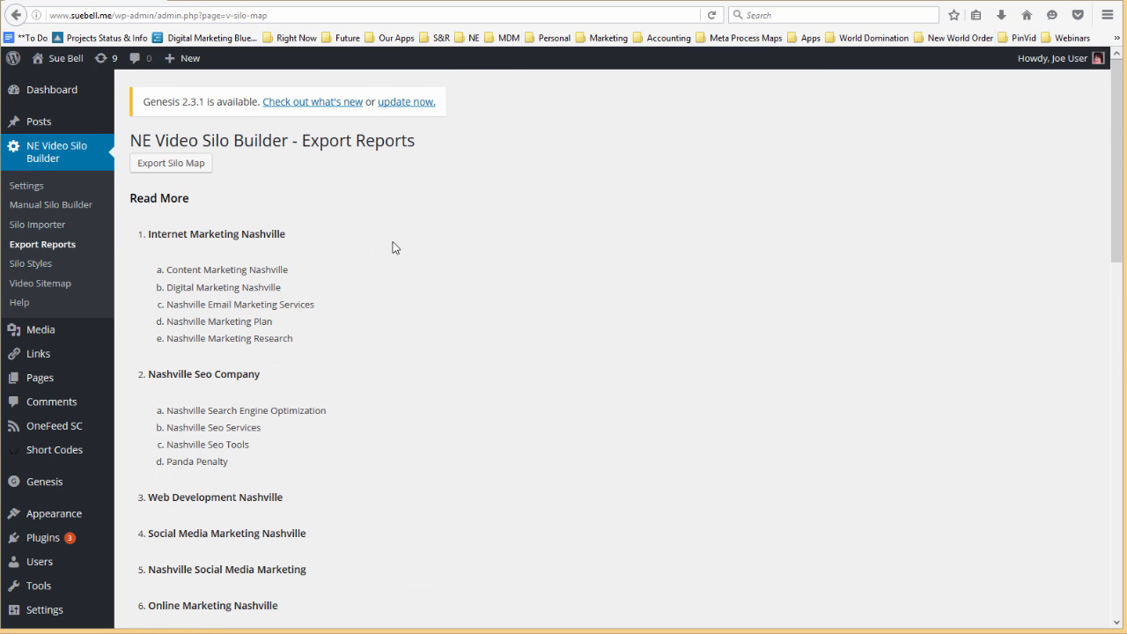
scroll("down", 3)
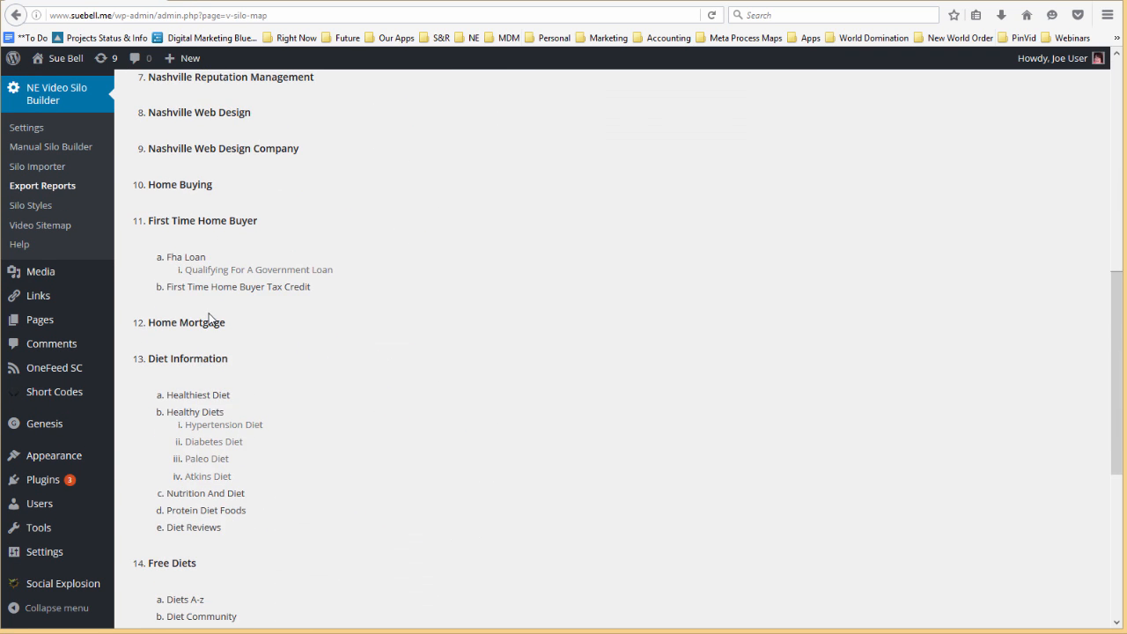
scroll("down", 3)
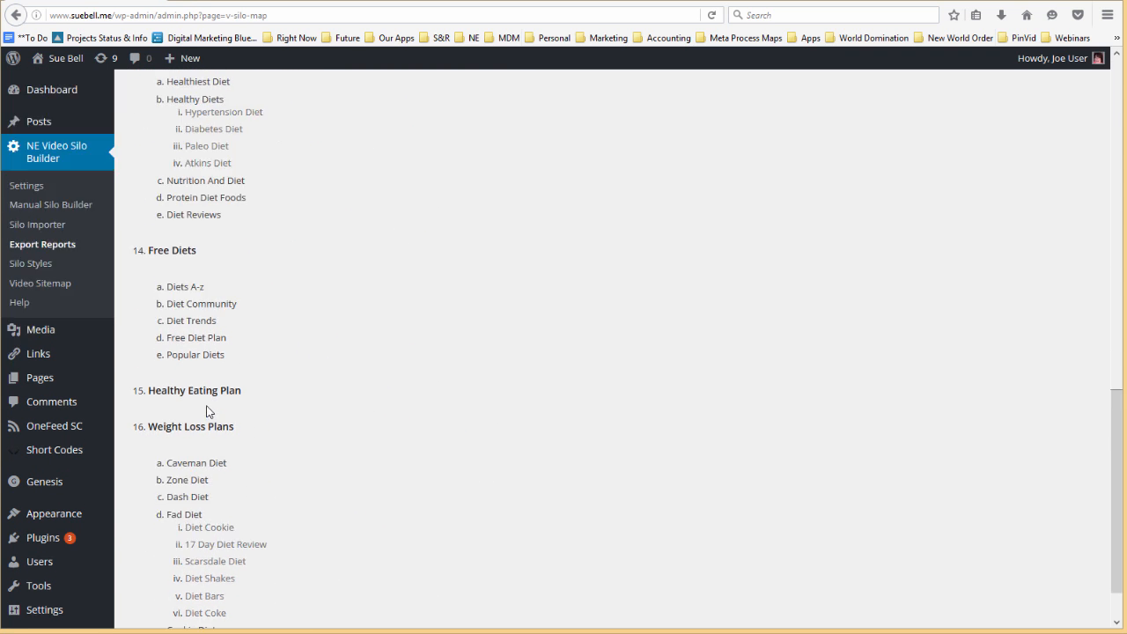
scroll("up", 3)
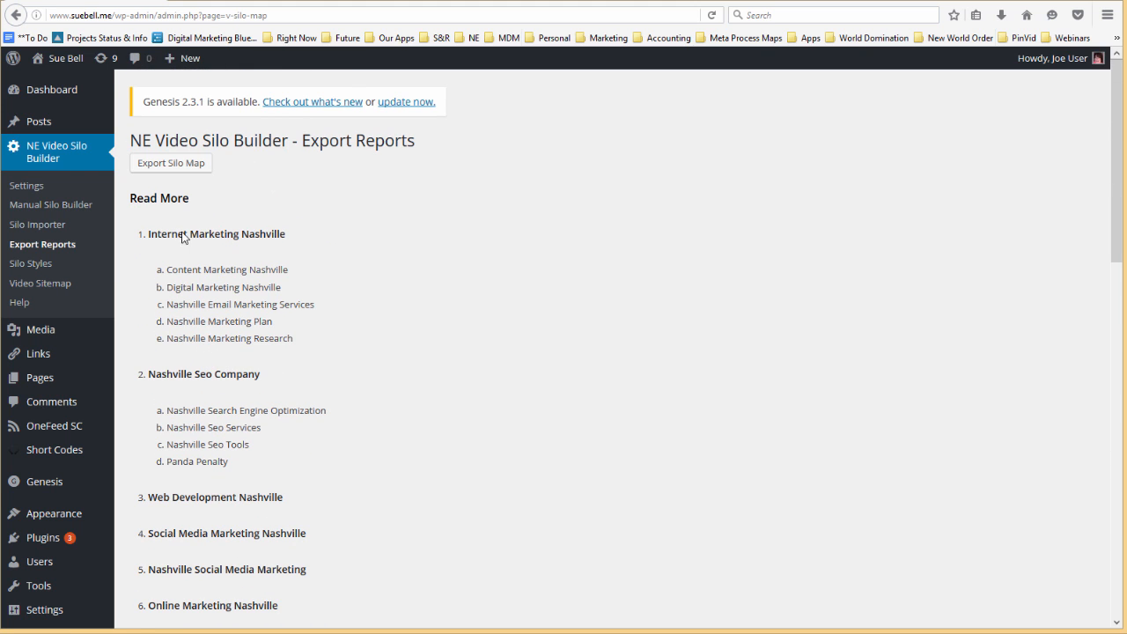
scroll("down", 3)
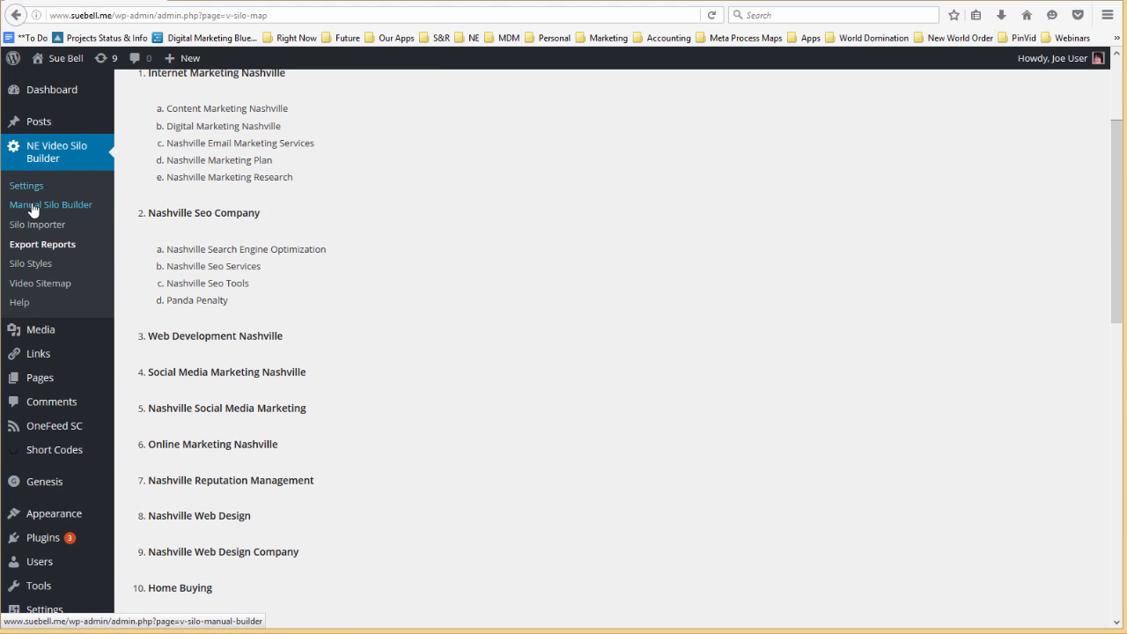
- In Manual Silo Builder, move Web Development Nashville above Nashville Seo Company
left_click(50, 204)
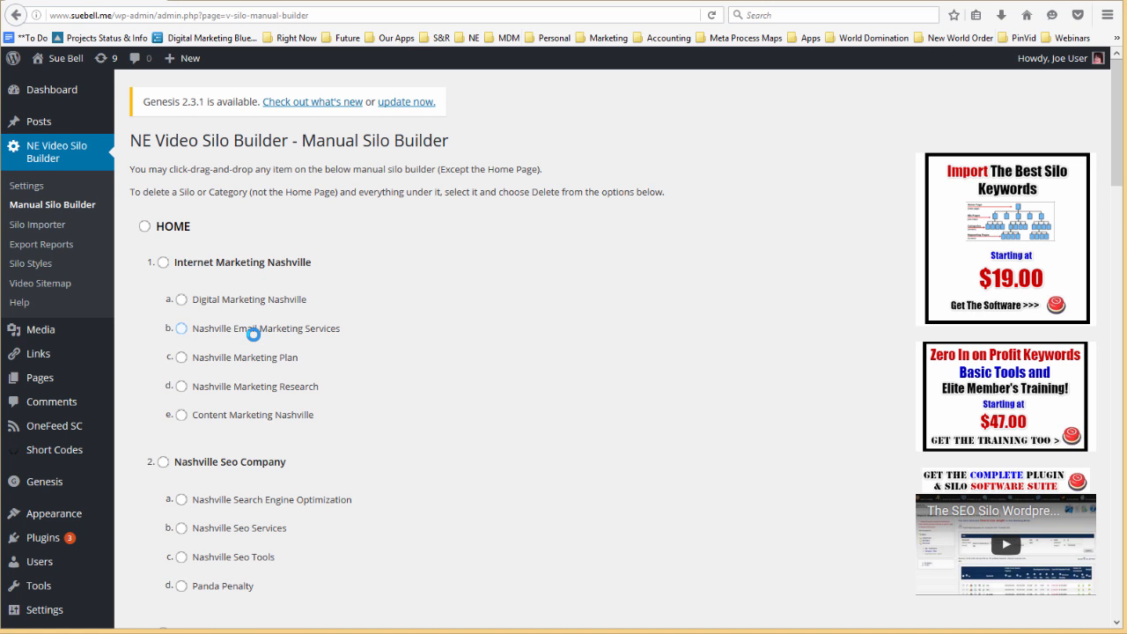
scroll("down", 3)
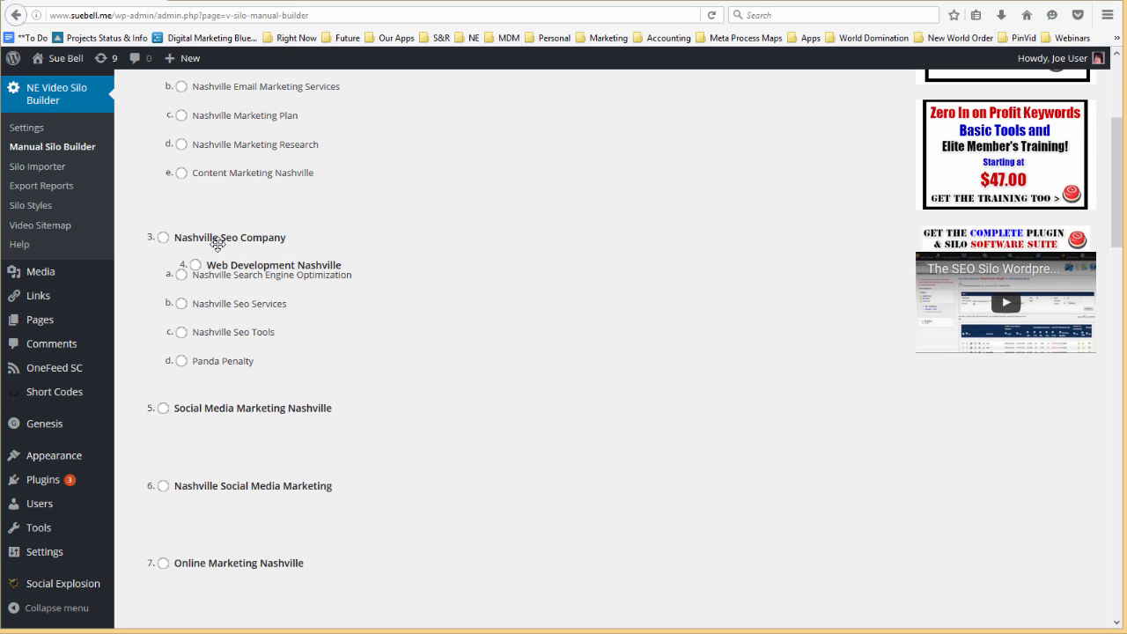
left_click(186, 268)
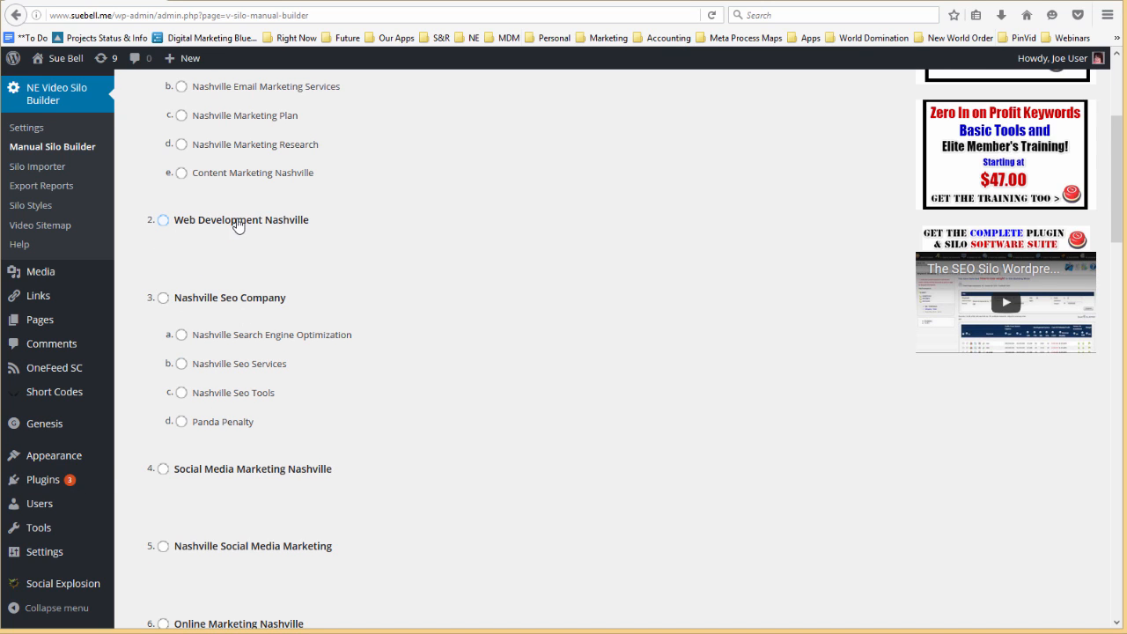
- Place First Time Home Buyer Tax Credit under Home Mortgage in the silo hierarchy
scroll("down", 3)
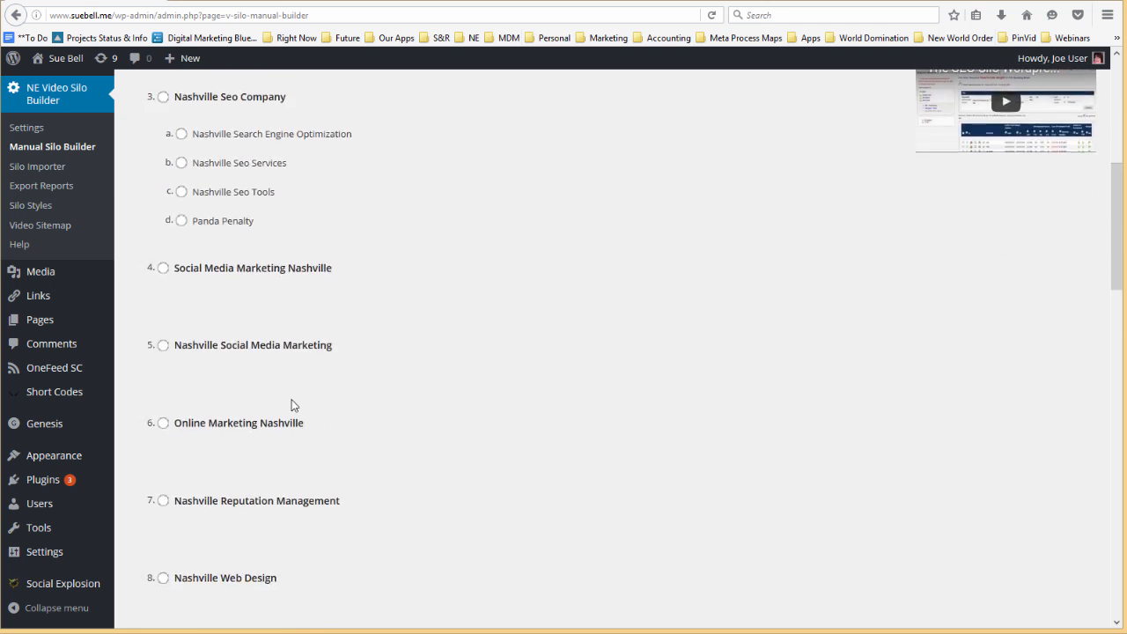
scroll("down", 3)
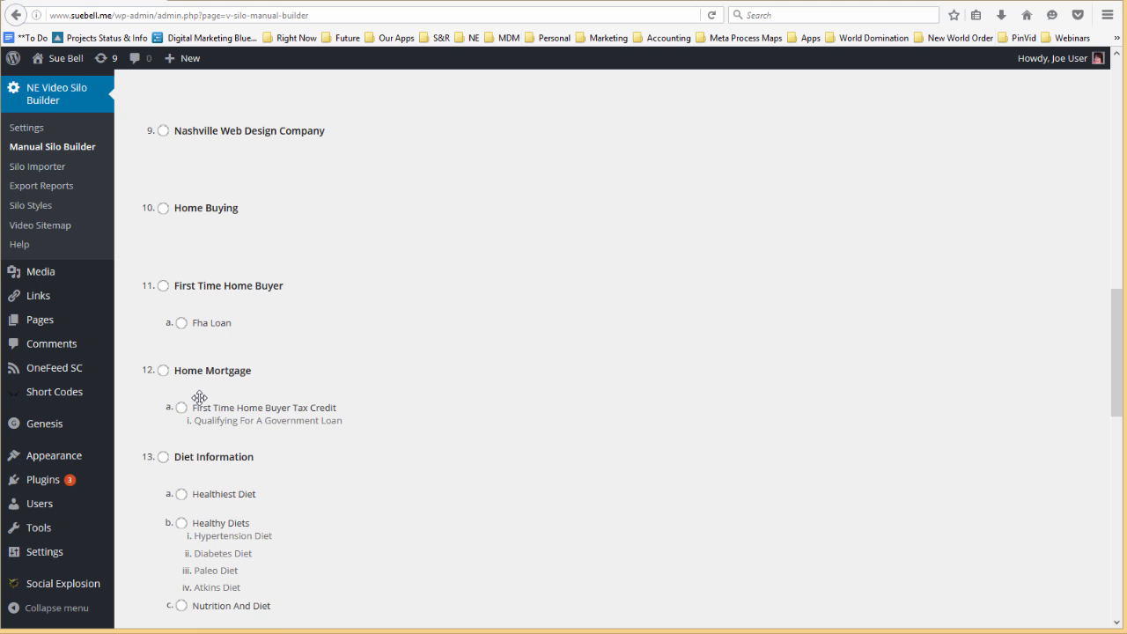
mouse_move(238, 327)
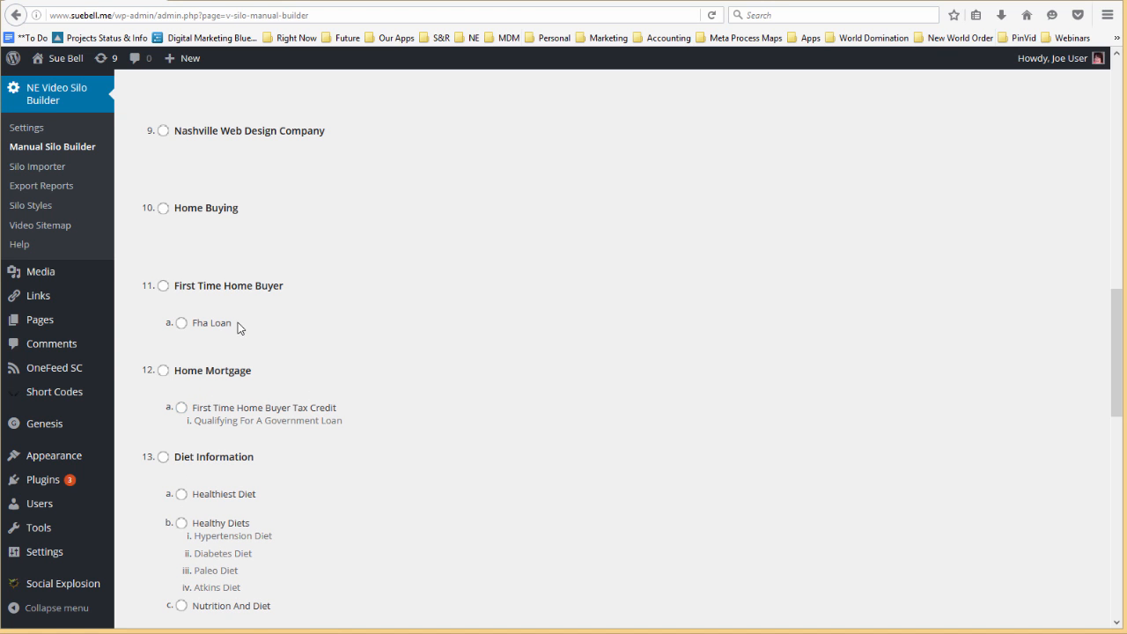
scroll("up", 3)
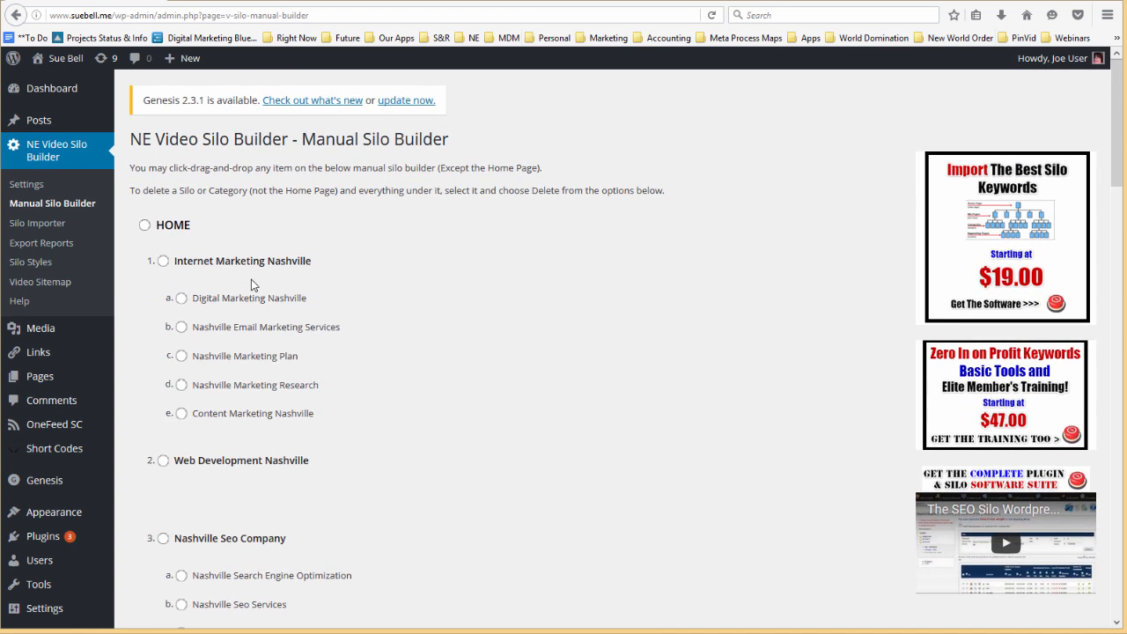
scroll("down", 3)
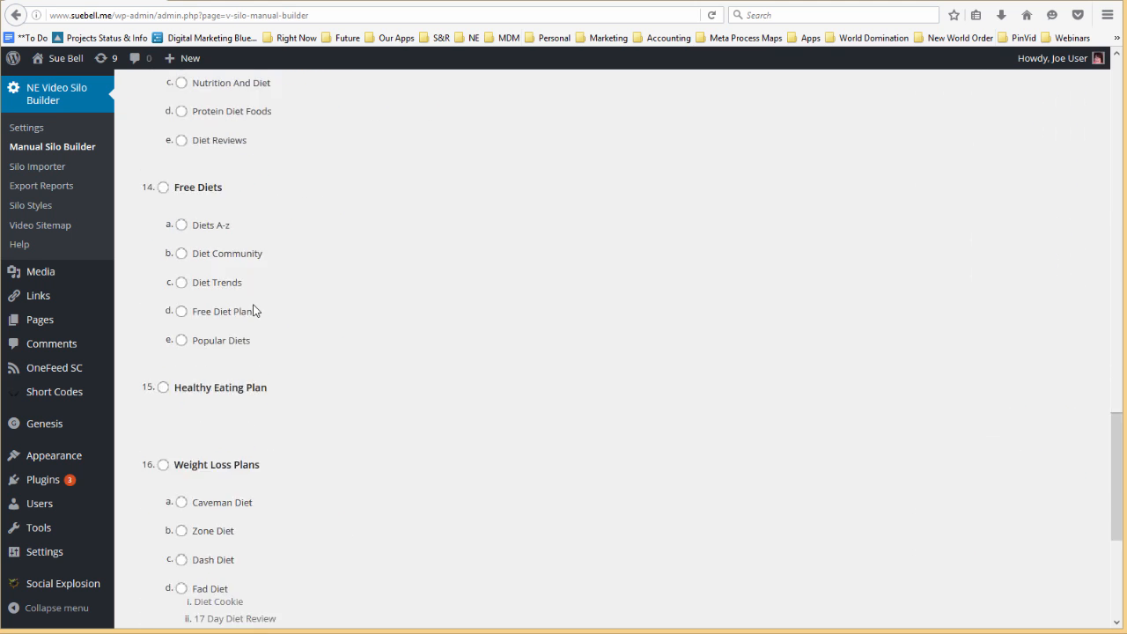
scroll("up", 3)
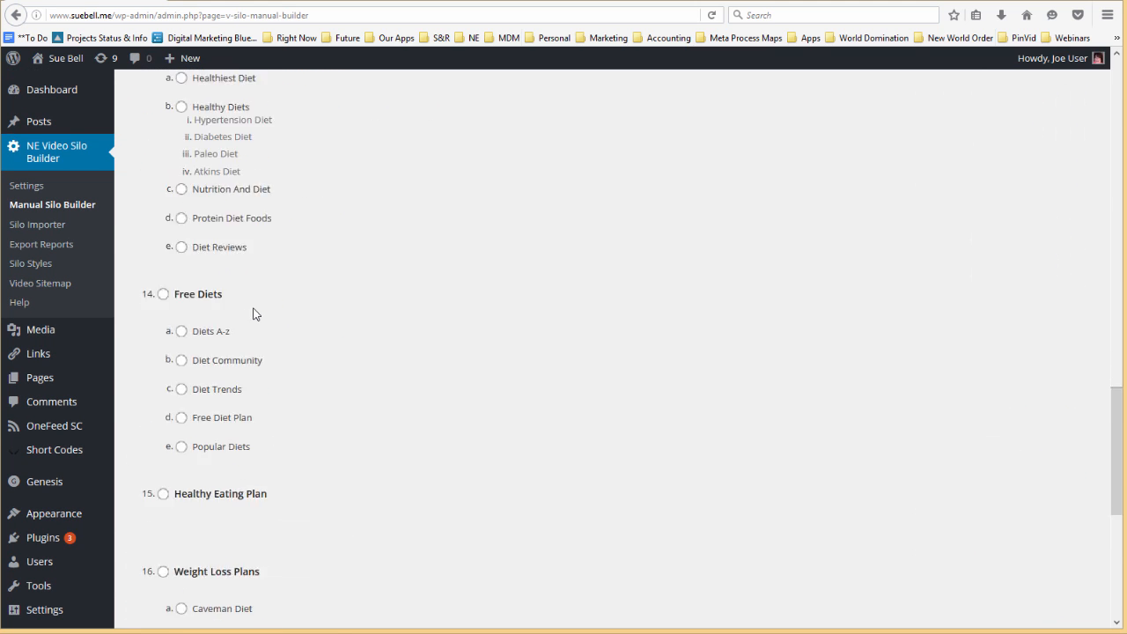
scroll("up", 3)
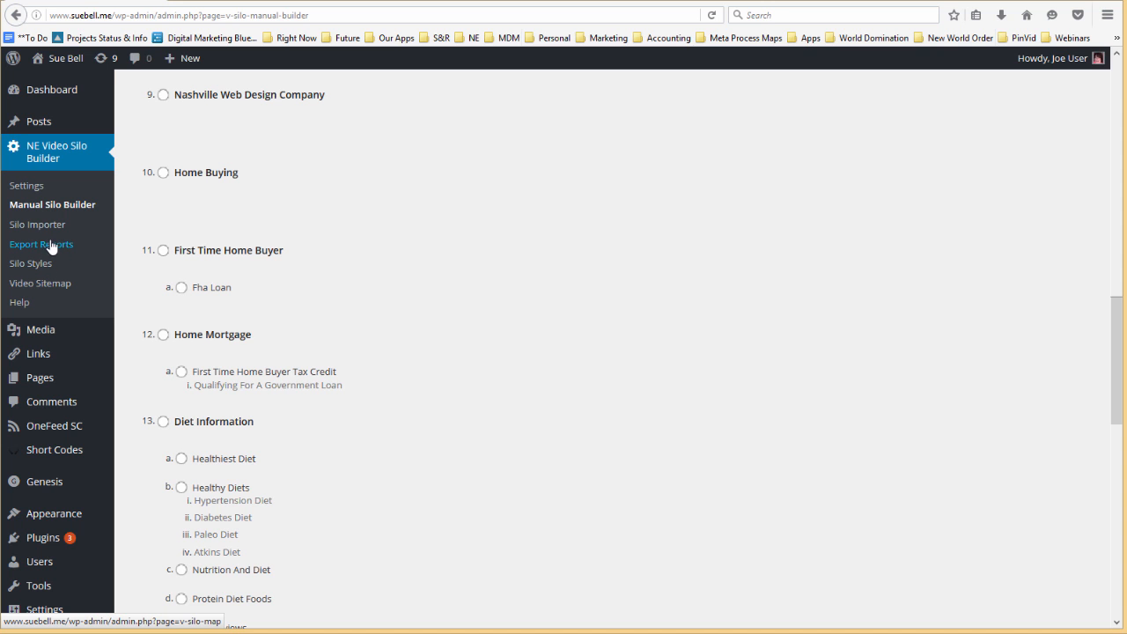
- Review the updated Export Reports silo map with Web Development Nashville second
left_click(41, 244)
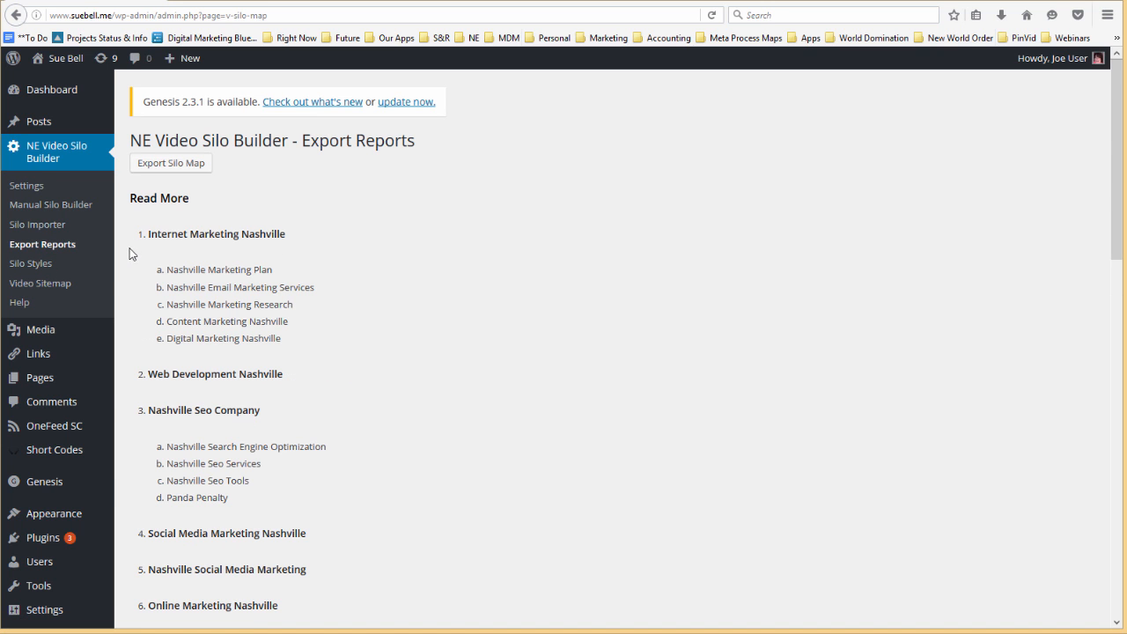
scroll("down", 3)
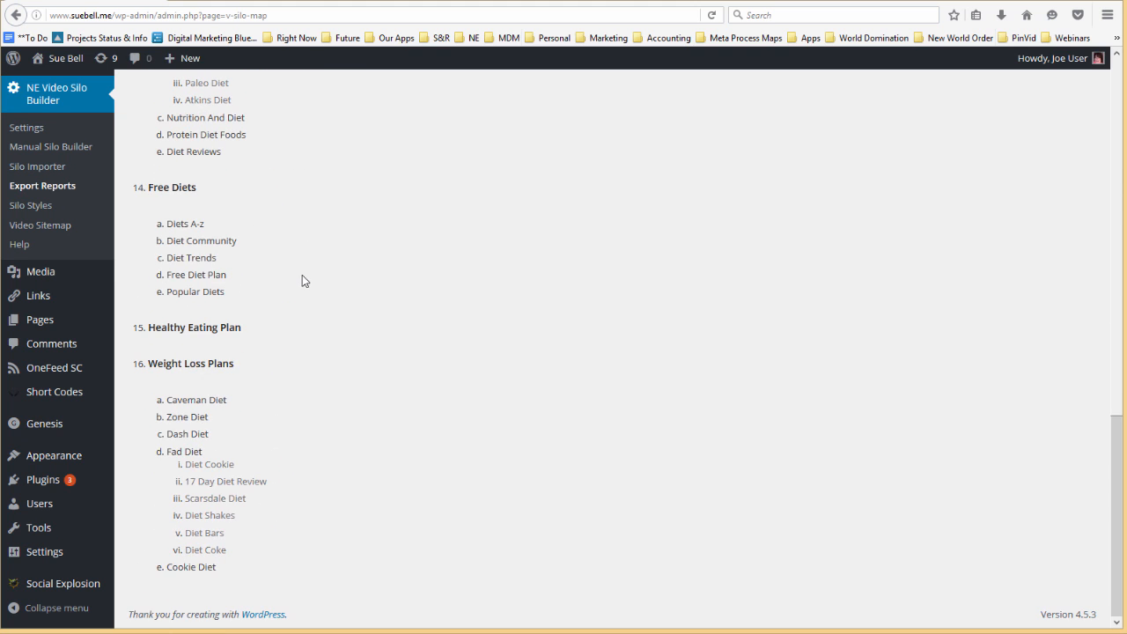
scroll("up", 3)
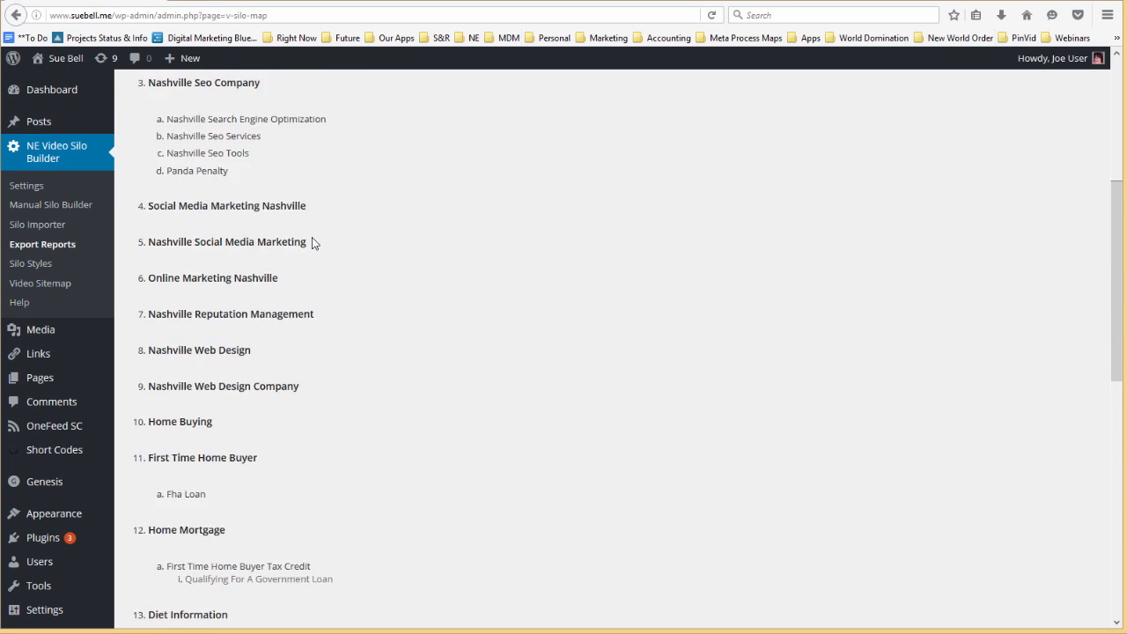
scroll("up", 3)
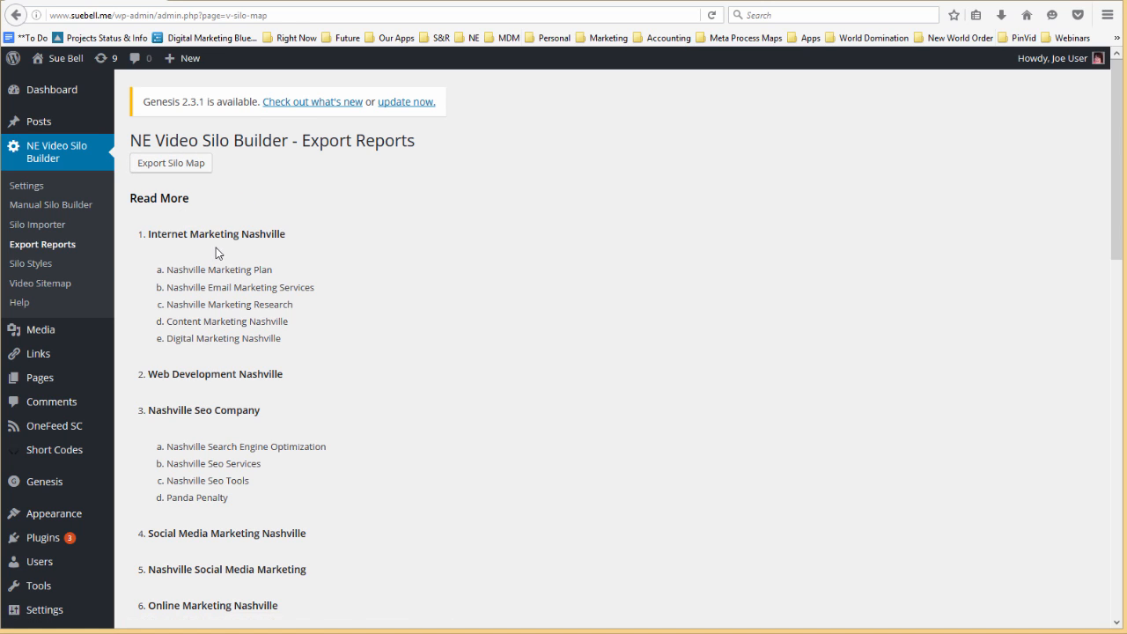
mouse_move(30, 263)
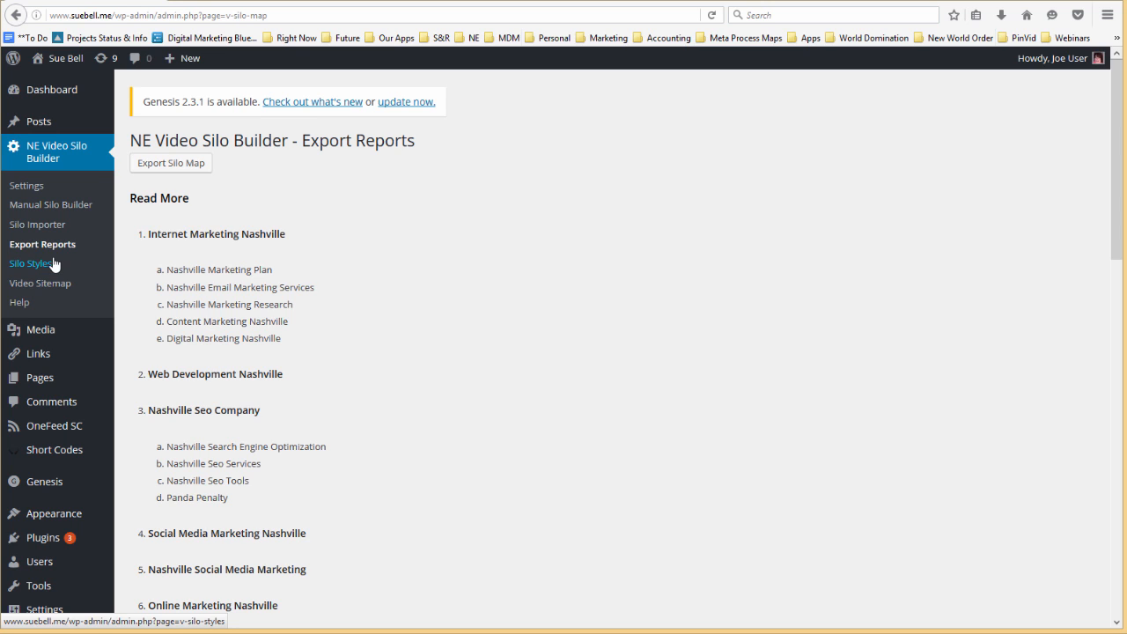
mouse_move(37, 264)
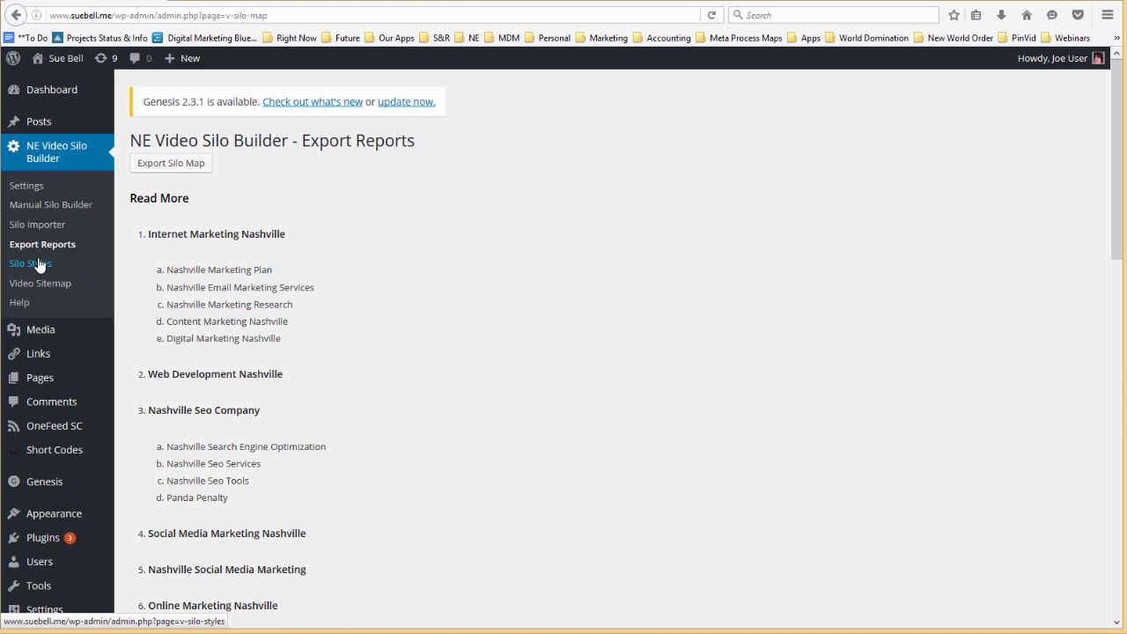
- Set Use Silo Styles to Yes to preview options like 1.5 line-height, then back to No
left_click(31, 263)
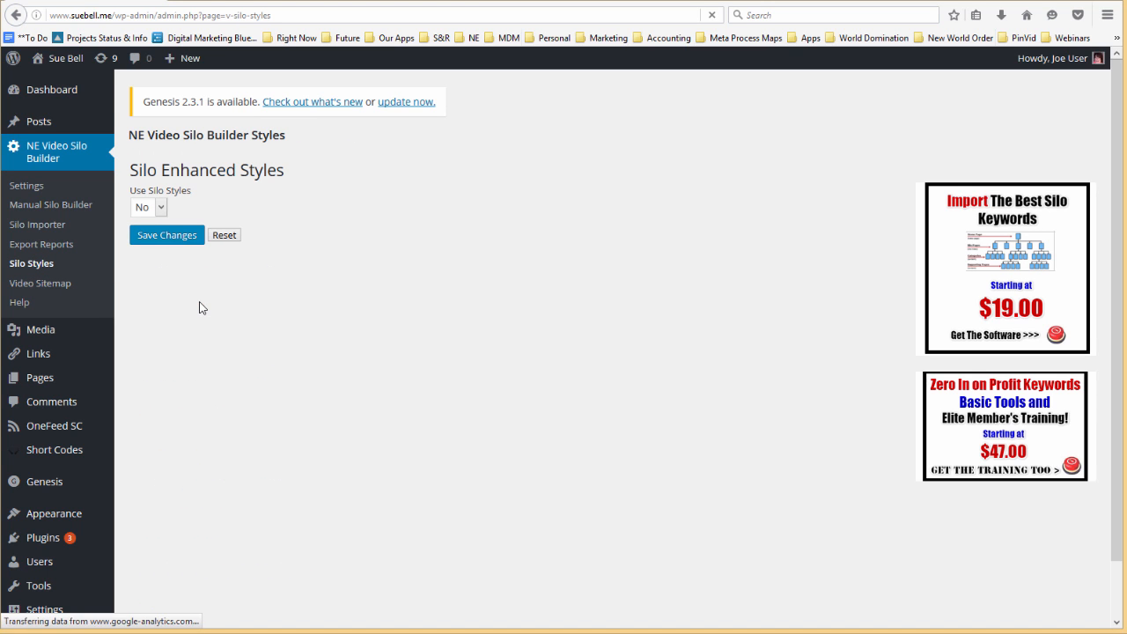
left_click(159, 207)
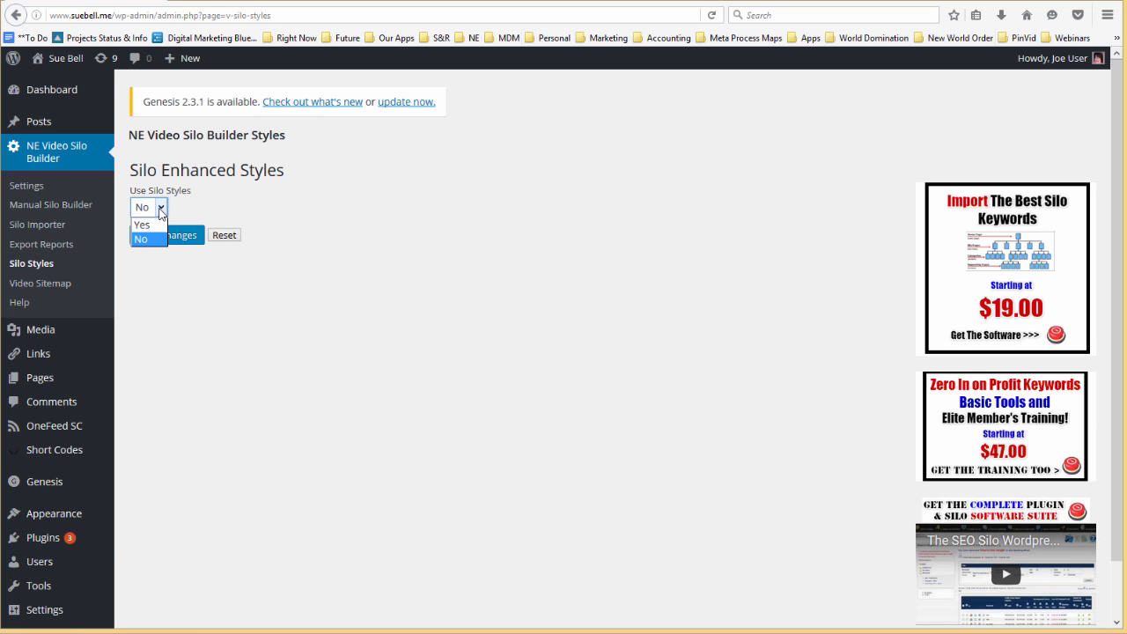
left_click(140, 224)
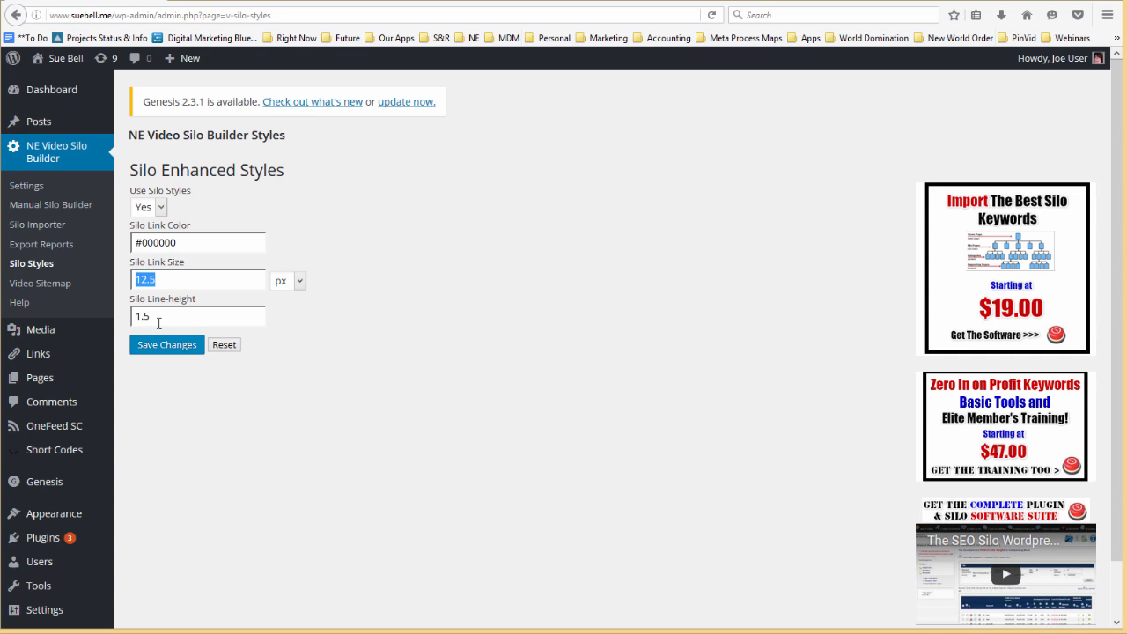
double_click(141, 315)
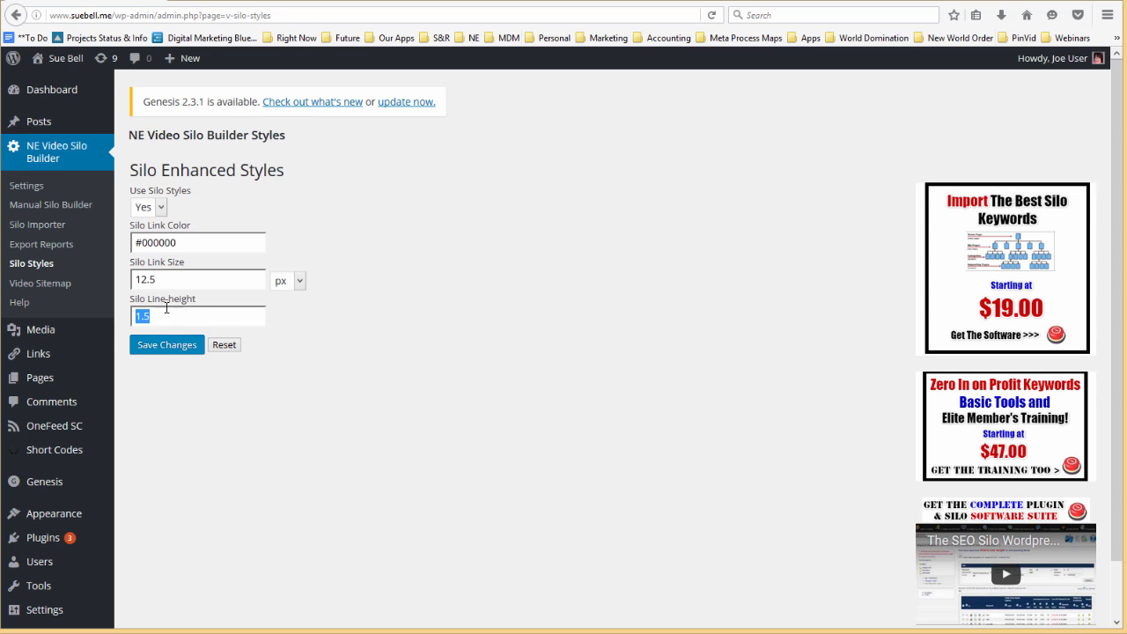
mouse_move(214, 237)
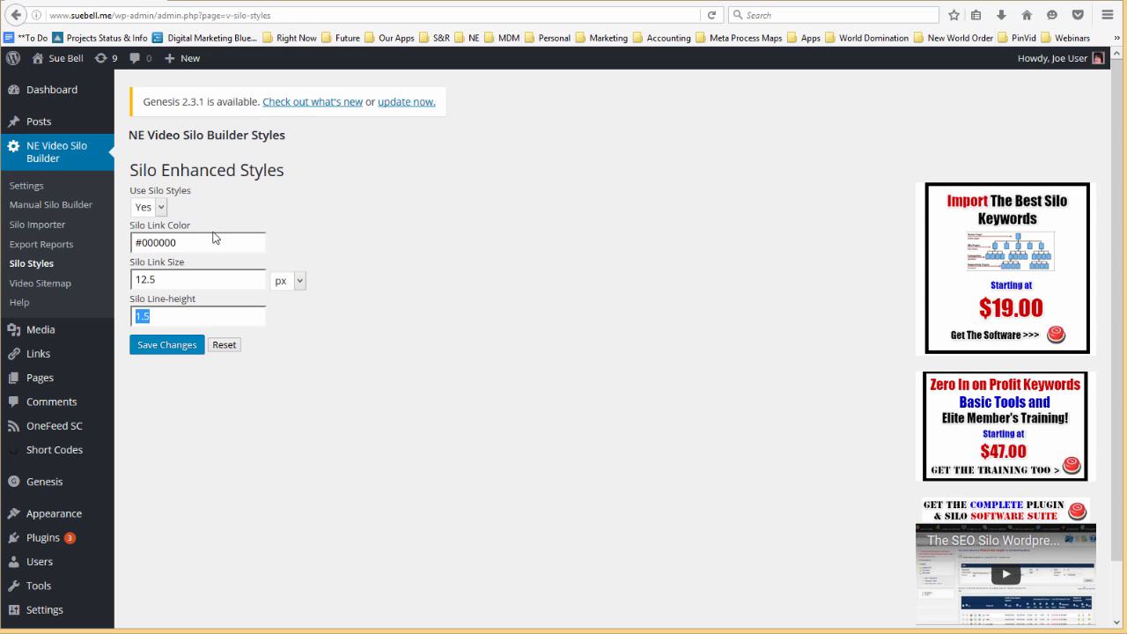
mouse_move(162, 207)
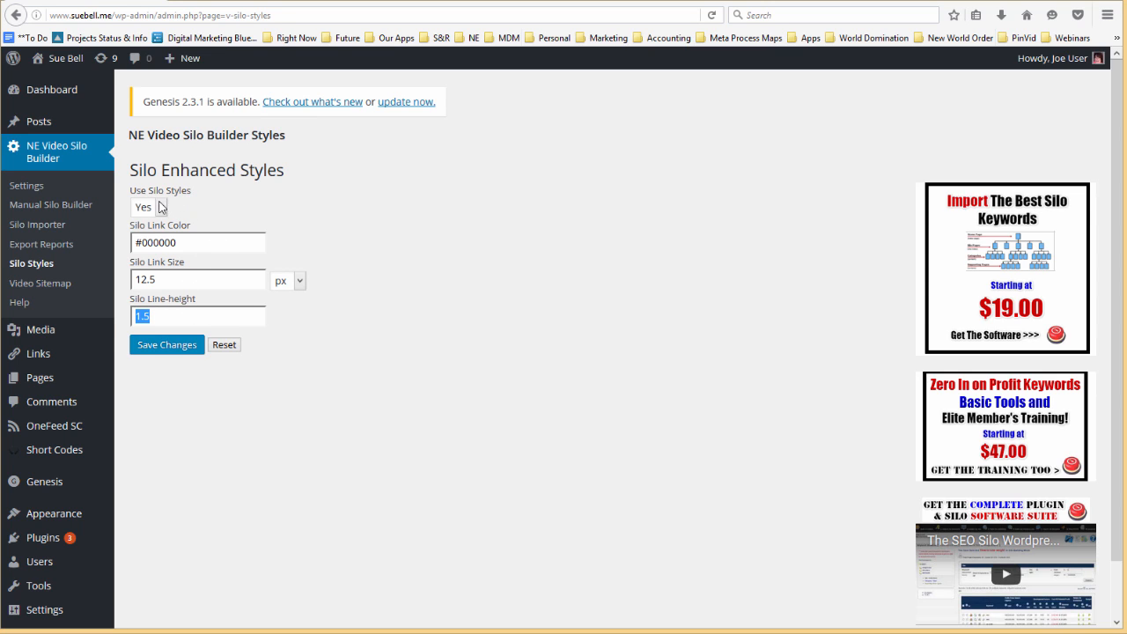
left_click(148, 207)
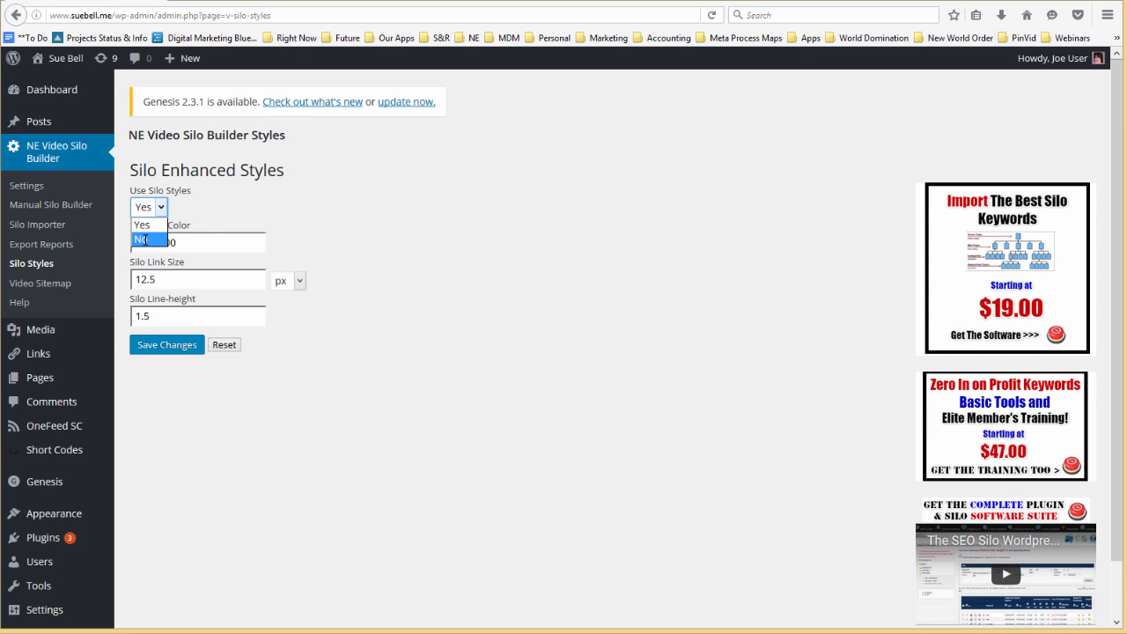
left_click(144, 240)
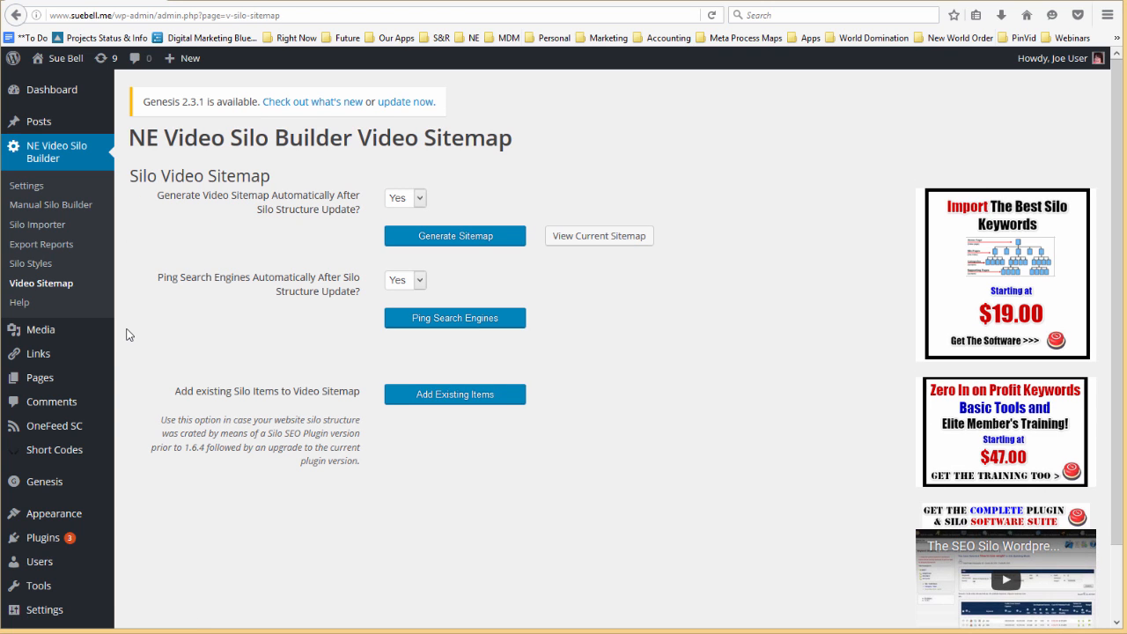
mouse_move(215, 280)
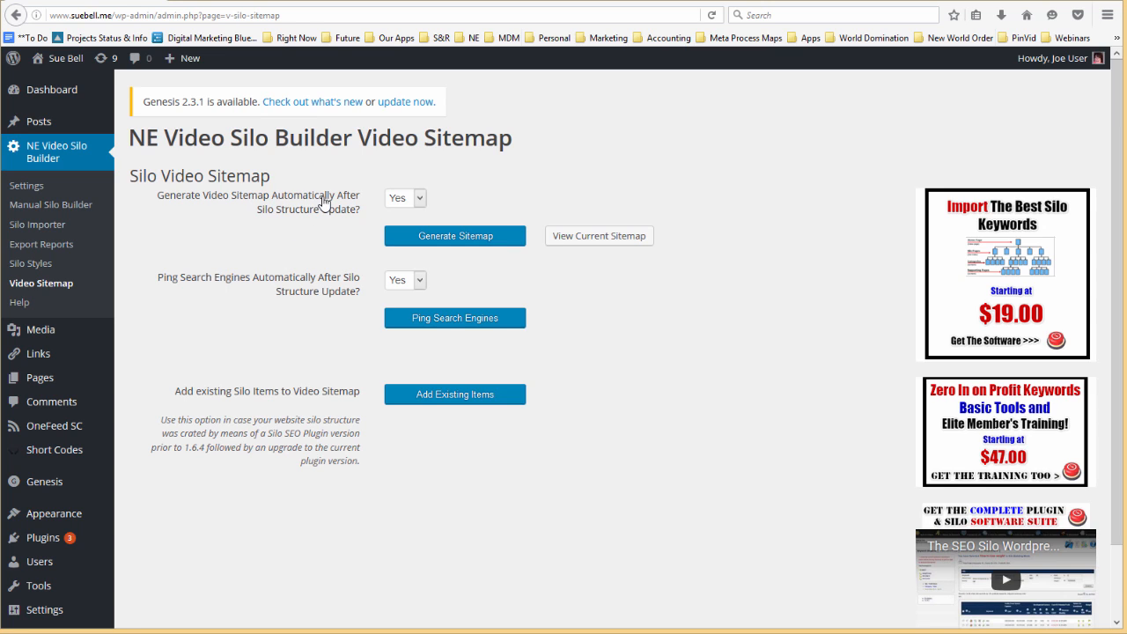
mouse_move(415, 210)
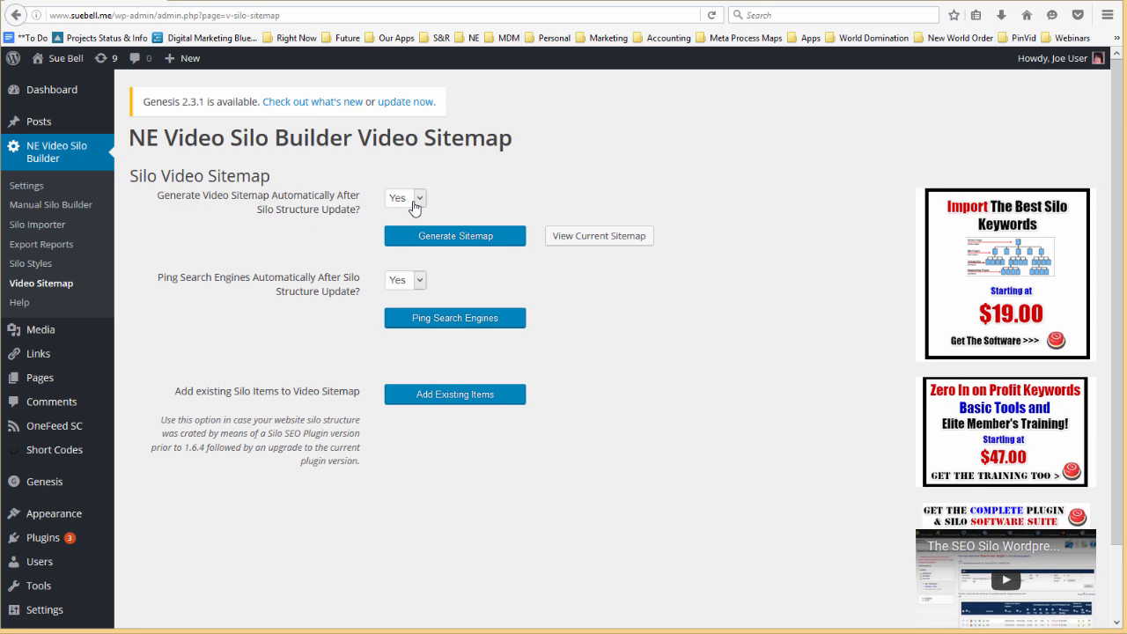
mouse_move(297, 255)
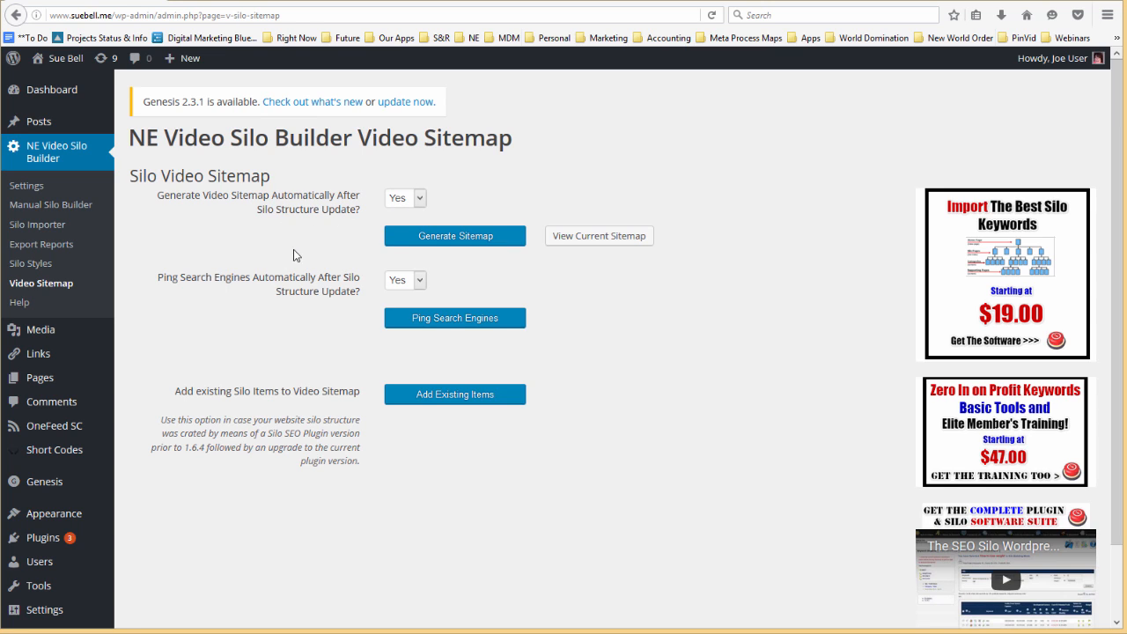
mouse_move(566, 149)
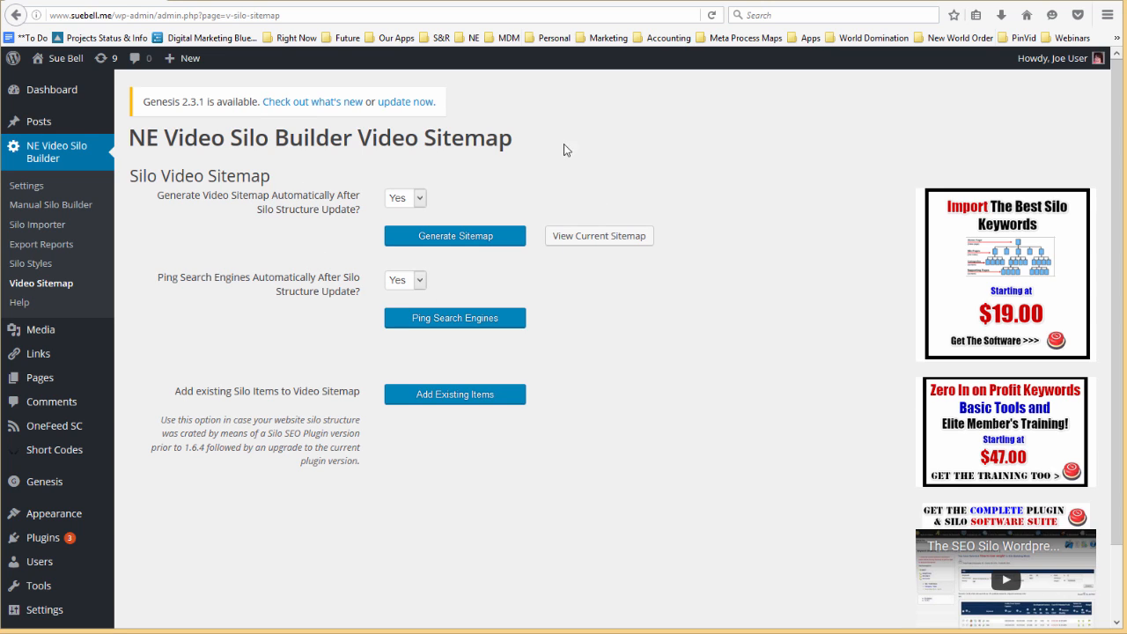
mouse_move(383, 152)
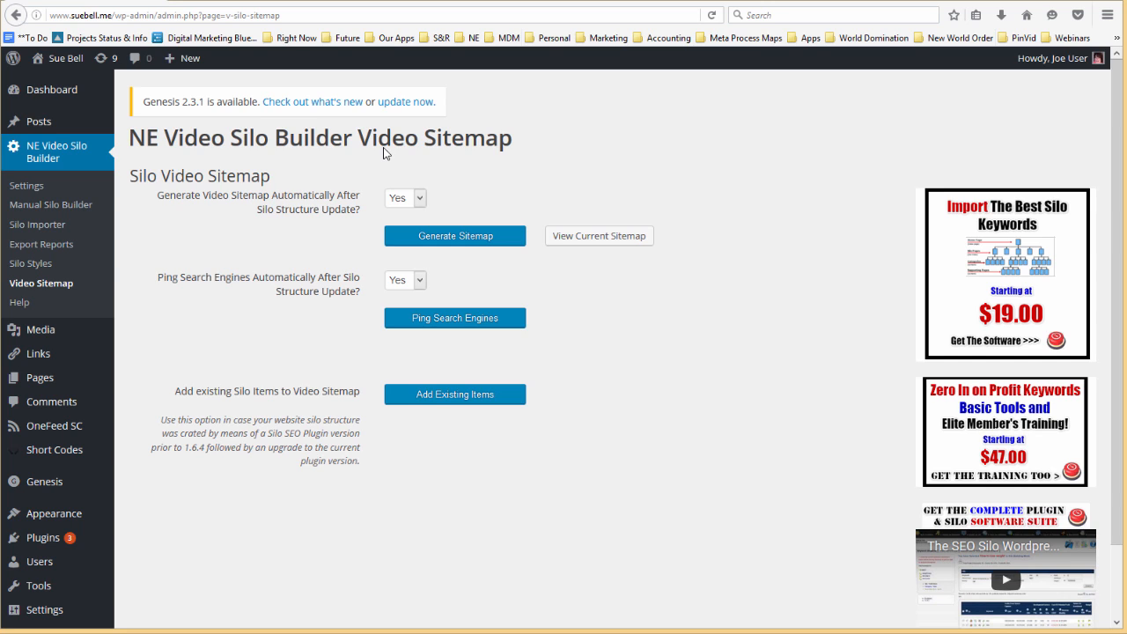
mouse_move(599, 235)
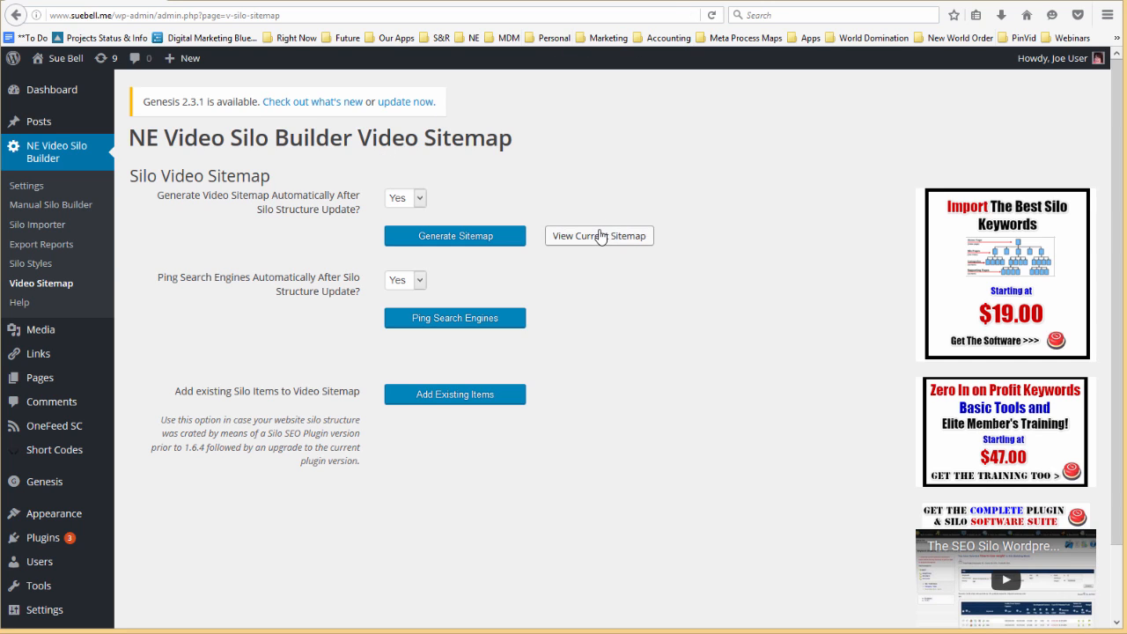
left_click(598, 235)
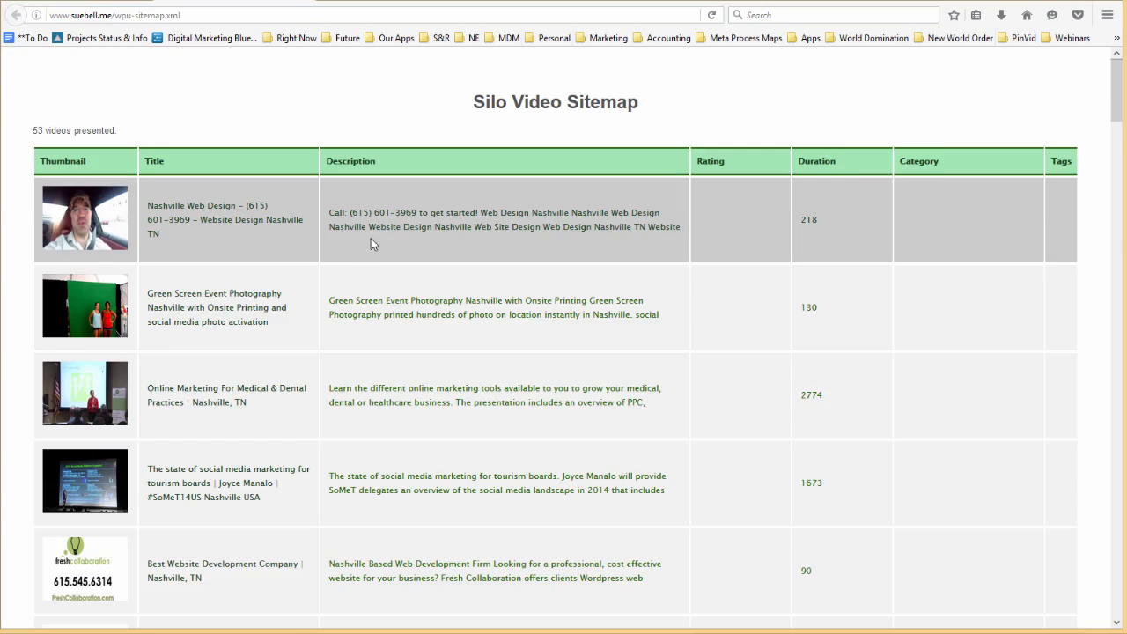
scroll("down", 3)
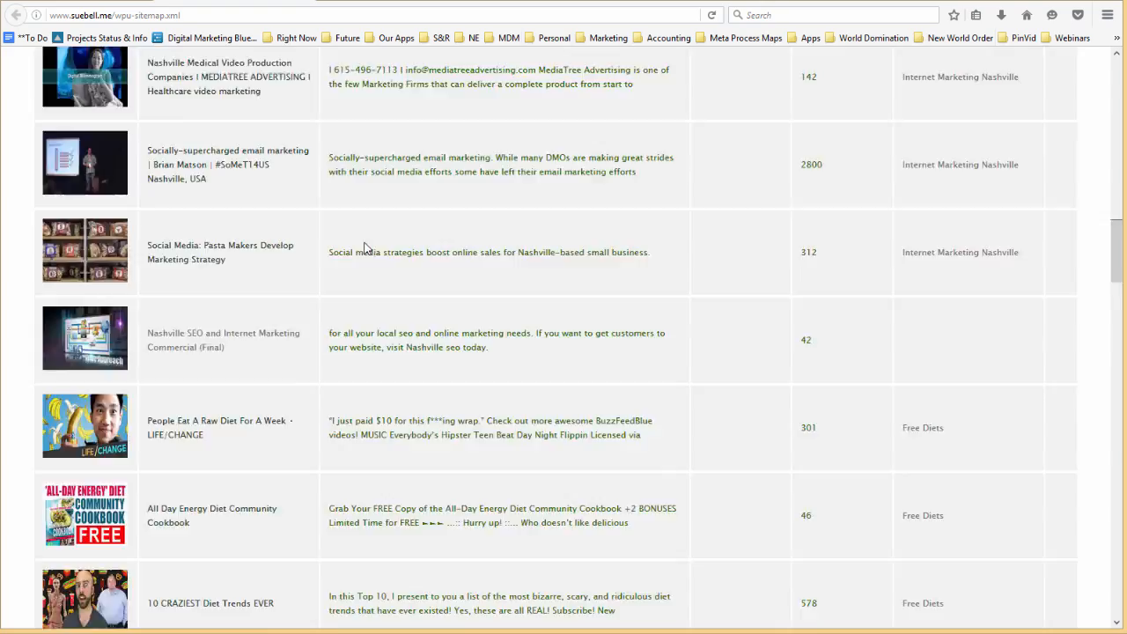
scroll("down", 3)
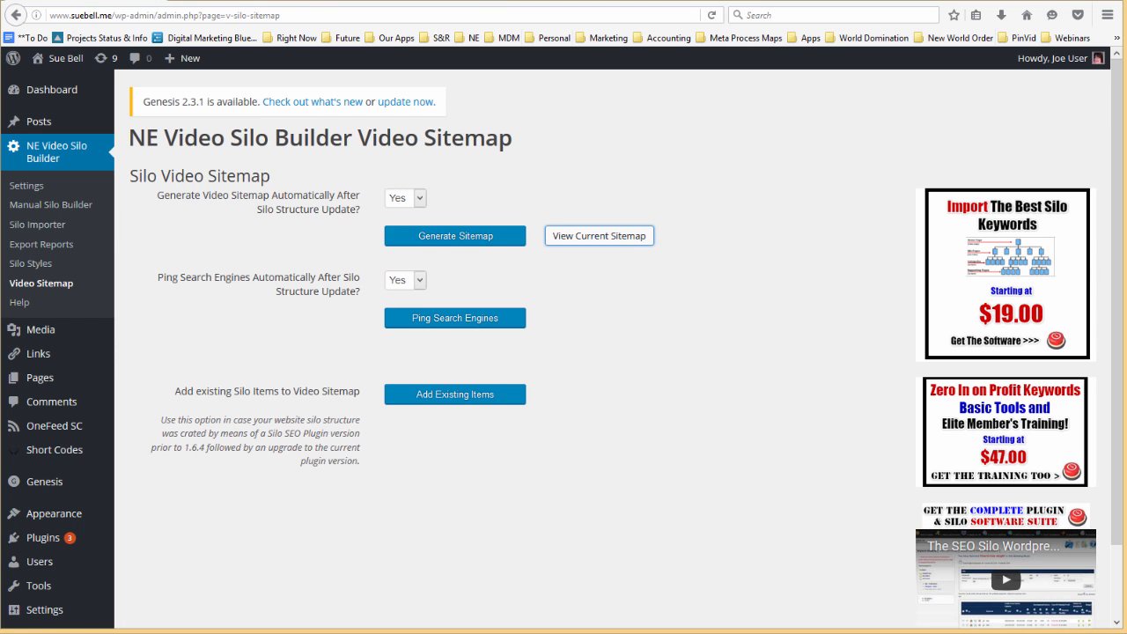
mouse_move(590, 161)
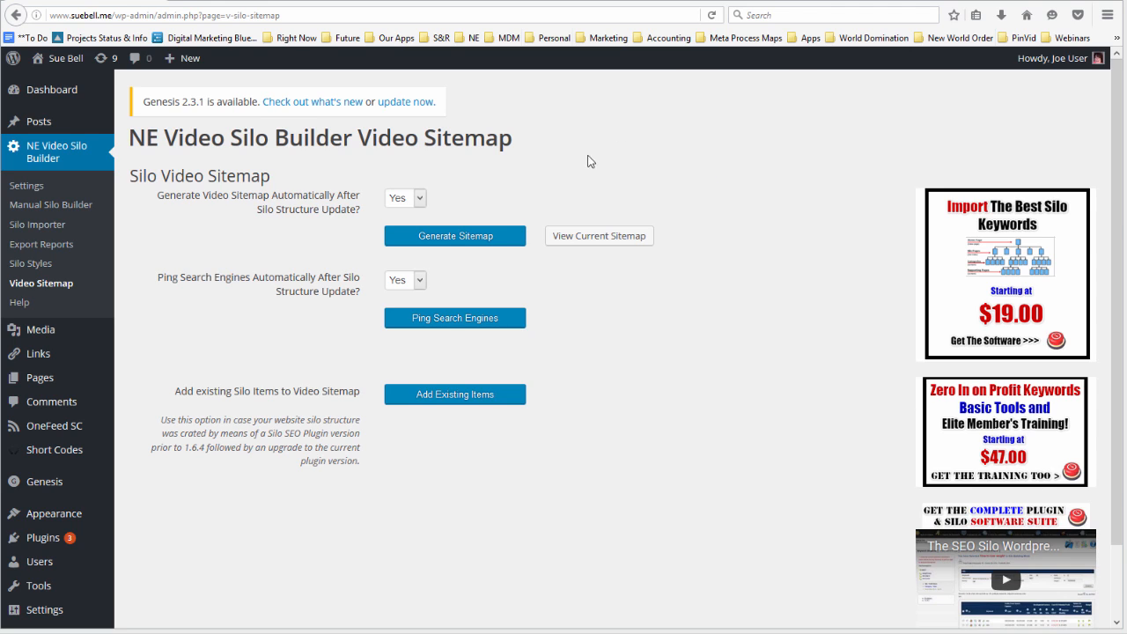
mouse_move(493, 270)
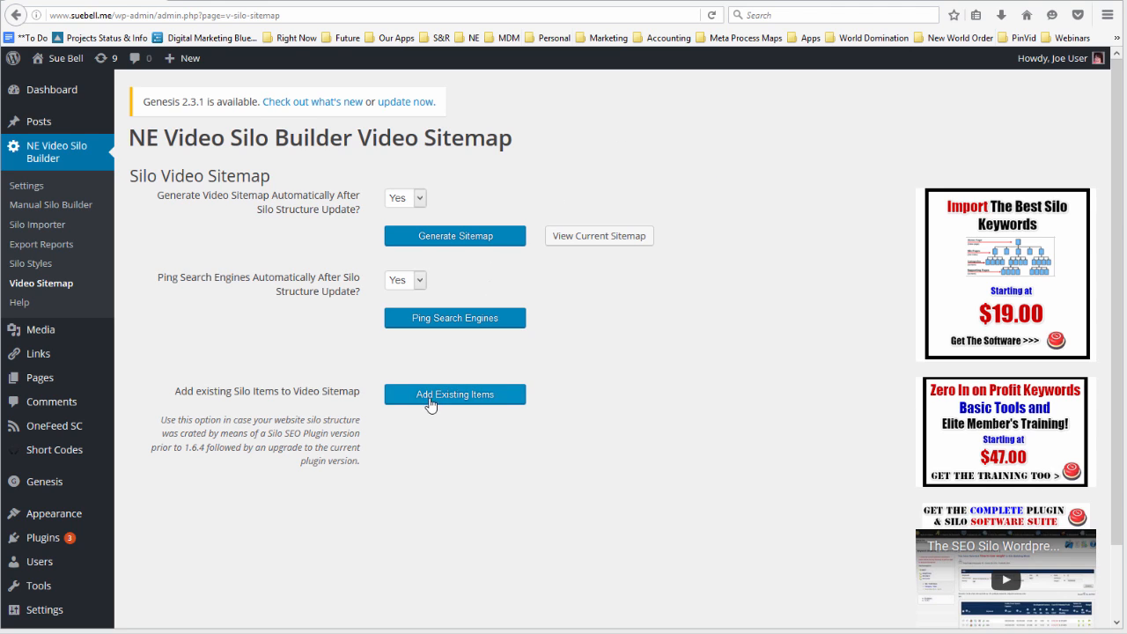
mouse_move(621, 425)
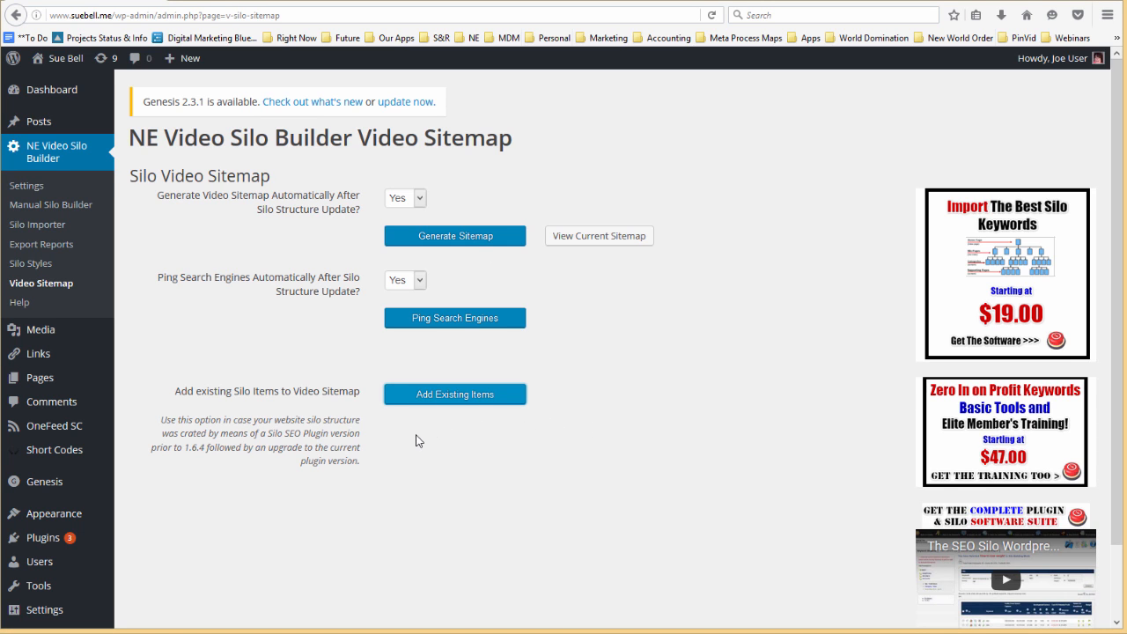
scroll("down", 3)
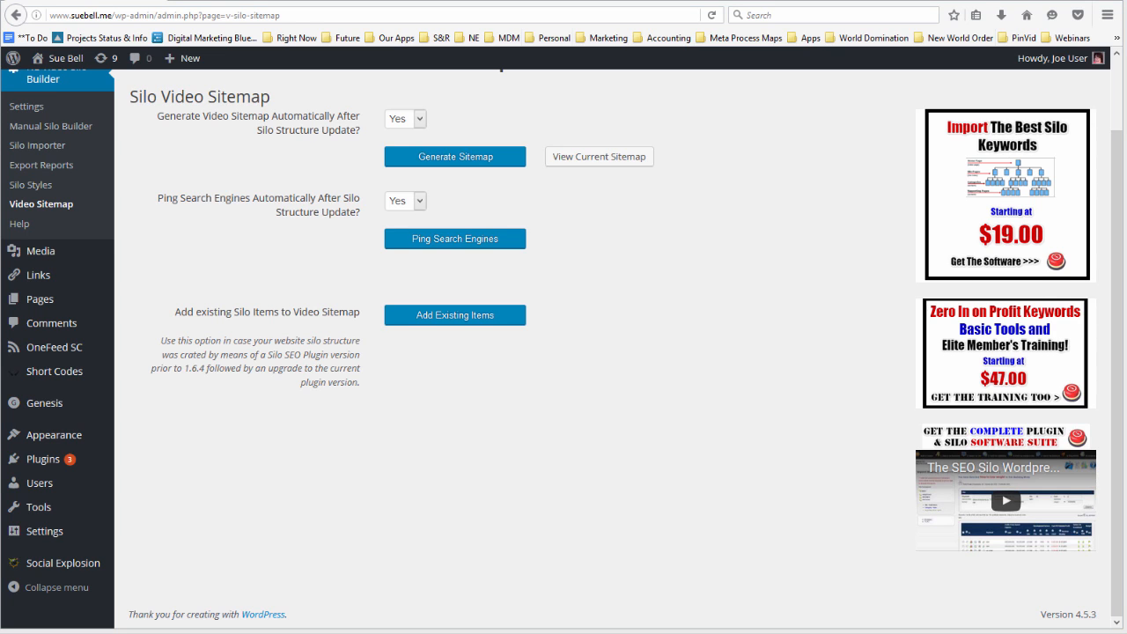
mouse_move(468, 373)
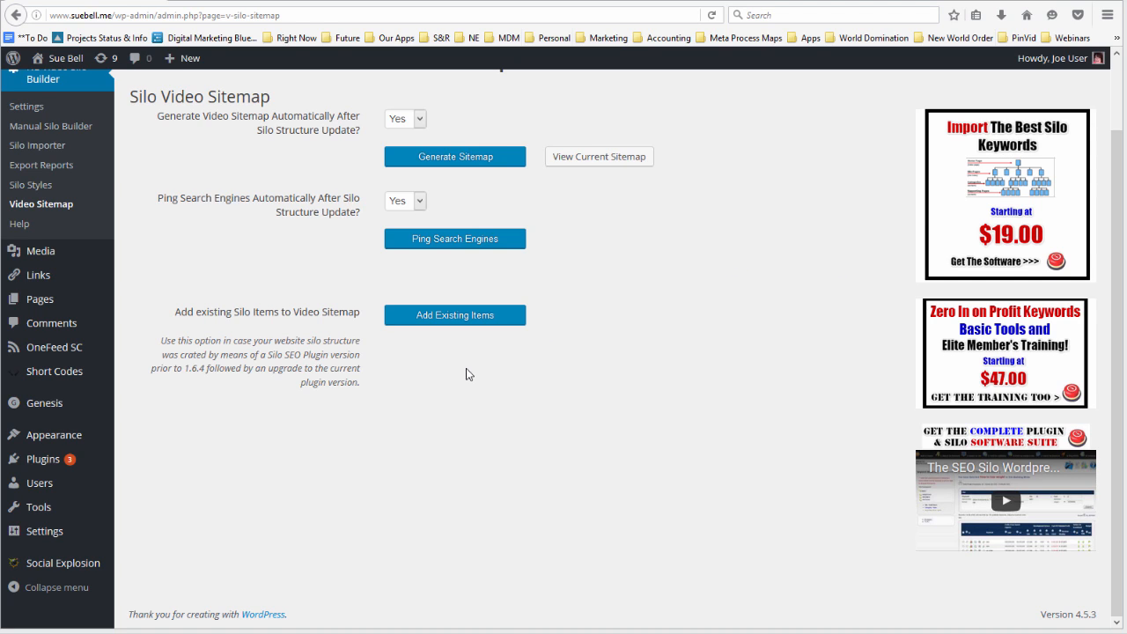
mouse_move(459, 373)
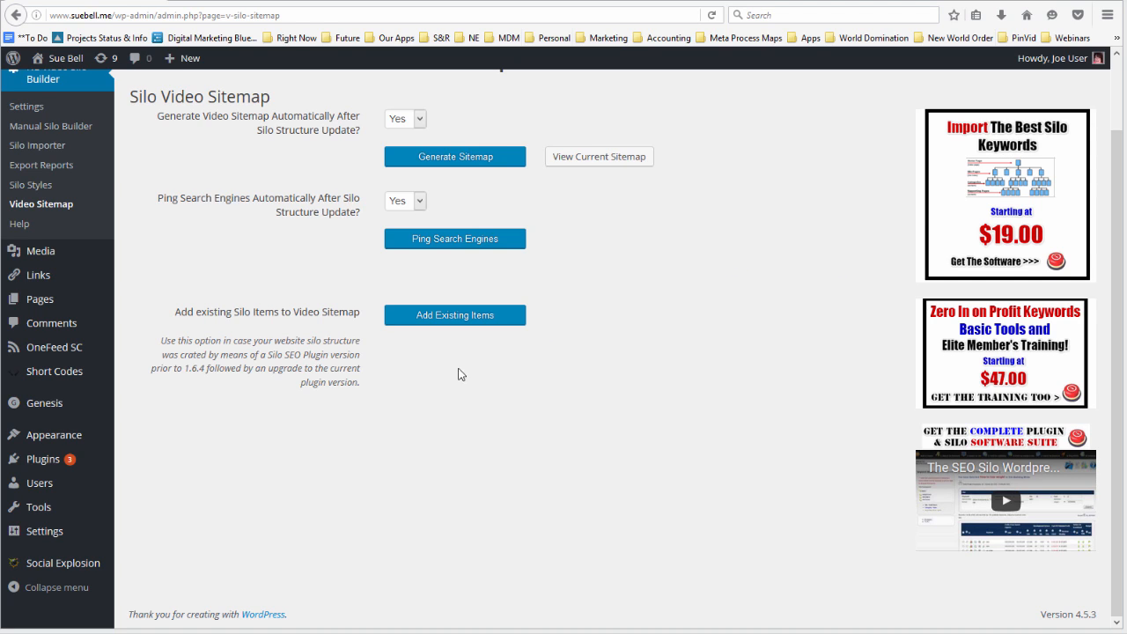
mouse_move(401, 341)
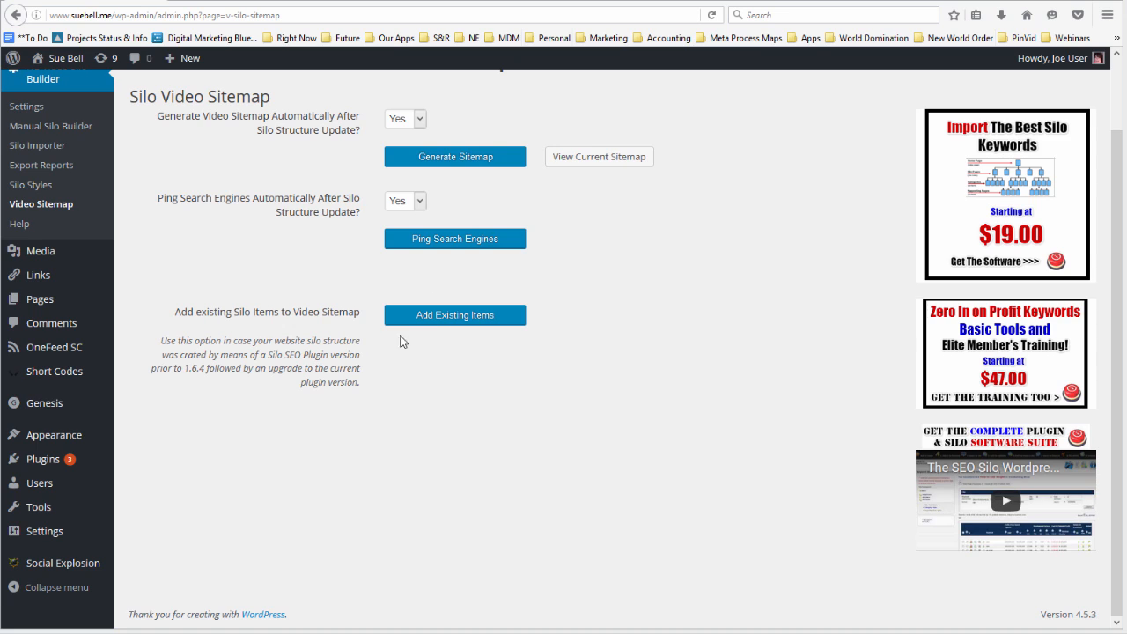
mouse_move(361, 354)
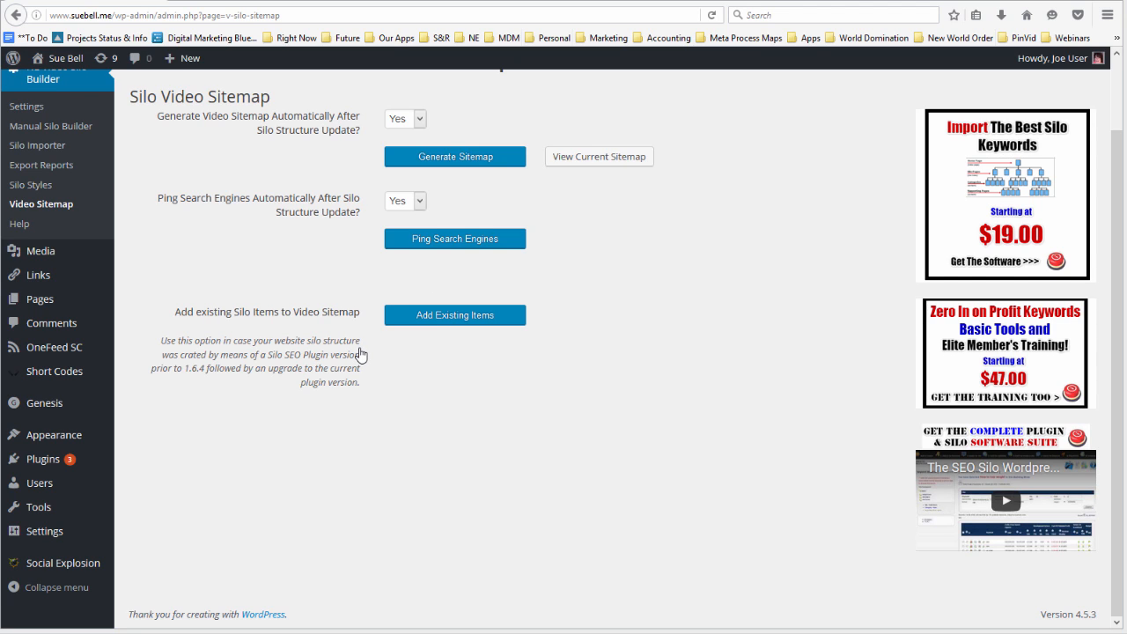
mouse_move(371, 288)
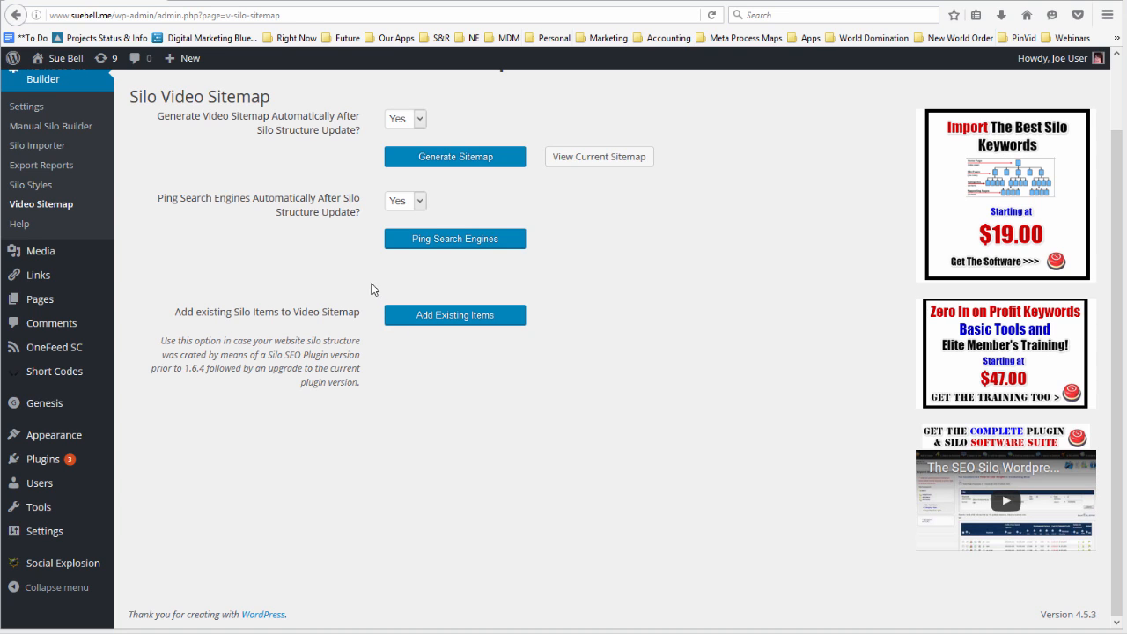
mouse_move(328, 221)
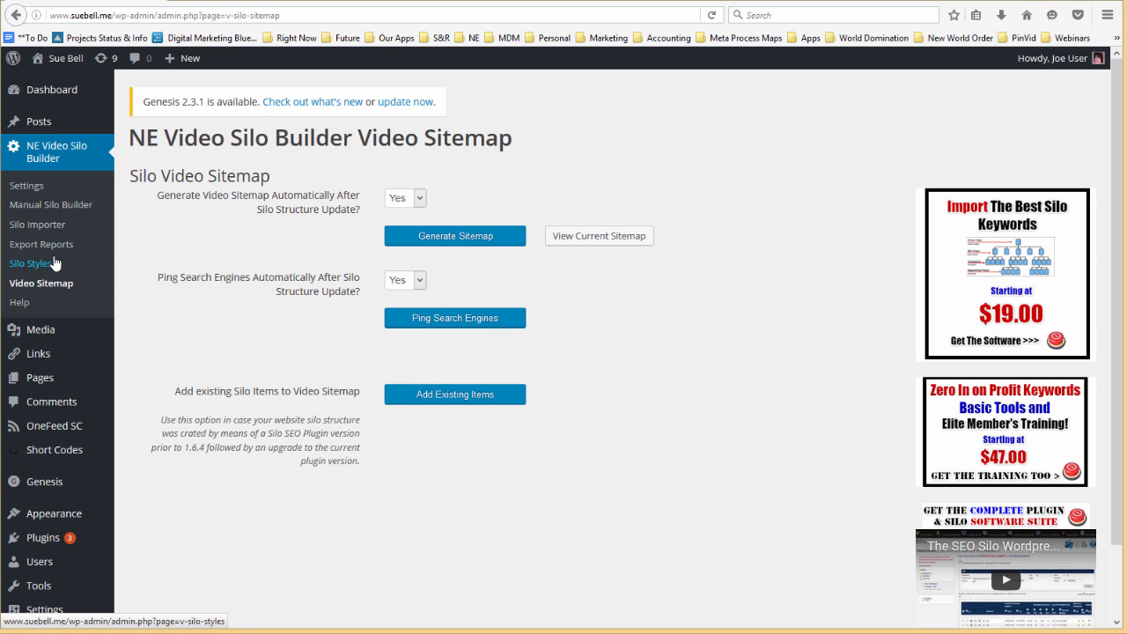
mouse_move(997, 261)
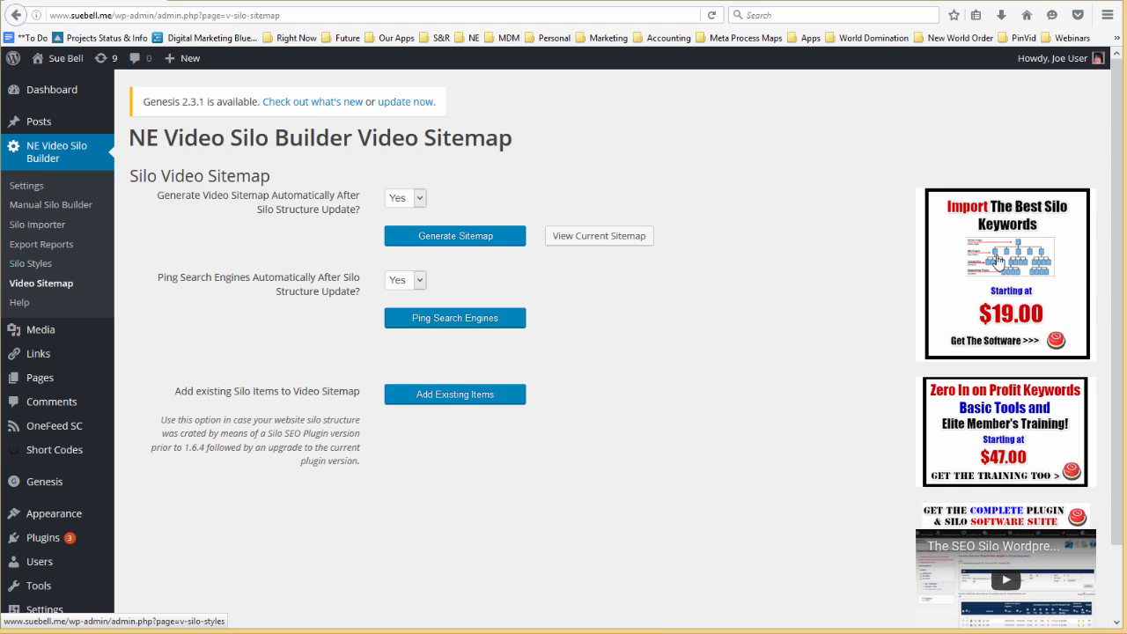